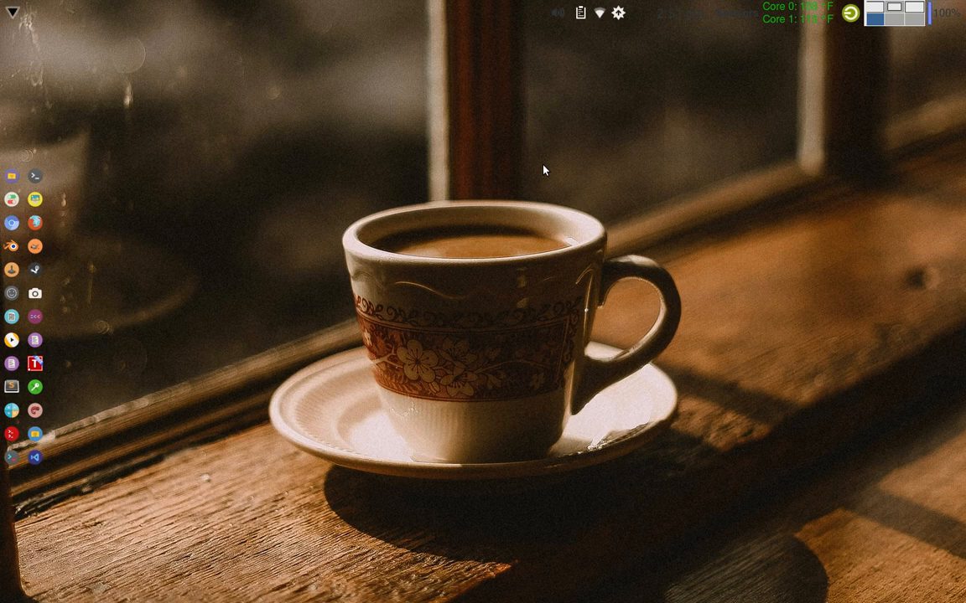
{"action": "mouse_move", "coordinate": [478, 182]}
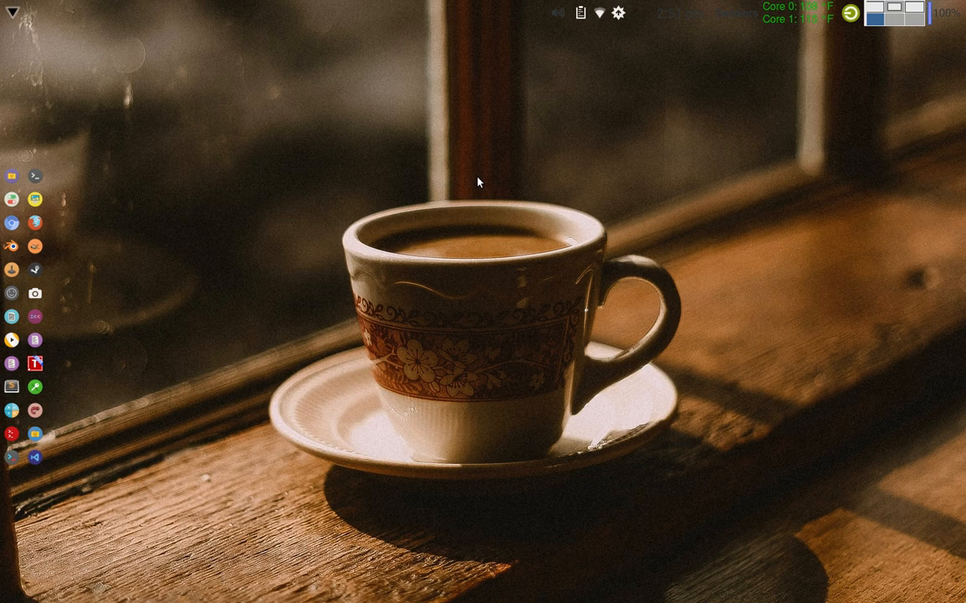
{"action": "mouse_move", "coordinate": [470, 151]}
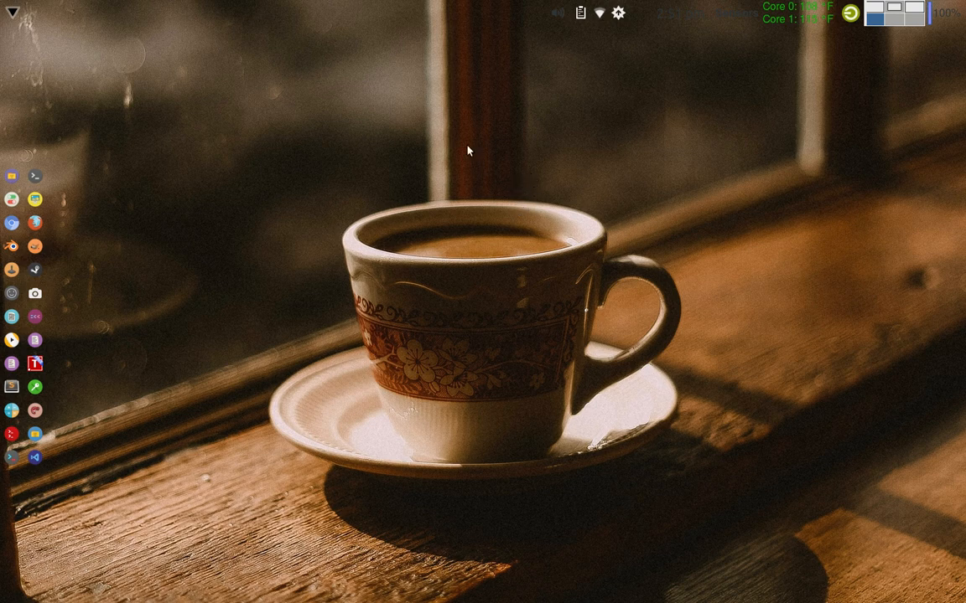
{"action": "mouse_move", "coordinate": [526, 157]}
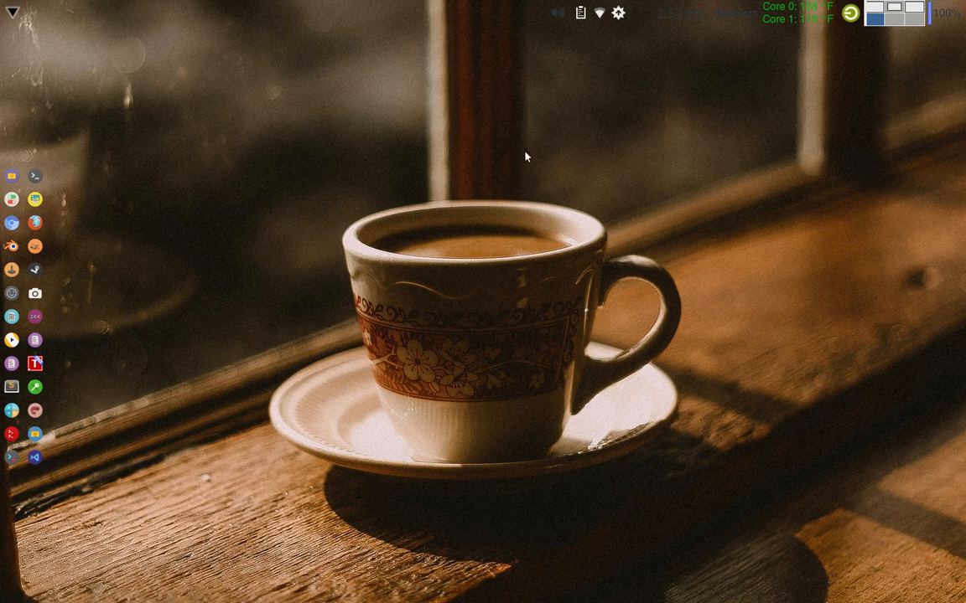
{"action": "mouse_move", "coordinate": [522, 147]}
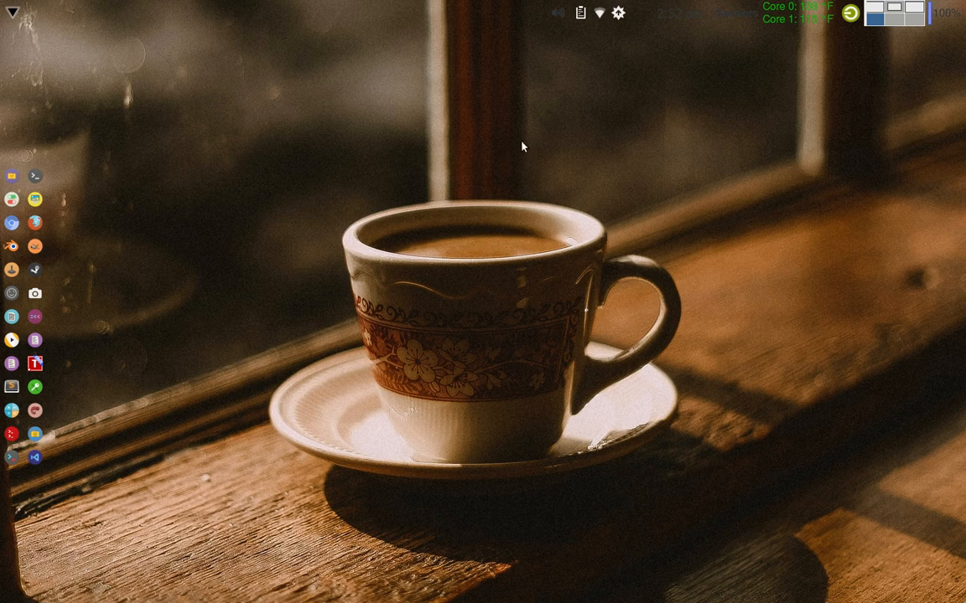
{"action": "mouse_move", "coordinate": [549, 151]}
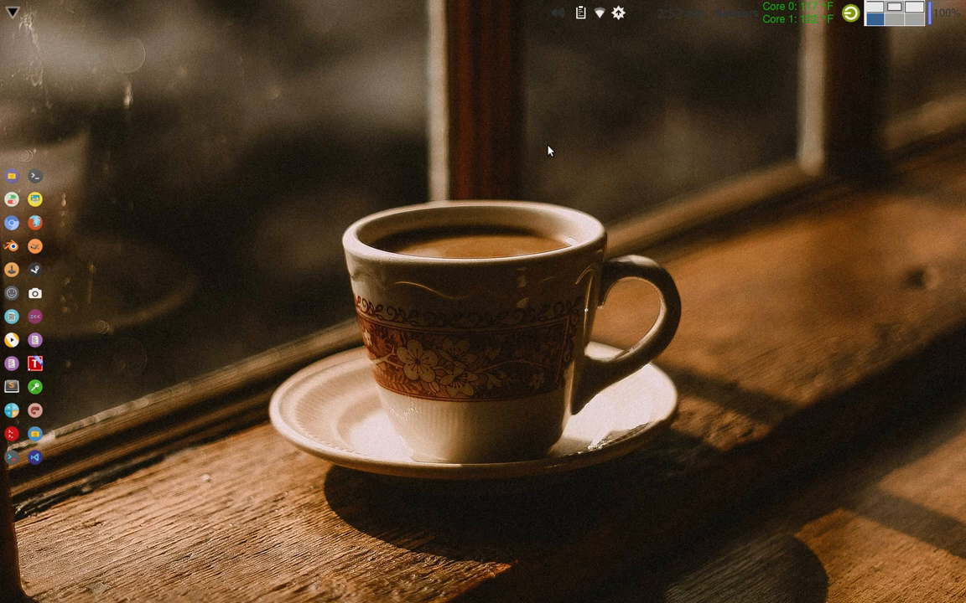
{"action": "mouse_move", "coordinate": [586, 157]}
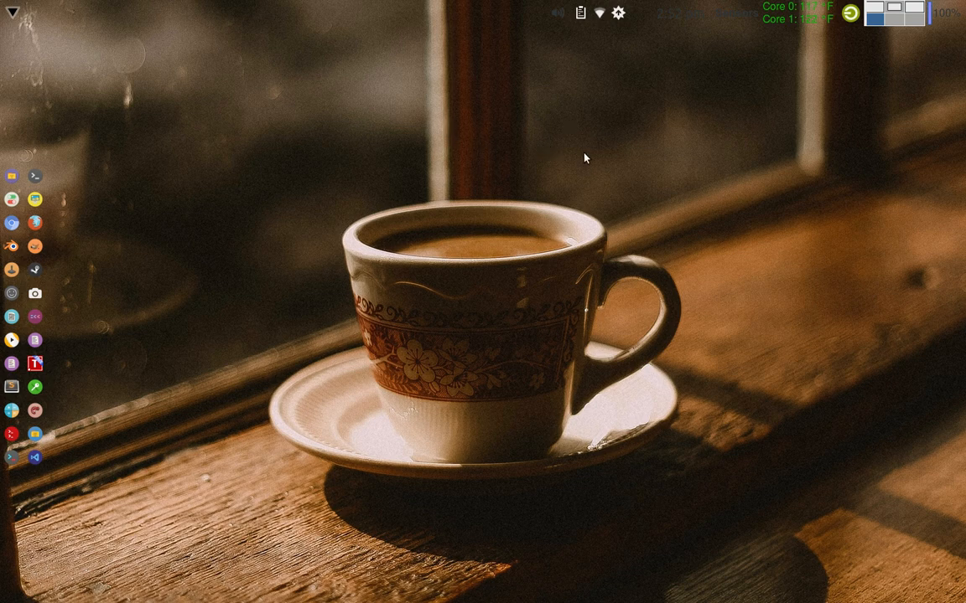
{"action": "mouse_move", "coordinate": [579, 153]}
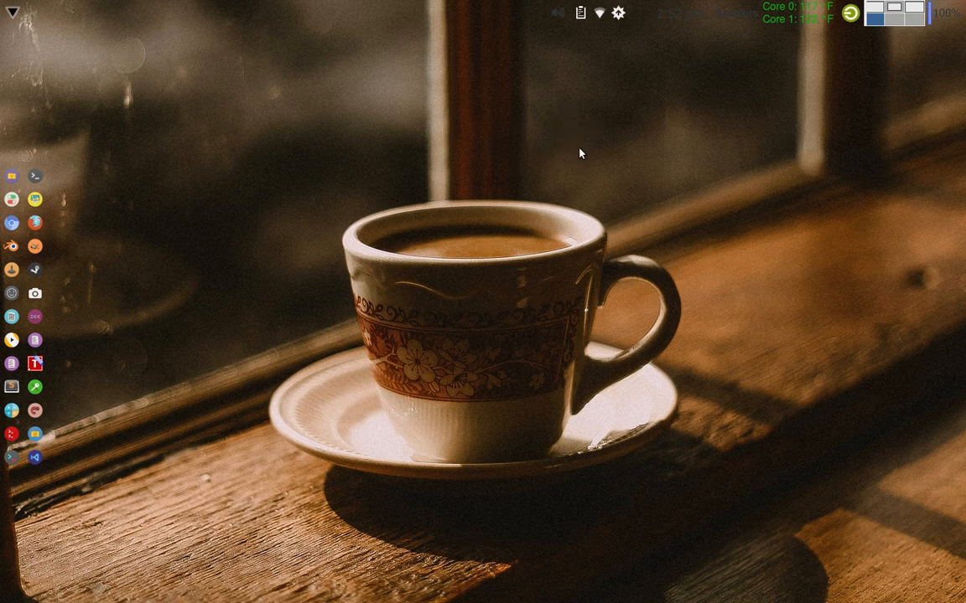
{"action": "mouse_move", "coordinate": [531, 150]}
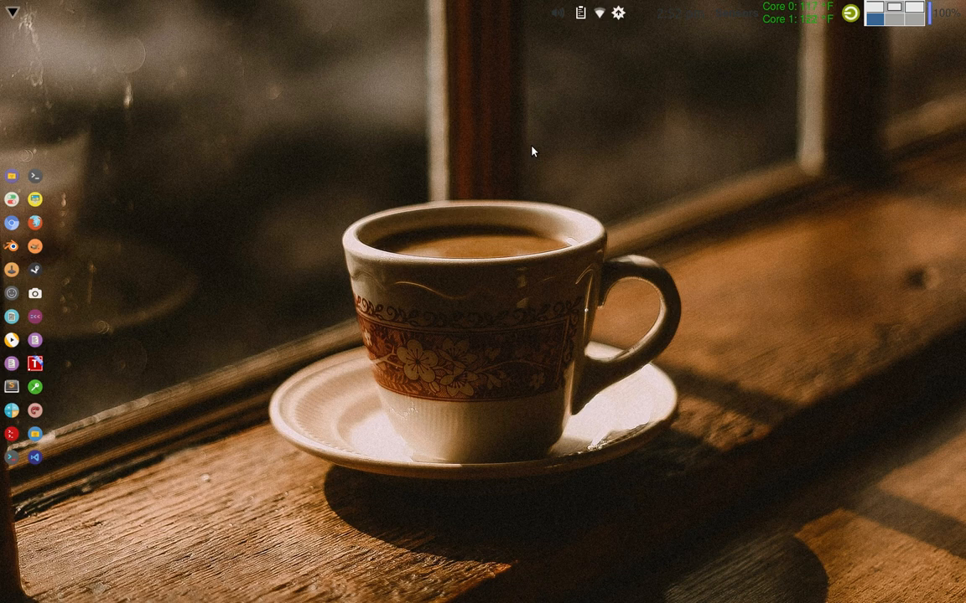
{"action": "mouse_move", "coordinate": [582, 157]}
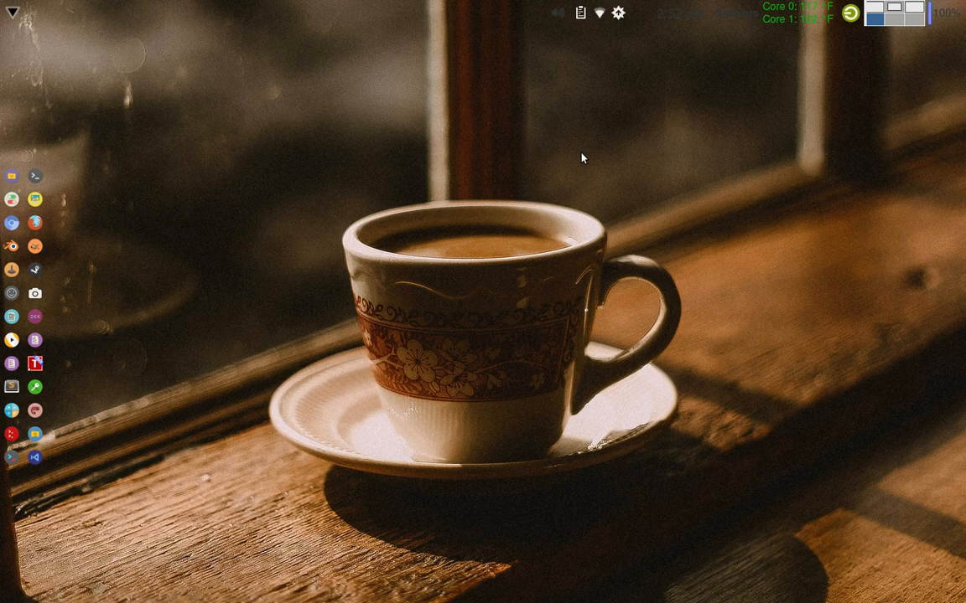
{"action": "mouse_move", "coordinate": [747, 85]}
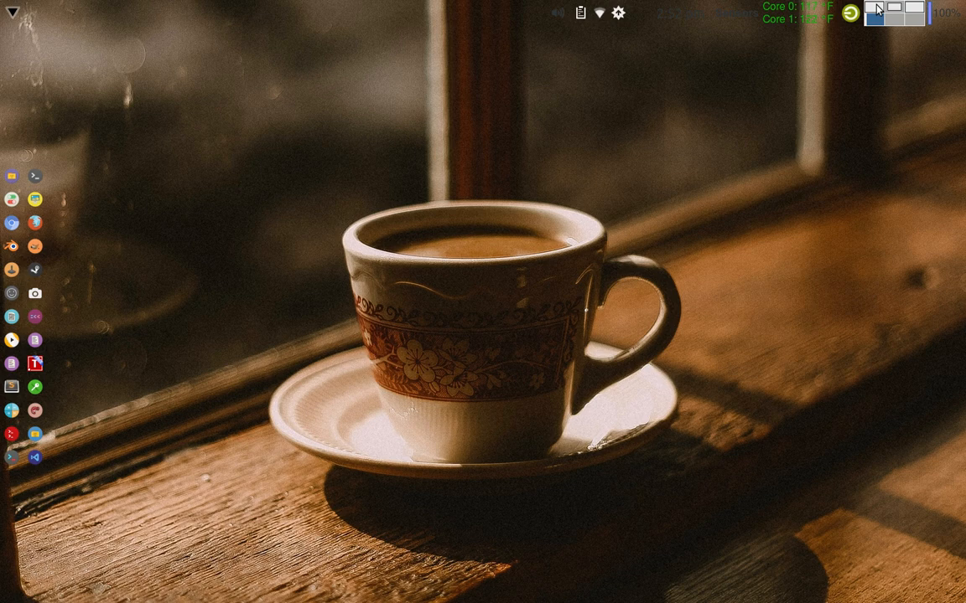
Switch to the Sublime Text 2 workspace and review the fuelCosts.html form markup
{"action": "left_click", "coordinate": [63, 12]}
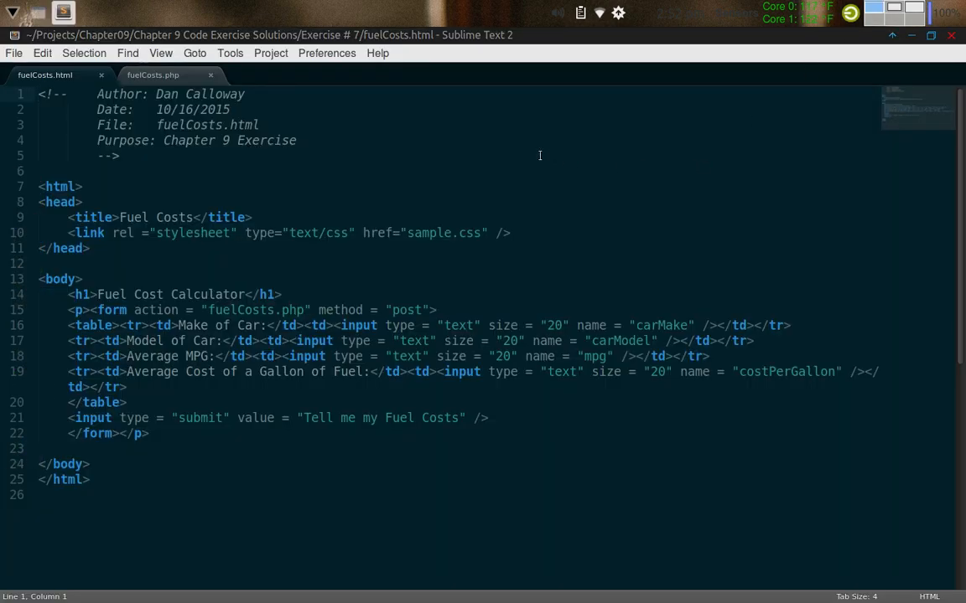
{"action": "mouse_move", "coordinate": [411, 130]}
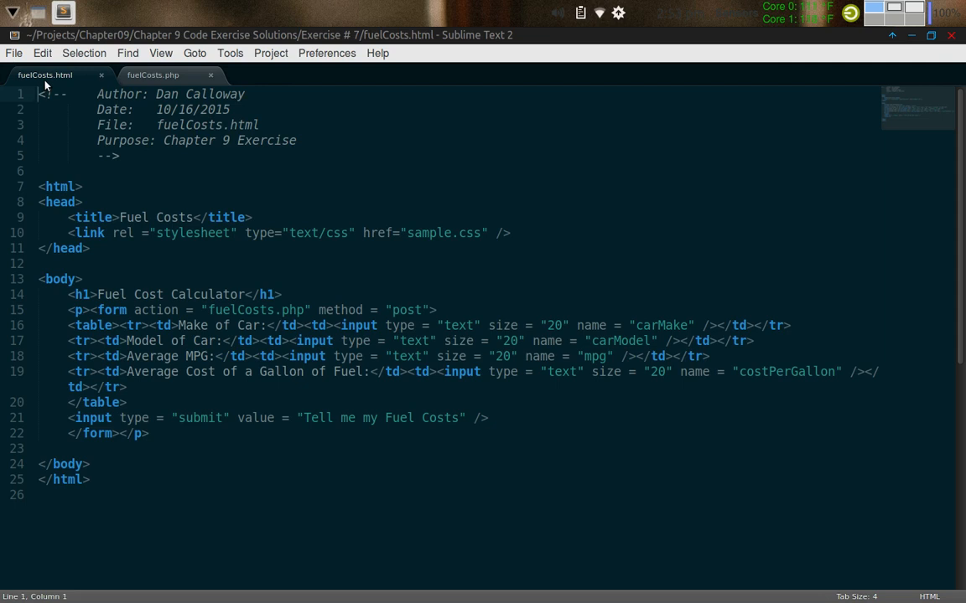
{"action": "left_click", "coordinate": [152, 75]}
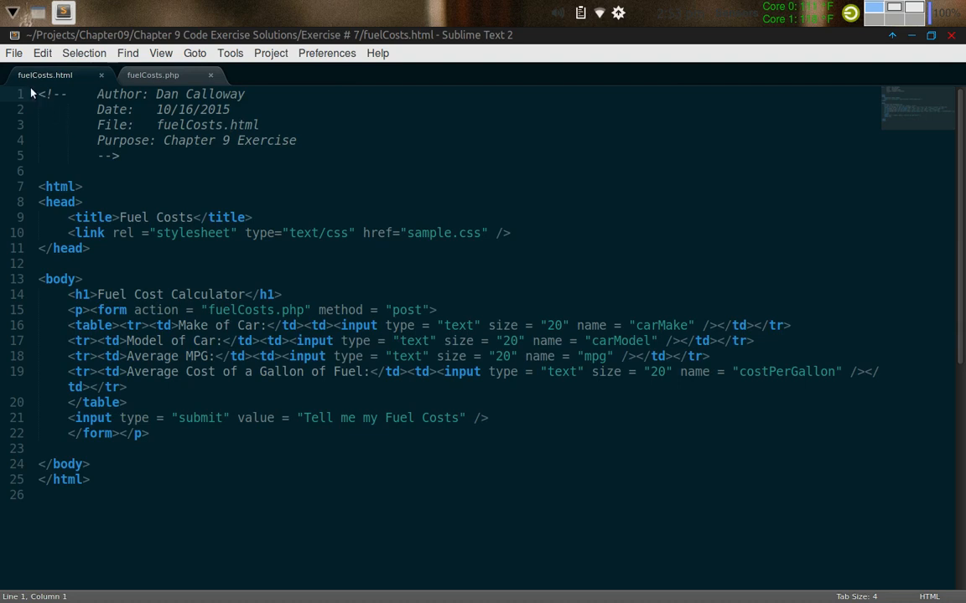
{"action": "mouse_move", "coordinate": [51, 130]}
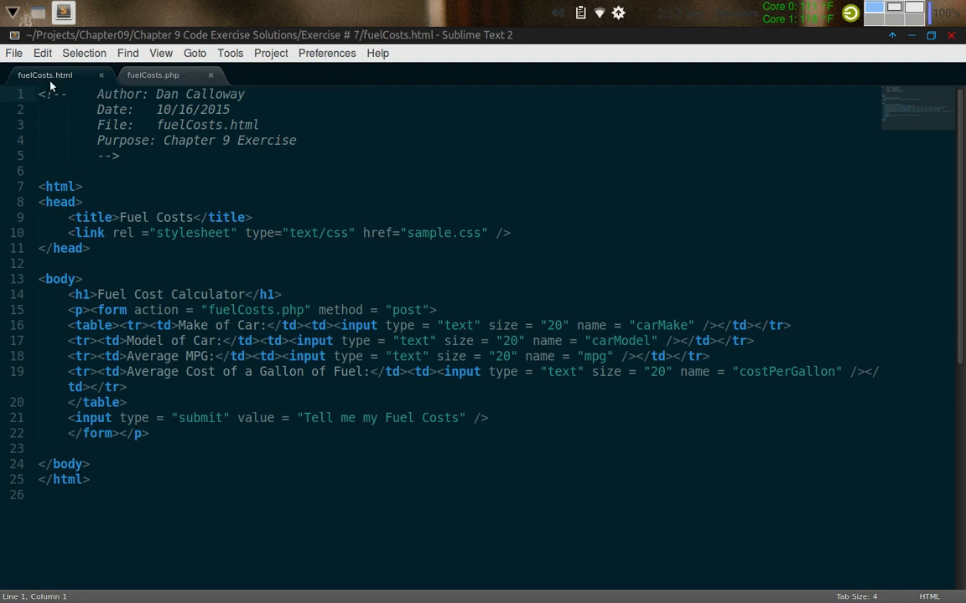
{"action": "mouse_move", "coordinate": [44, 75]}
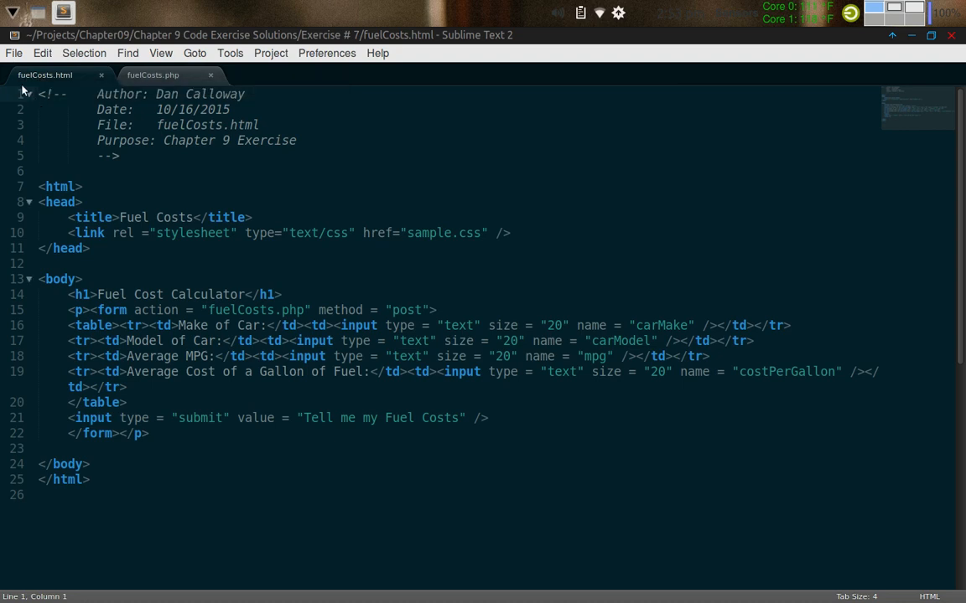
{"action": "mouse_move", "coordinate": [44, 75]}
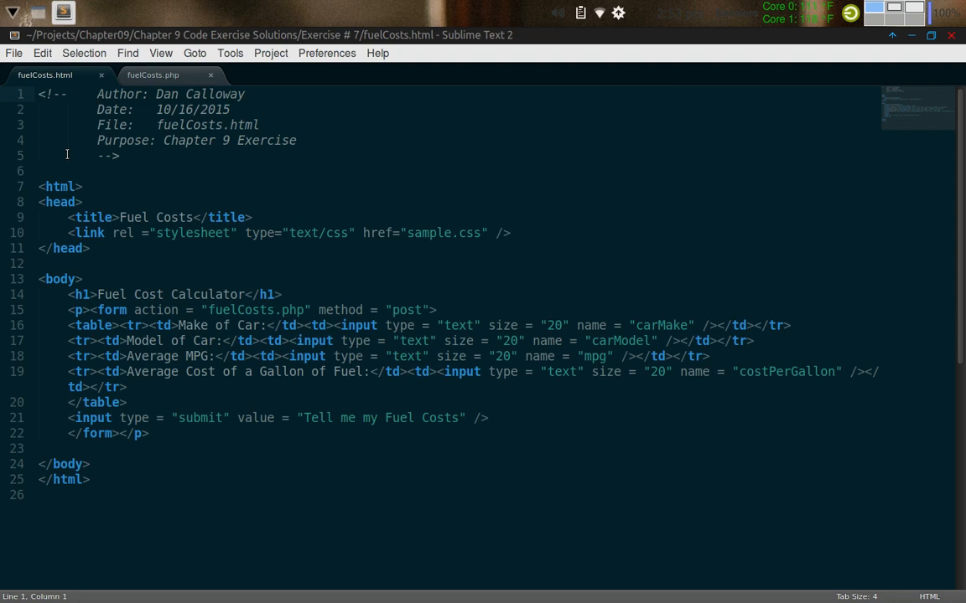
{"action": "left_click", "coordinate": [39, 93]}
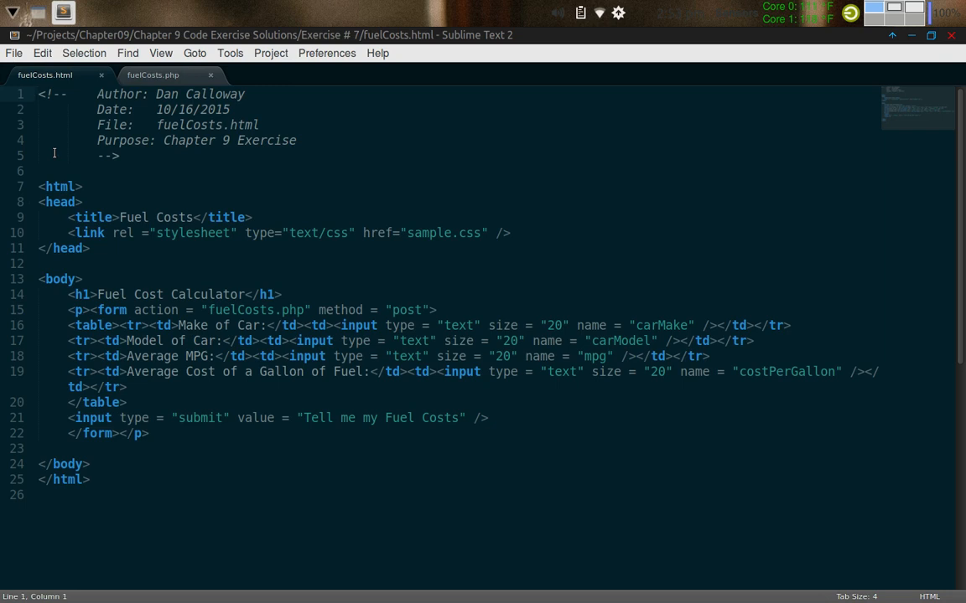
{"action": "left_click", "coordinate": [38, 93]}
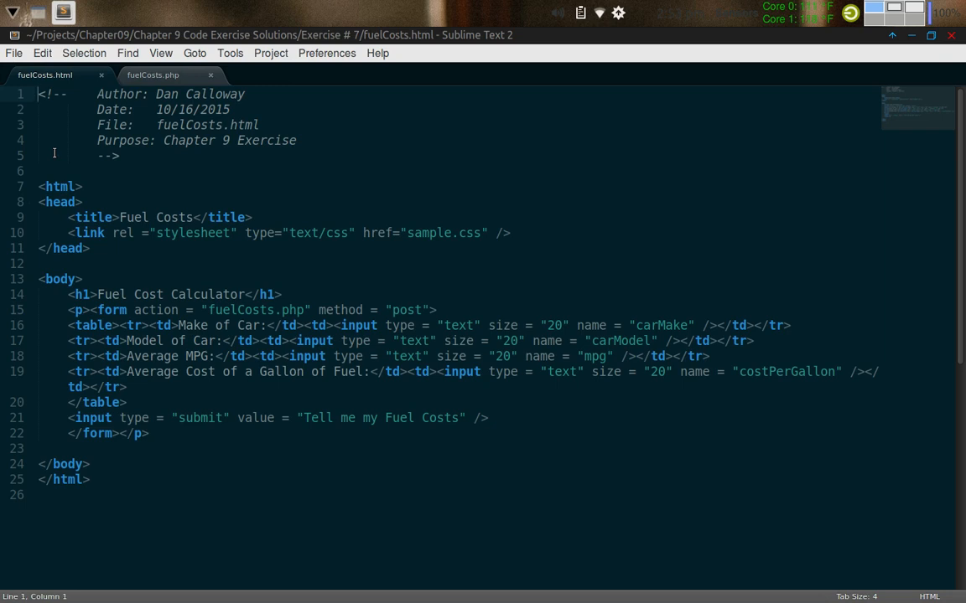
{"action": "mouse_move", "coordinate": [40, 82]}
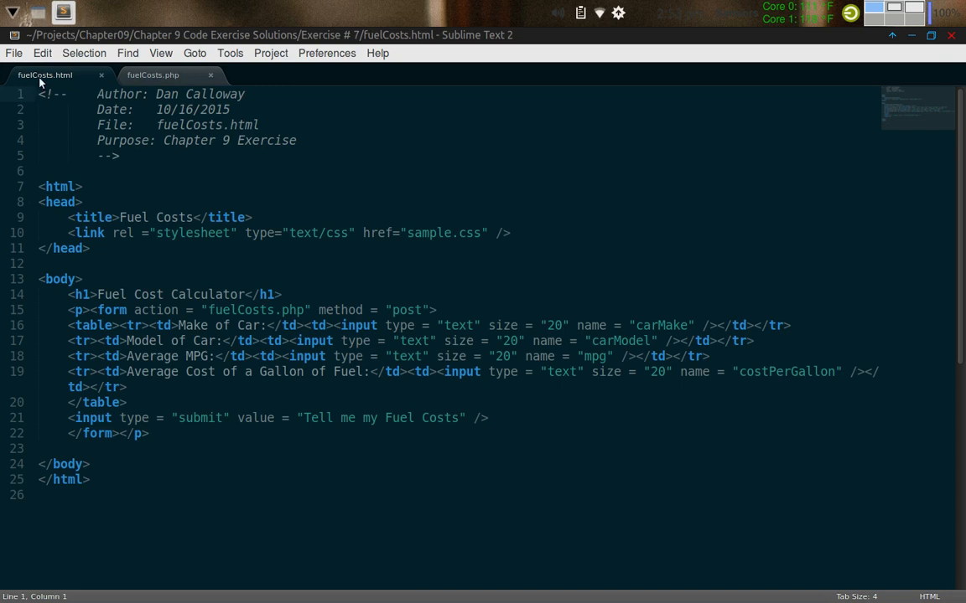
{"action": "mouse_move", "coordinate": [44, 75]}
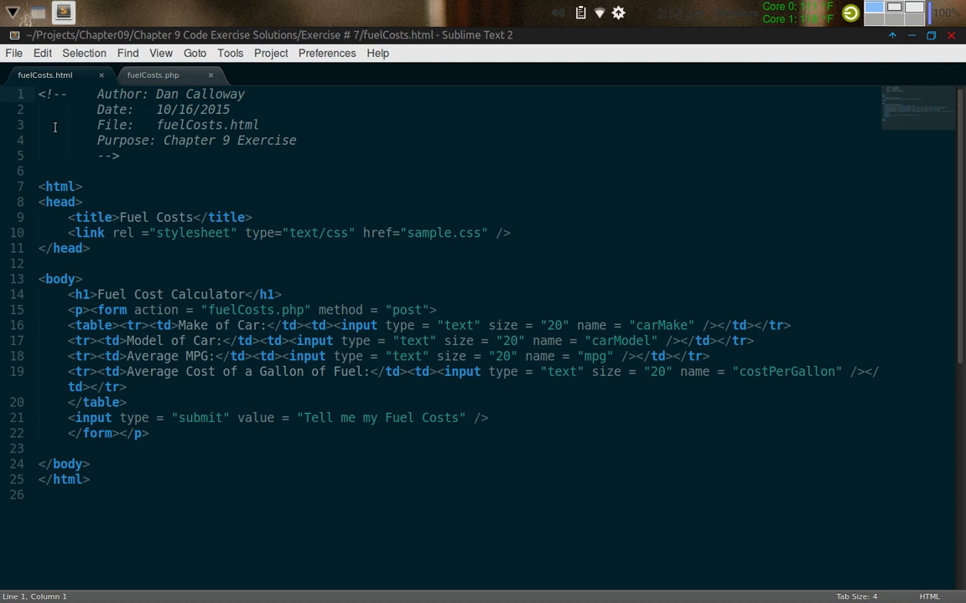
{"action": "mouse_move", "coordinate": [44, 75]}
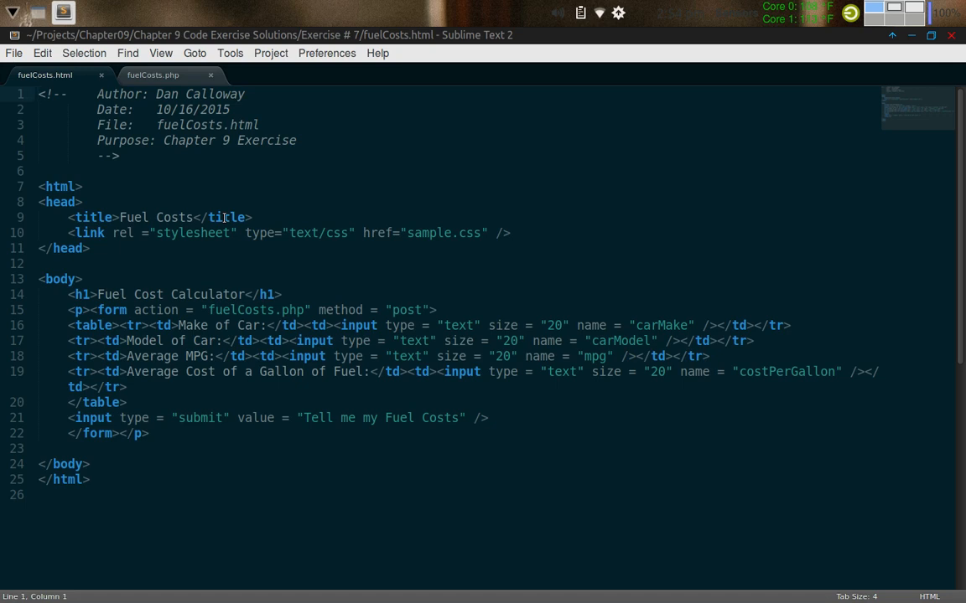
{"action": "mouse_move", "coordinate": [342, 182]}
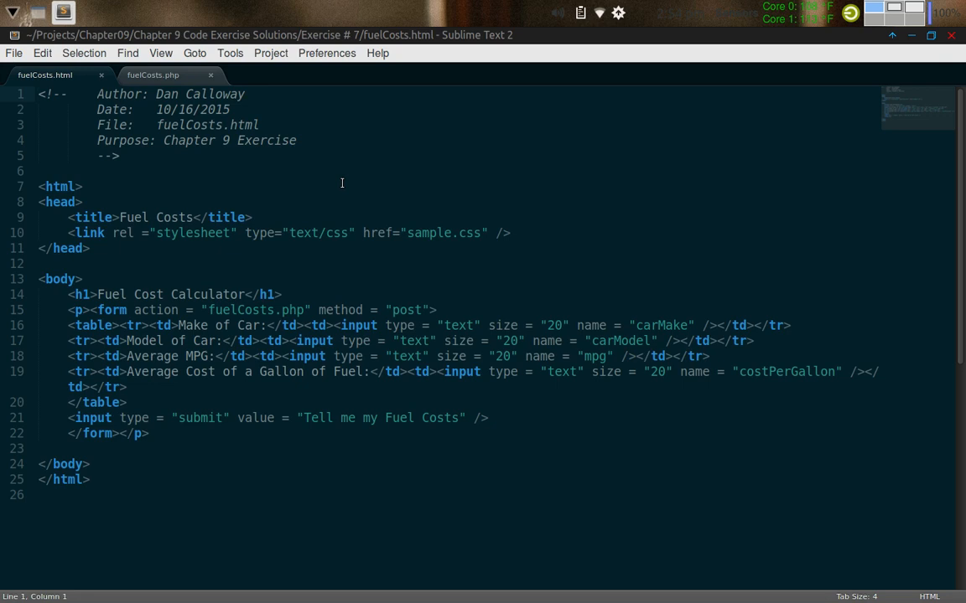
{"action": "left_click", "coordinate": [38, 93]}
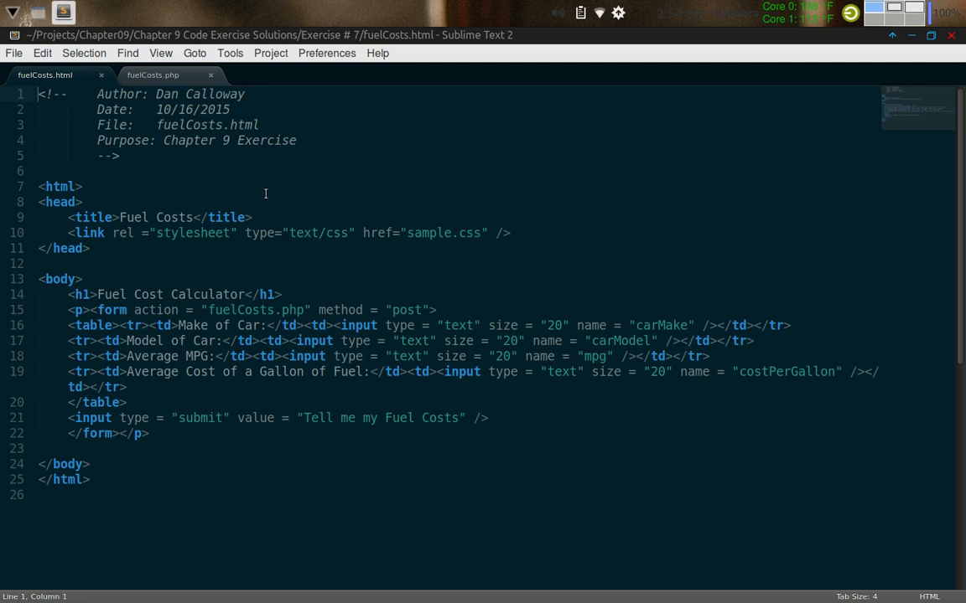
{"action": "mouse_move", "coordinate": [216, 223]}
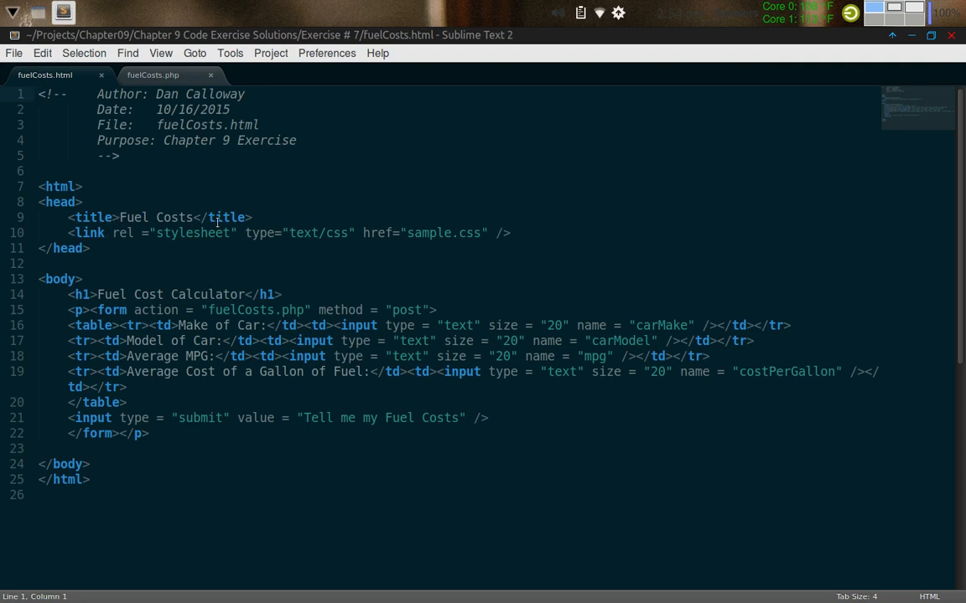
{"action": "mouse_move", "coordinate": [84, 233]}
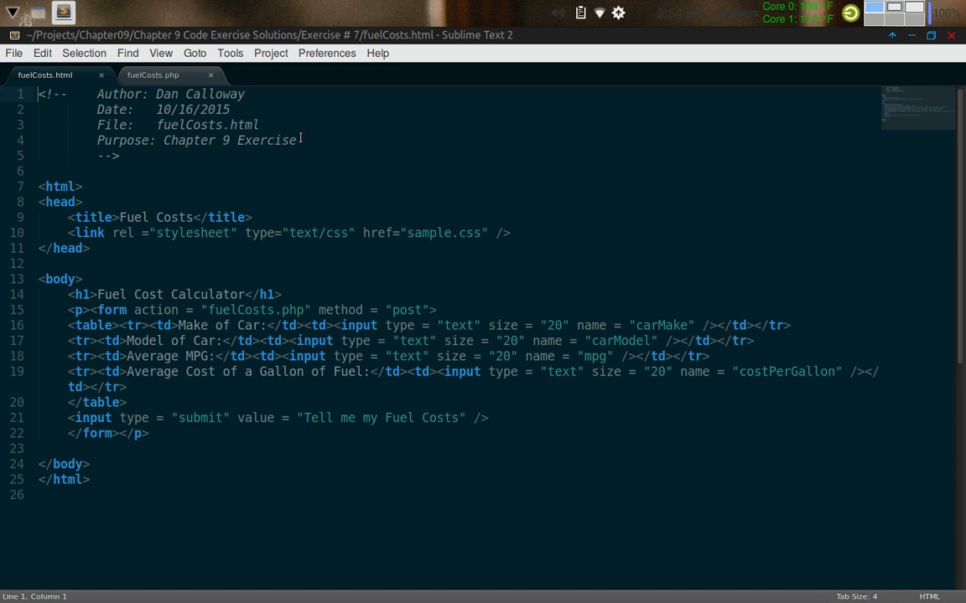
{"action": "mouse_move", "coordinate": [237, 252]}
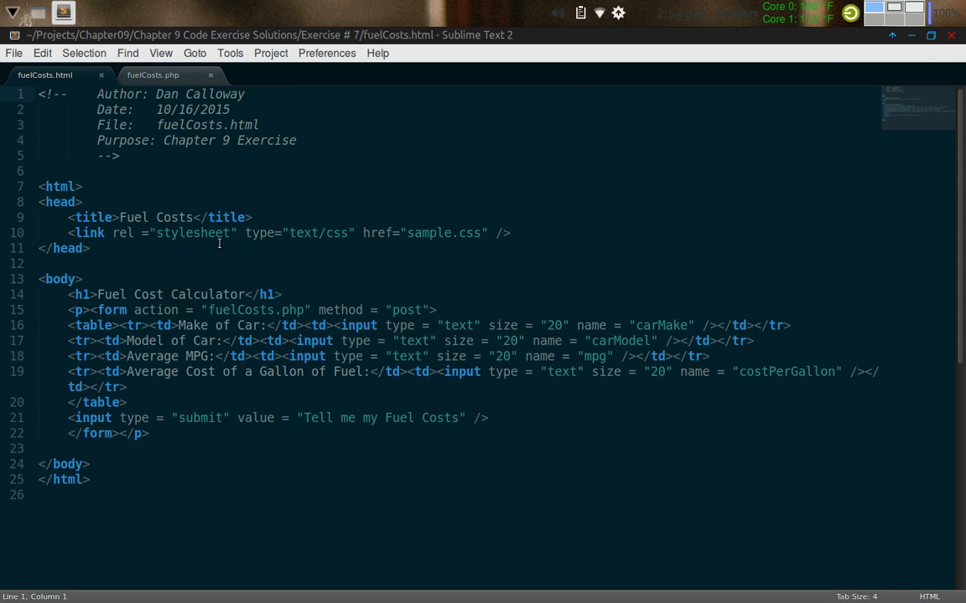
{"action": "mouse_move", "coordinate": [260, 238]}
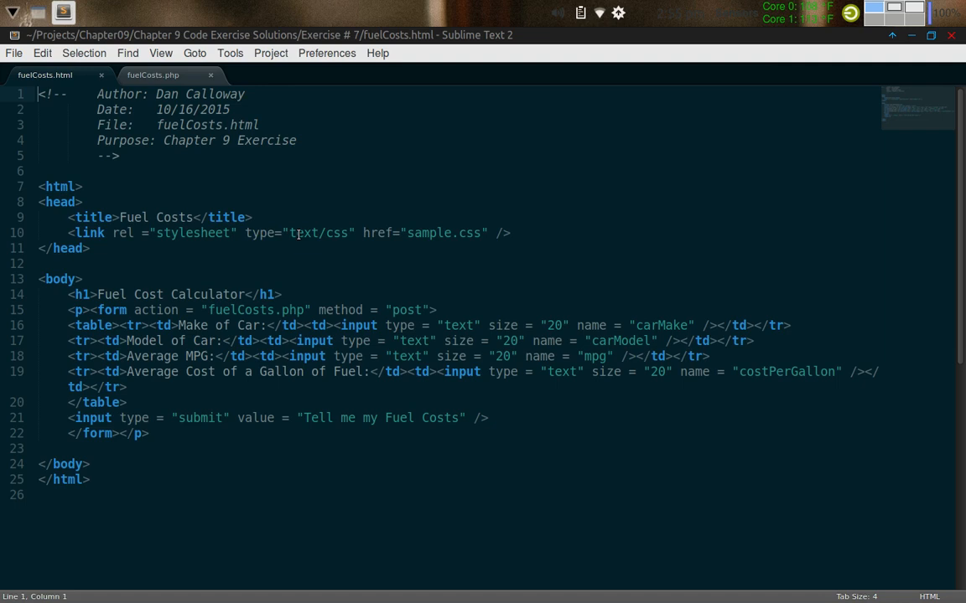
{"action": "mouse_move", "coordinate": [331, 233]}
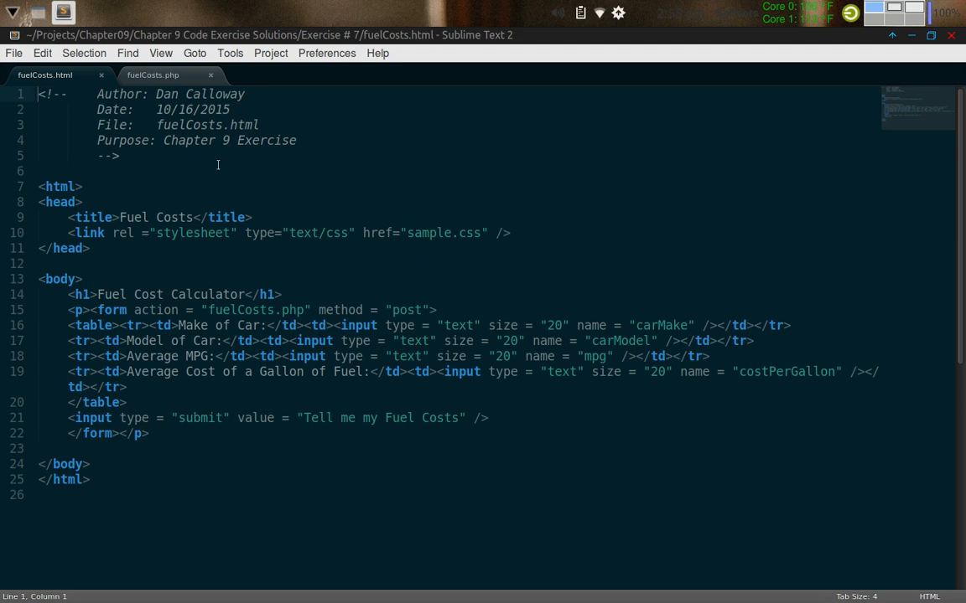
{"action": "mouse_move", "coordinate": [103, 249]}
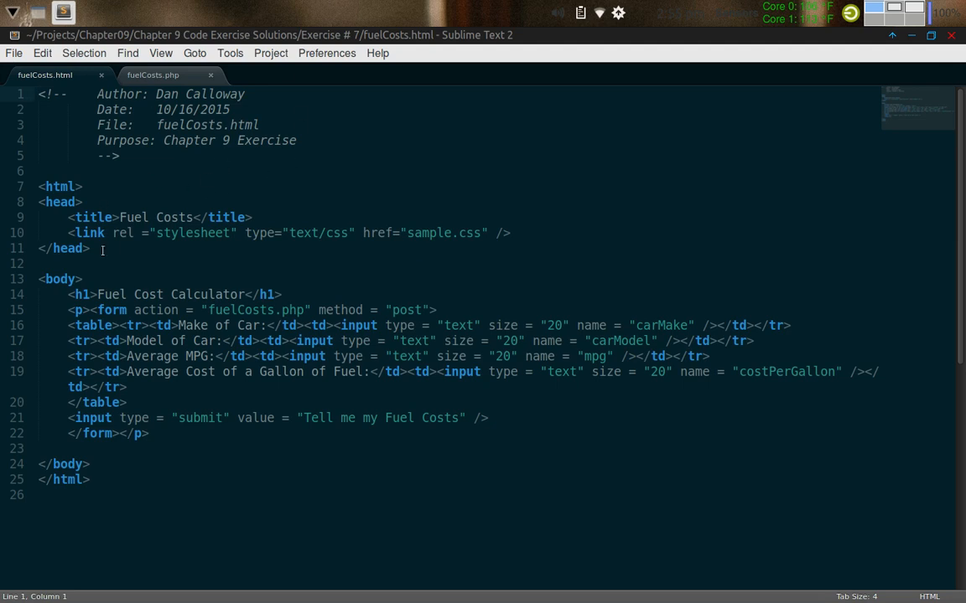
{"action": "mouse_move", "coordinate": [128, 279]}
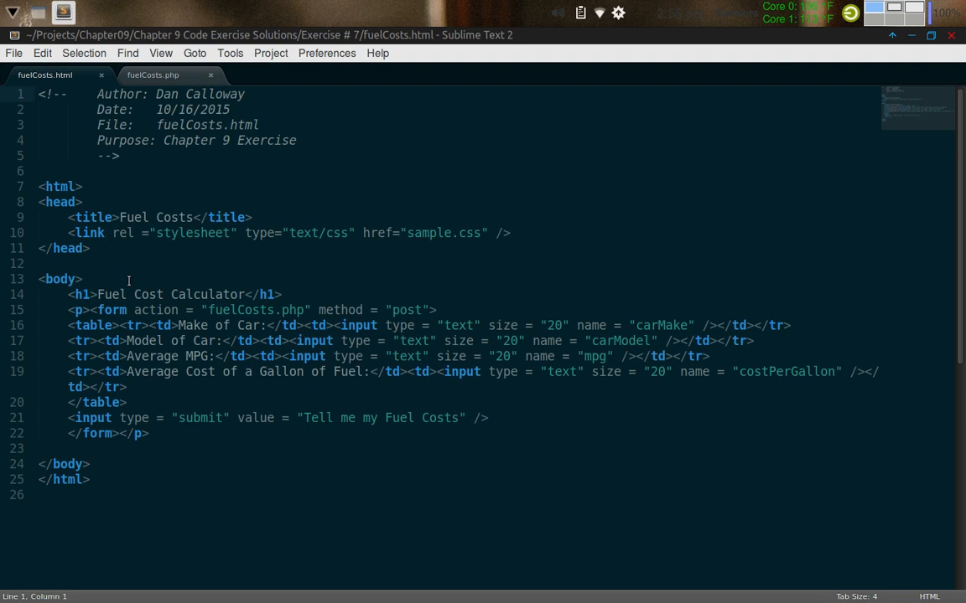
{"action": "left_click", "coordinate": [38, 94]}
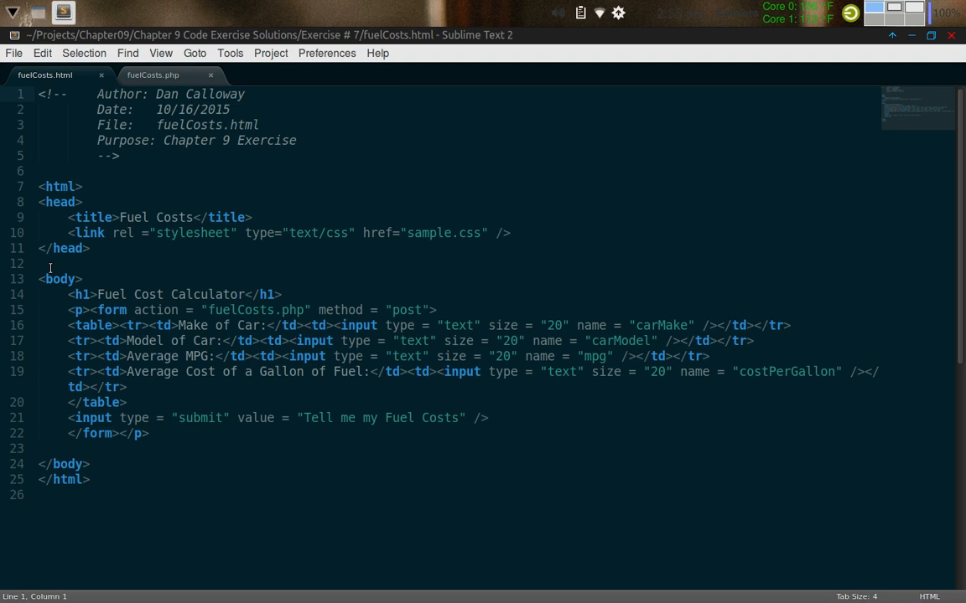
{"action": "mouse_move", "coordinate": [58, 294]}
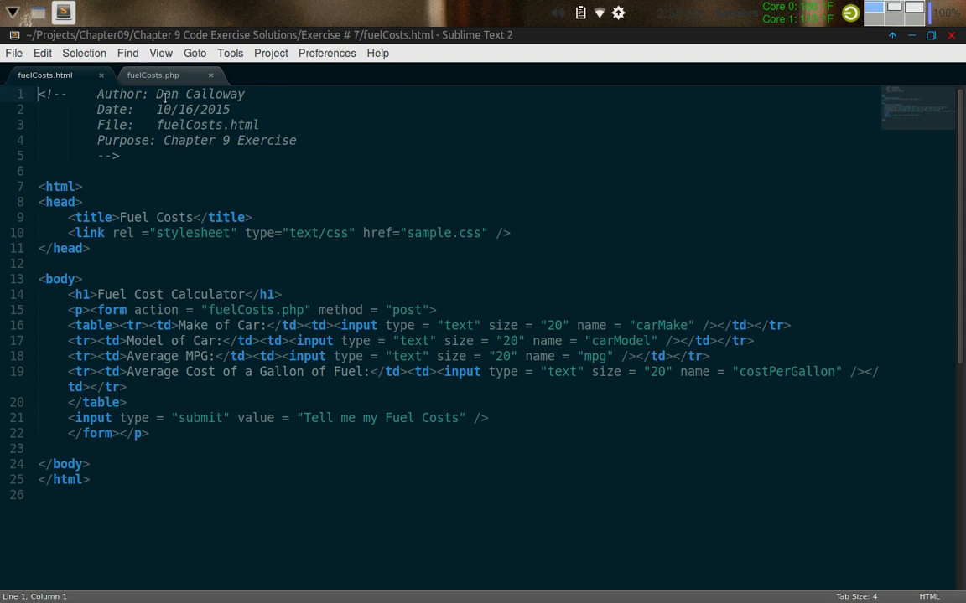
{"action": "mouse_move", "coordinate": [154, 74]}
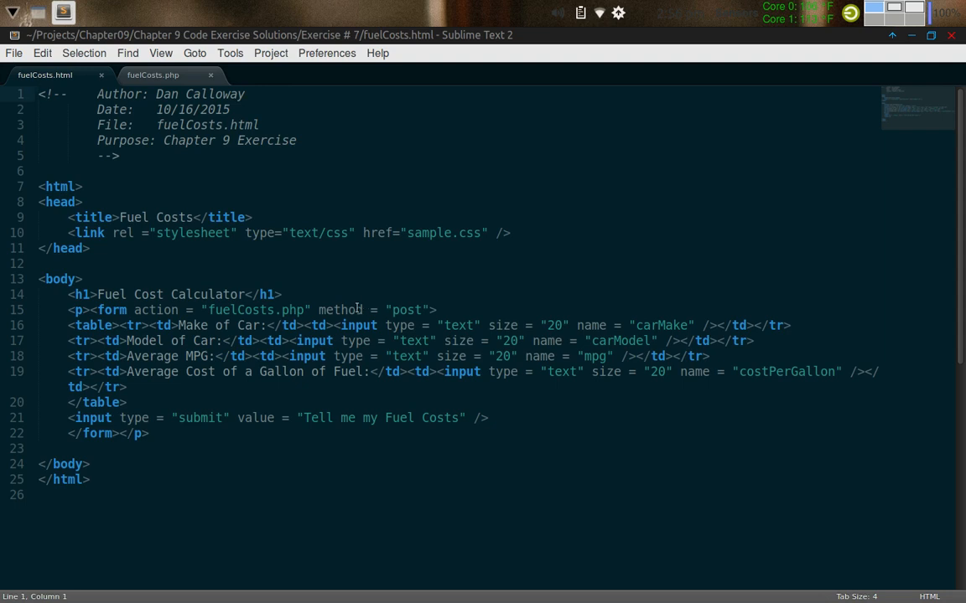
{"action": "left_click", "coordinate": [39, 93]}
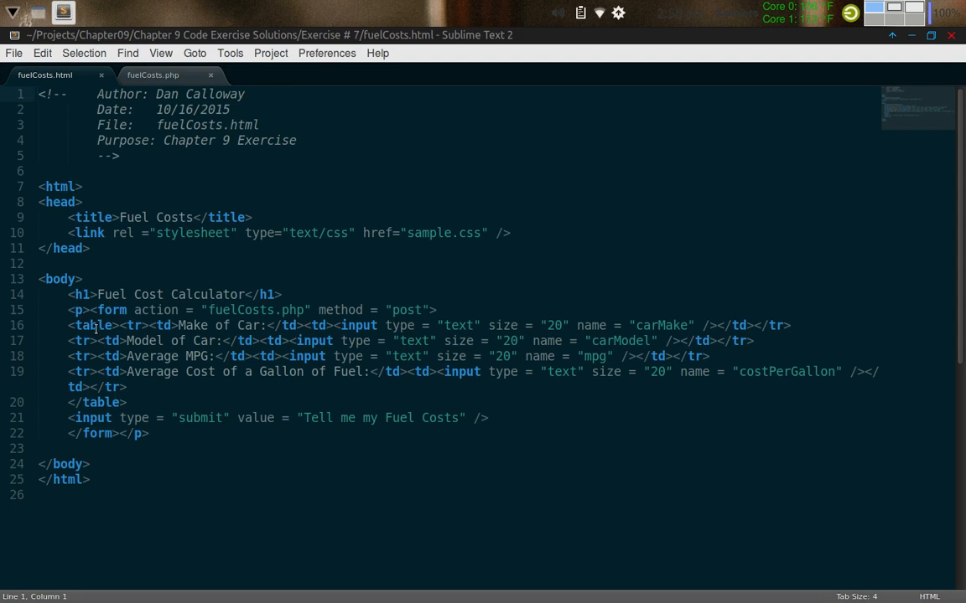
{"action": "left_click", "coordinate": [38, 93]}
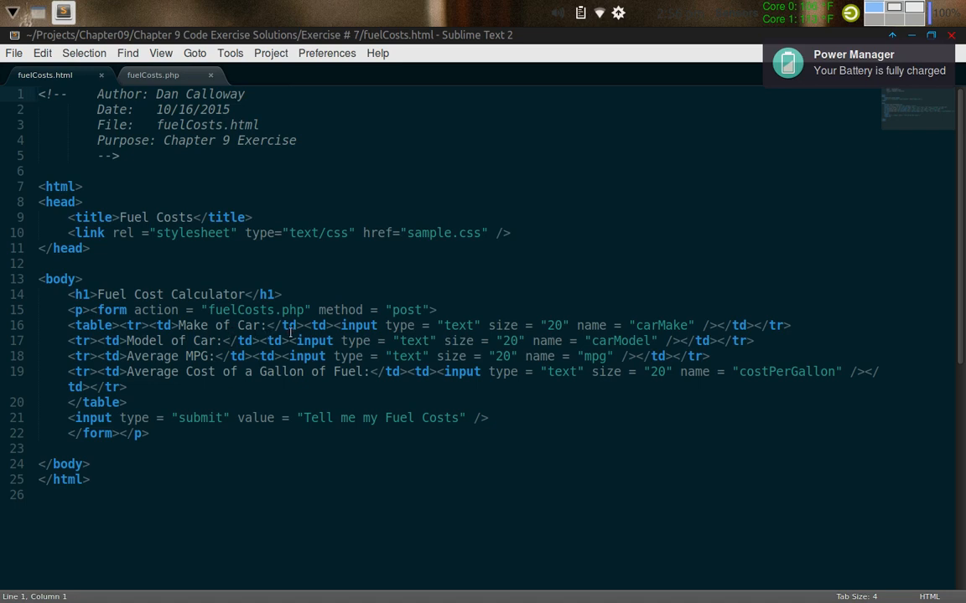
{"action": "mouse_move", "coordinate": [432, 340]}
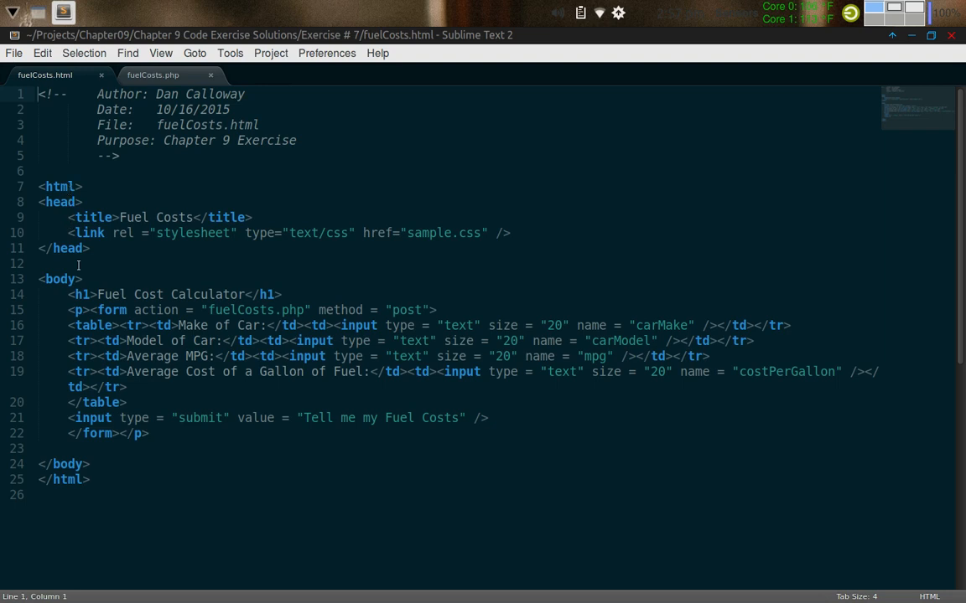
{"action": "mouse_move", "coordinate": [222, 194]}
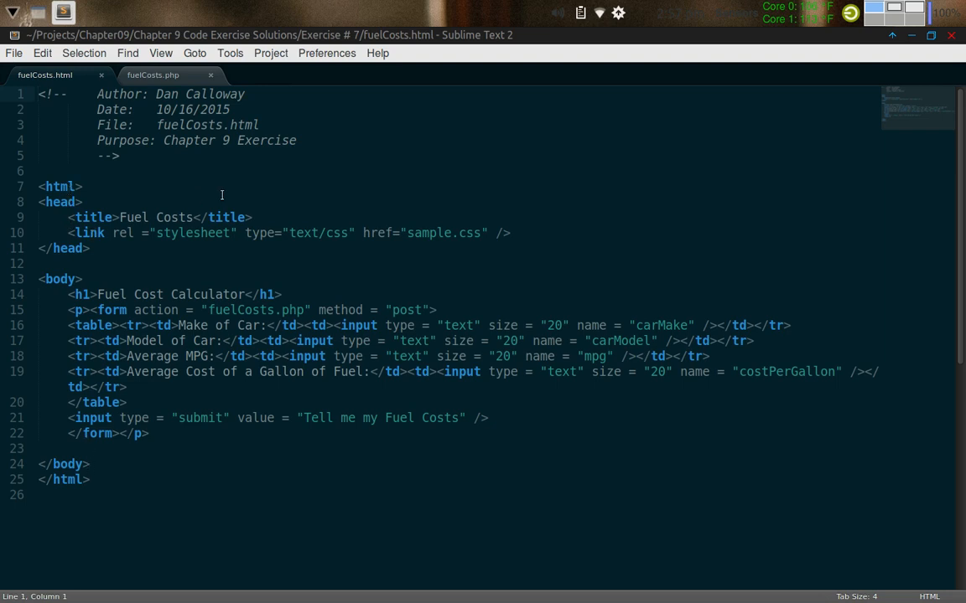
{"action": "mouse_move", "coordinate": [279, 367]}
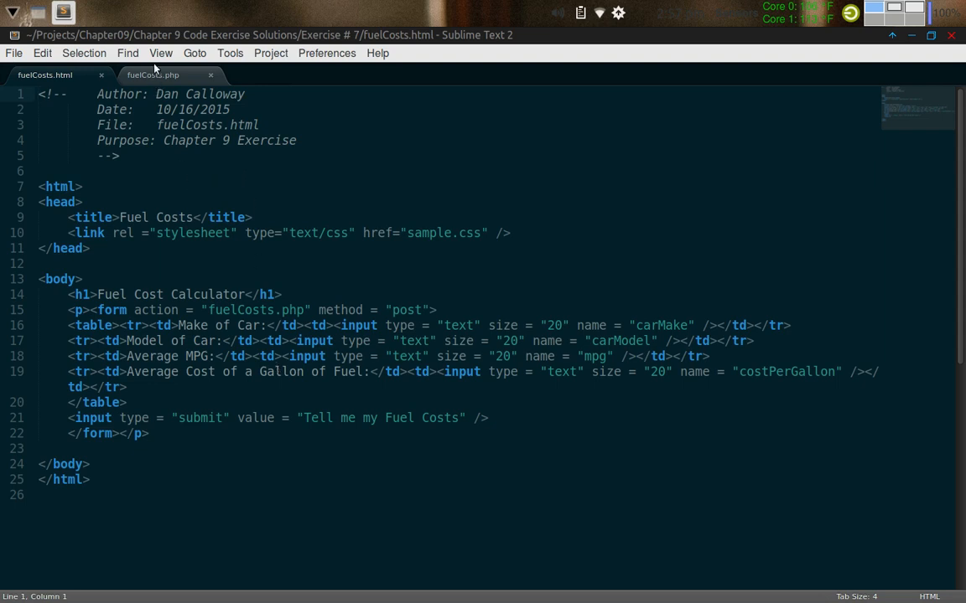
{"action": "left_click", "coordinate": [153, 75]}
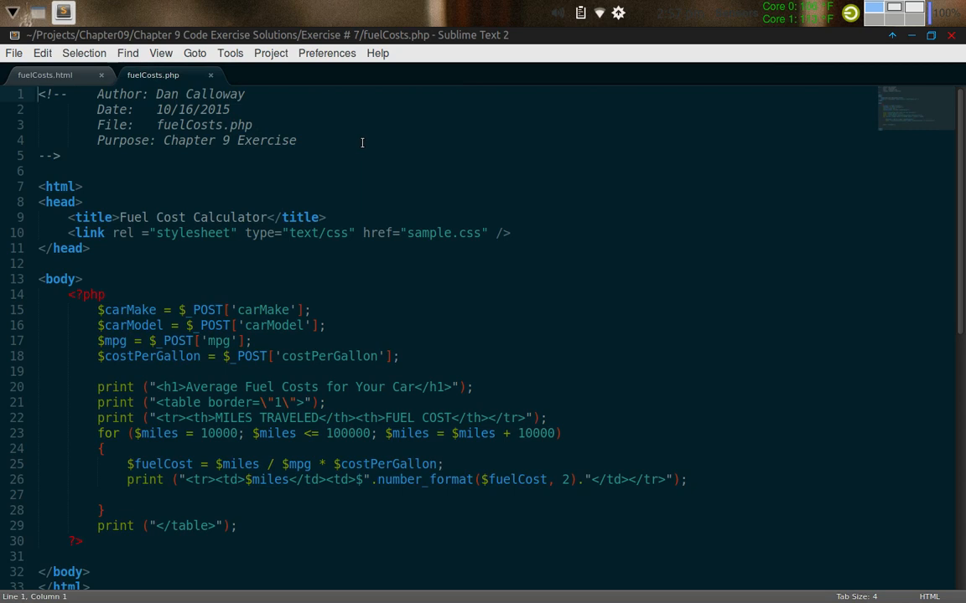
{"action": "mouse_move", "coordinate": [213, 155]}
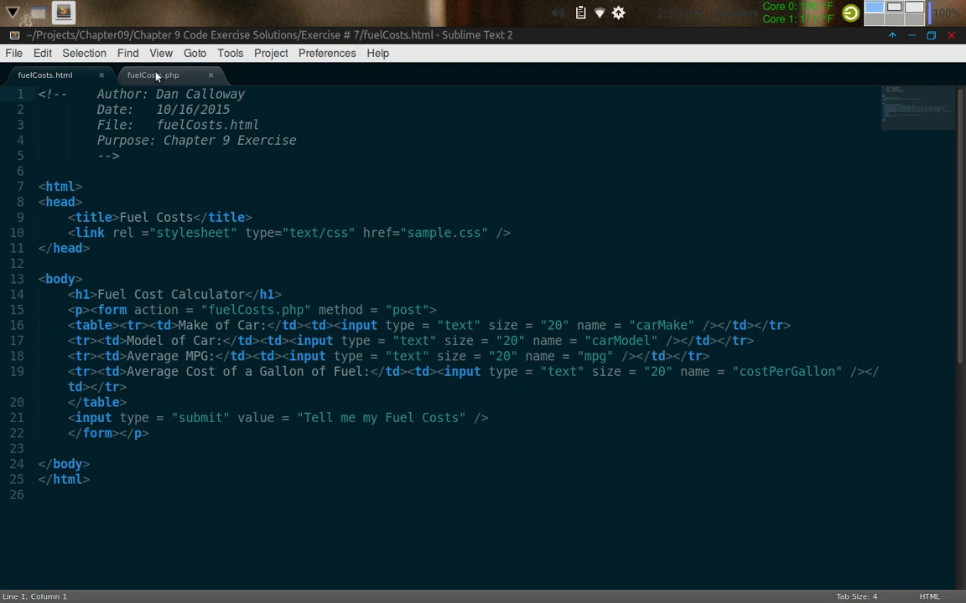
{"action": "left_click", "coordinate": [152, 75]}
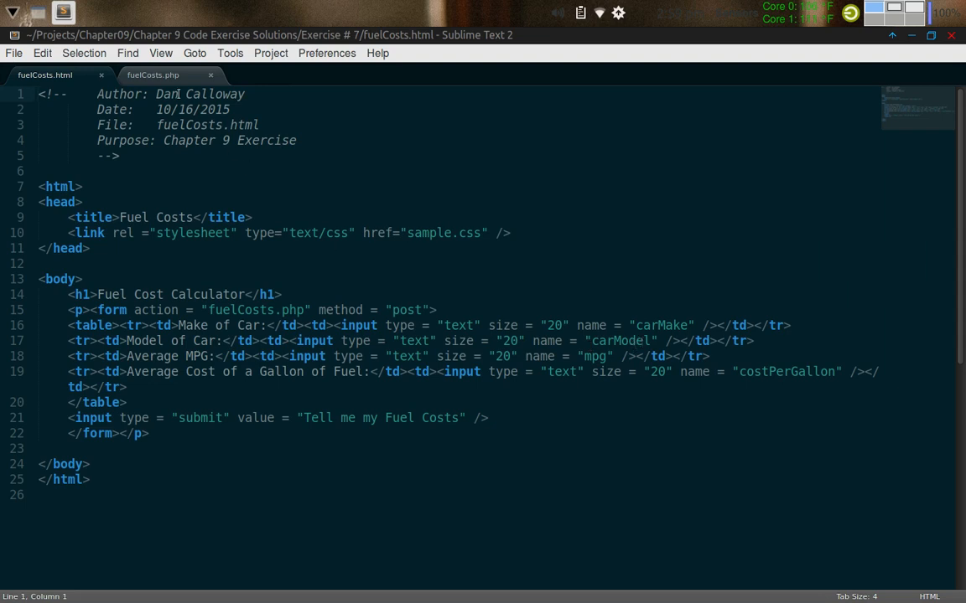
Show the fuelCosts.php script with its mileage and fuel-cost loop
{"action": "left_click", "coordinate": [152, 74]}
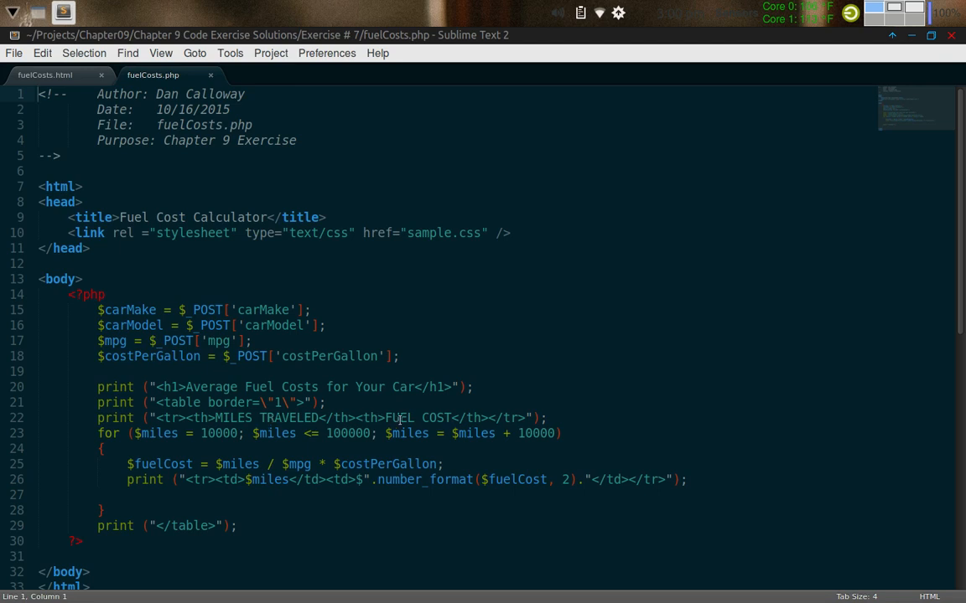
{"action": "mouse_move", "coordinate": [429, 417]}
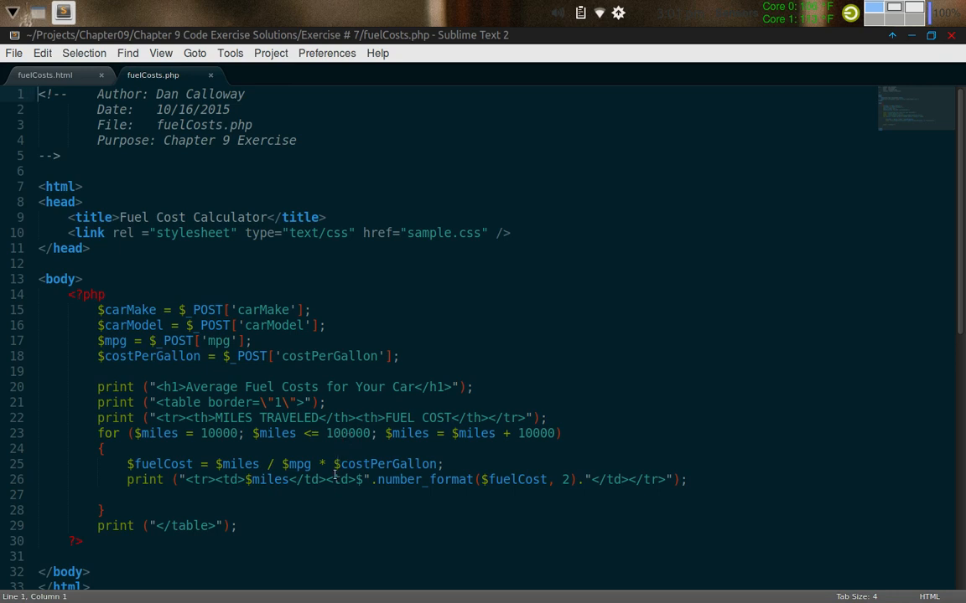
{"action": "mouse_move", "coordinate": [302, 450]}
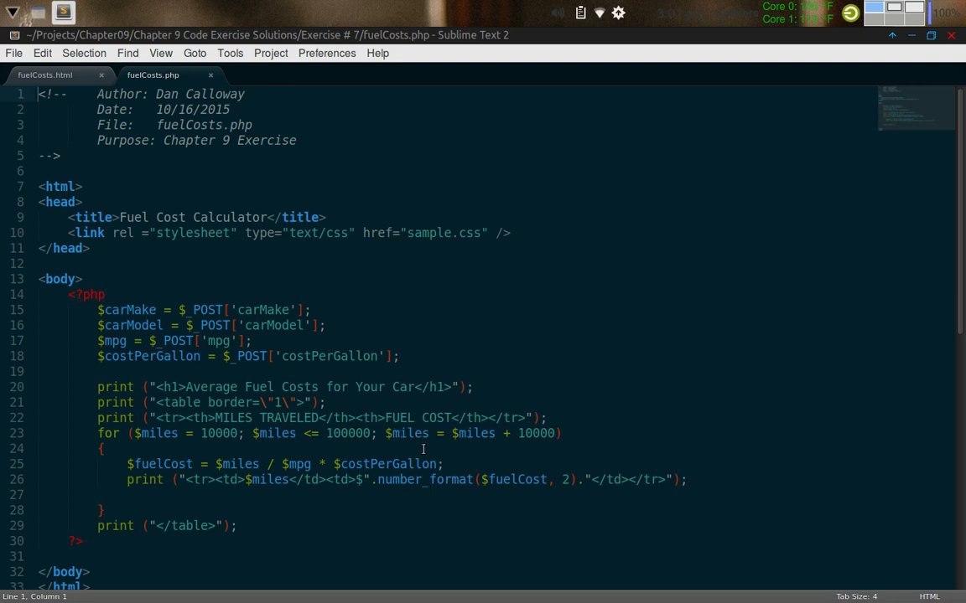
{"action": "mouse_move", "coordinate": [519, 440]}
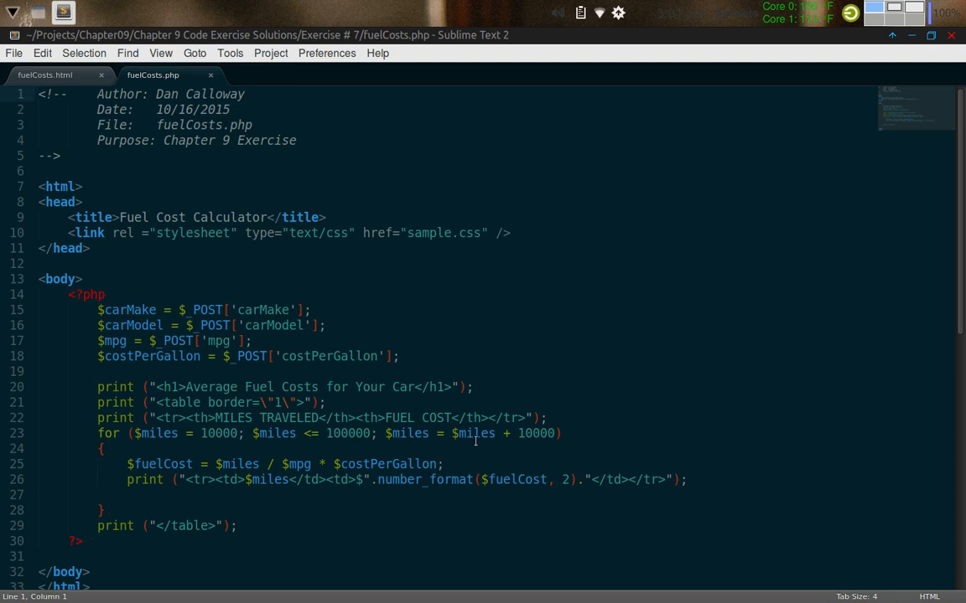
{"action": "mouse_move", "coordinate": [531, 440]}
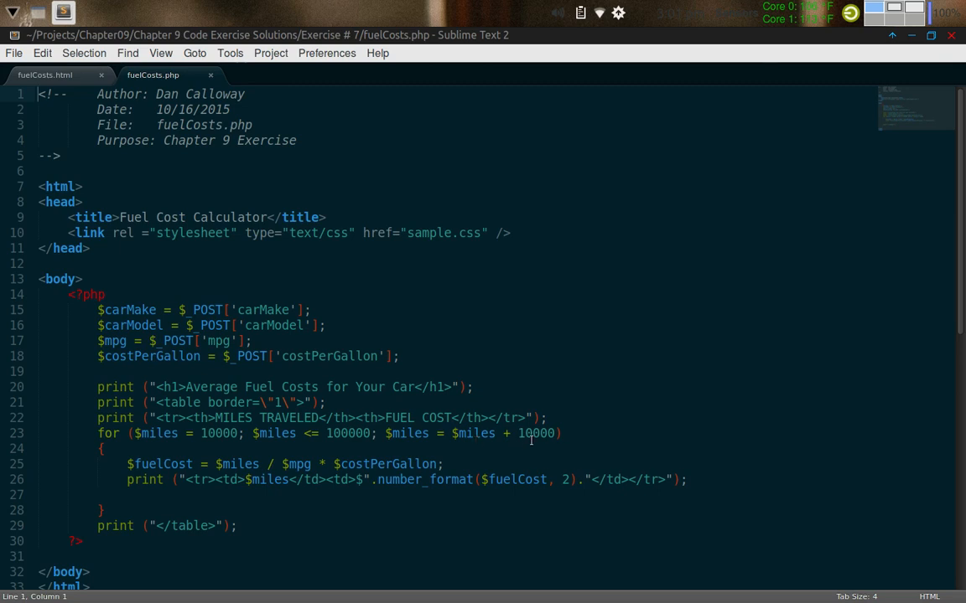
{"action": "mouse_move", "coordinate": [241, 508]}
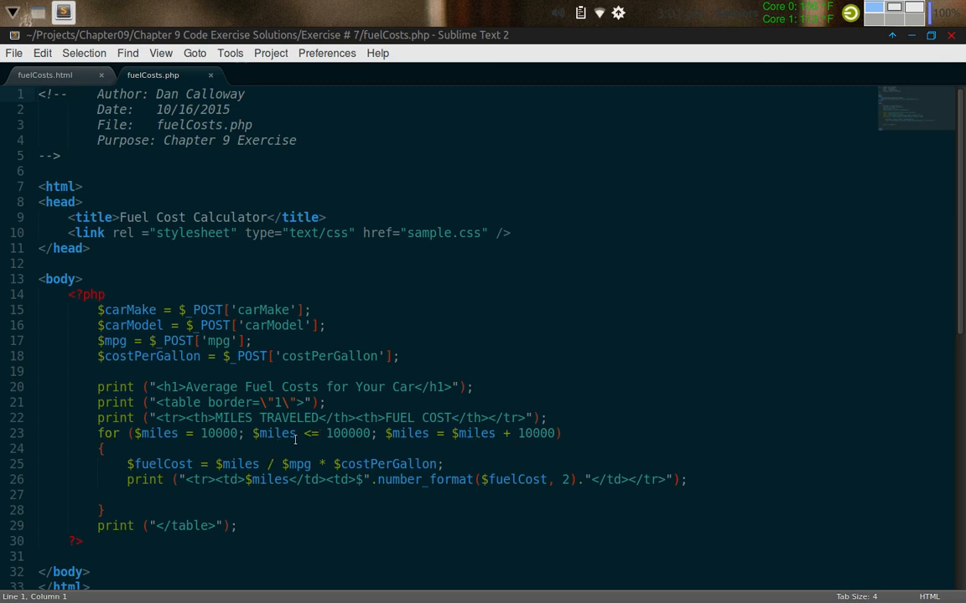
{"action": "mouse_move", "coordinate": [146, 463]}
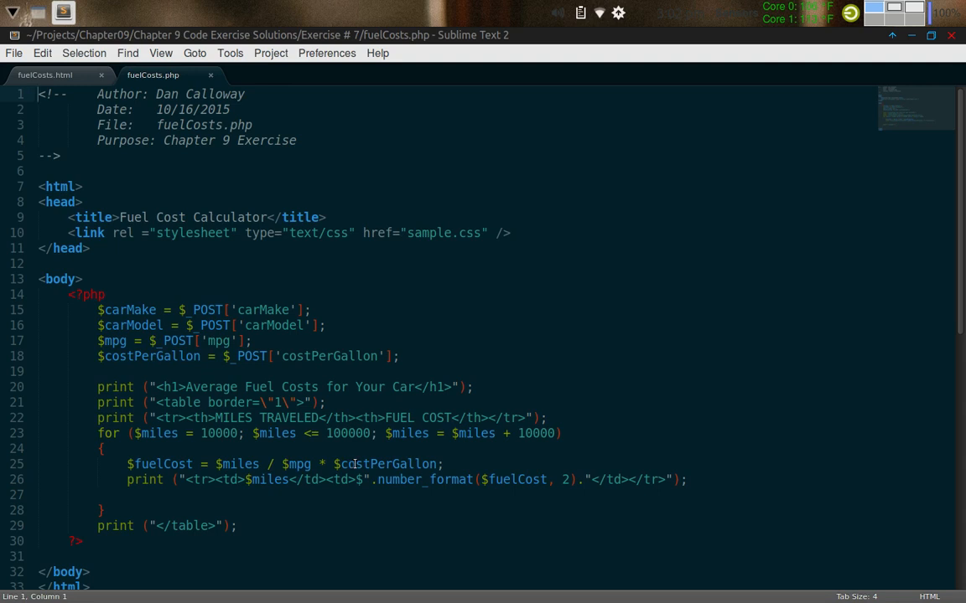
{"action": "mouse_move", "coordinate": [199, 448]}
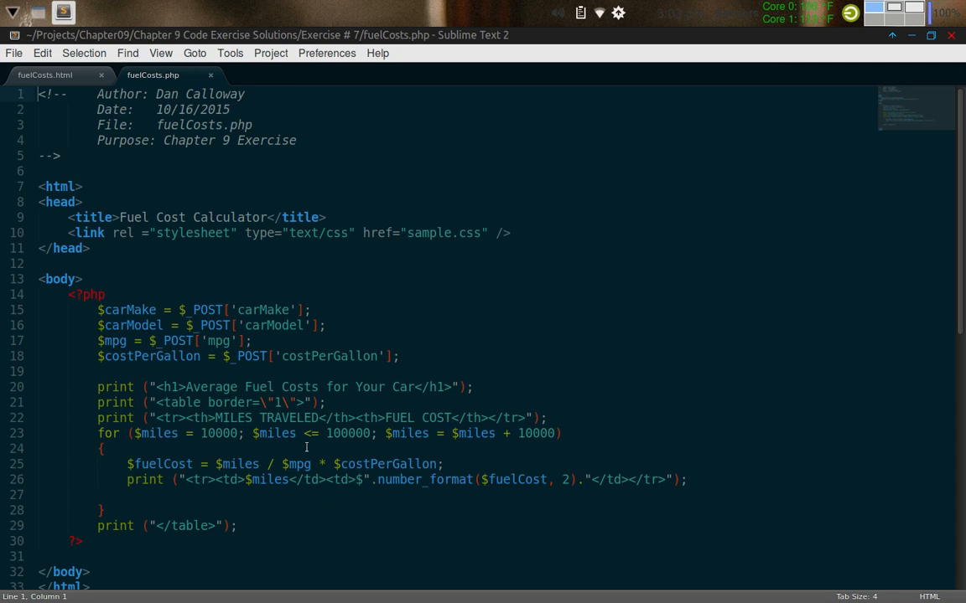
{"action": "mouse_move", "coordinate": [307, 417]}
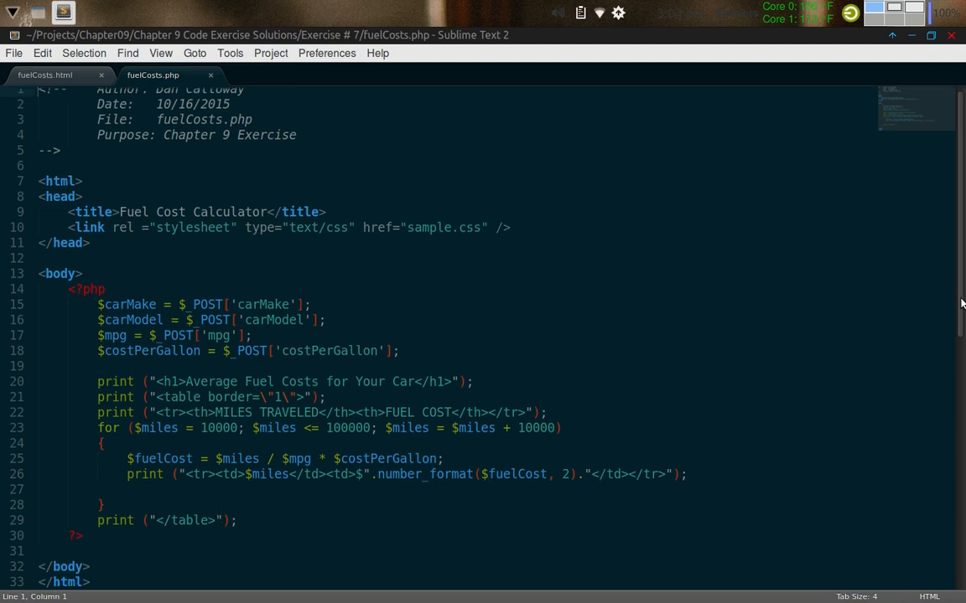
{"action": "scroll", "scroll_direction": "down", "scroll_amount": 3}
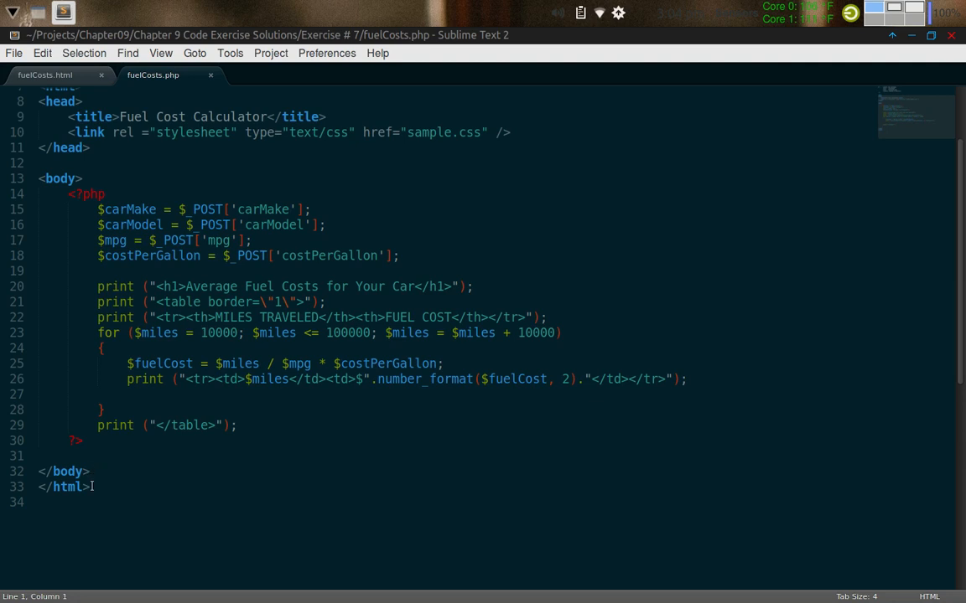
{"action": "mouse_move", "coordinate": [560, 343]}
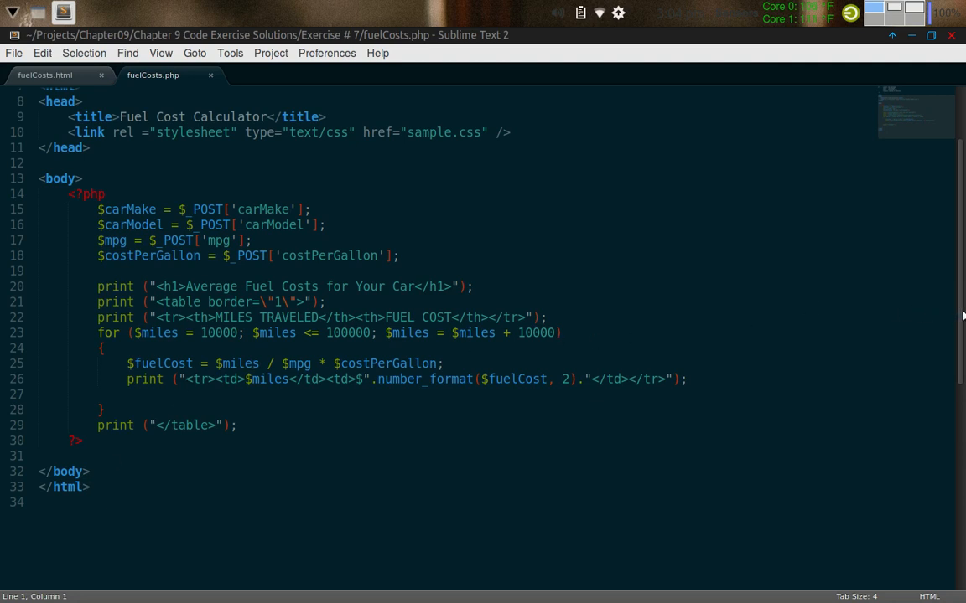
{"action": "scroll", "scroll_direction": "up", "scroll_amount": 3}
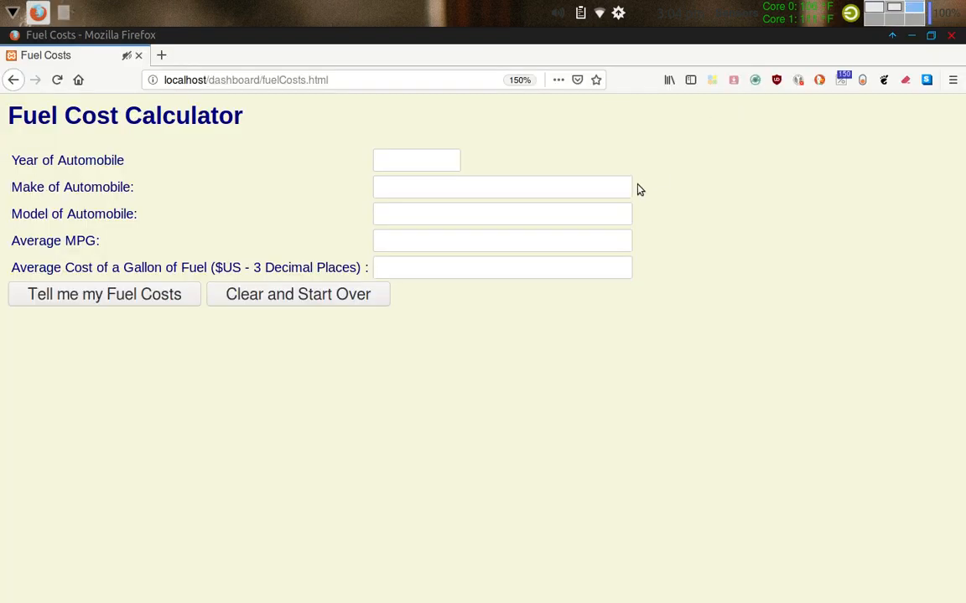
{"action": "mouse_move", "coordinate": [528, 145]}
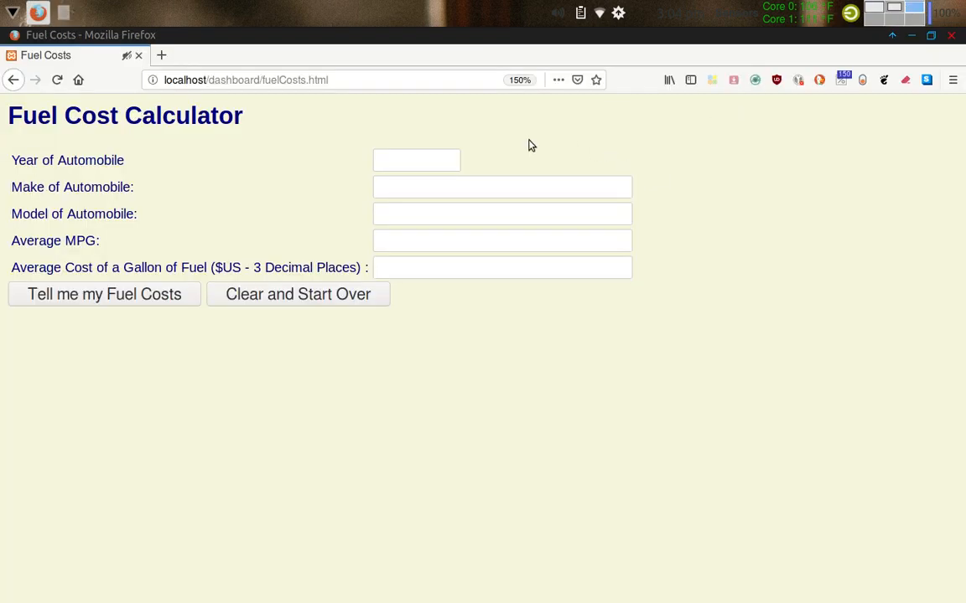
{"action": "mouse_move", "coordinate": [623, 93]}
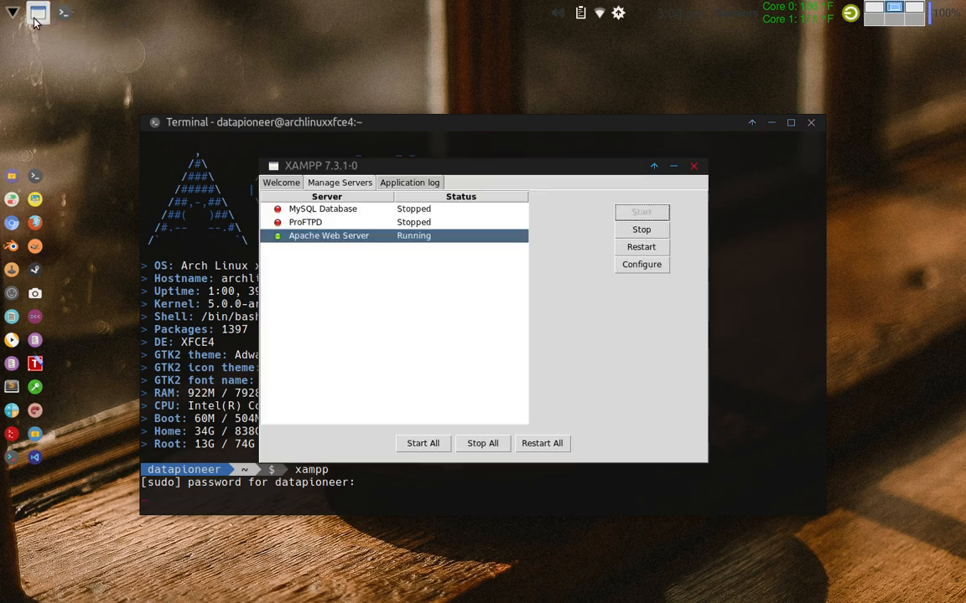
{"action": "mouse_move", "coordinate": [396, 301]}
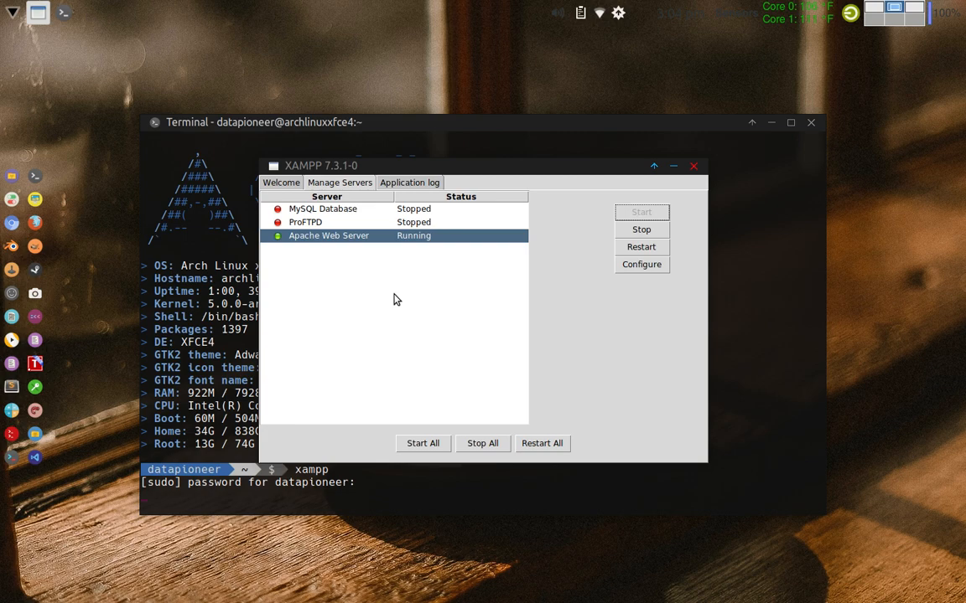
{"action": "mouse_move", "coordinate": [382, 312]}
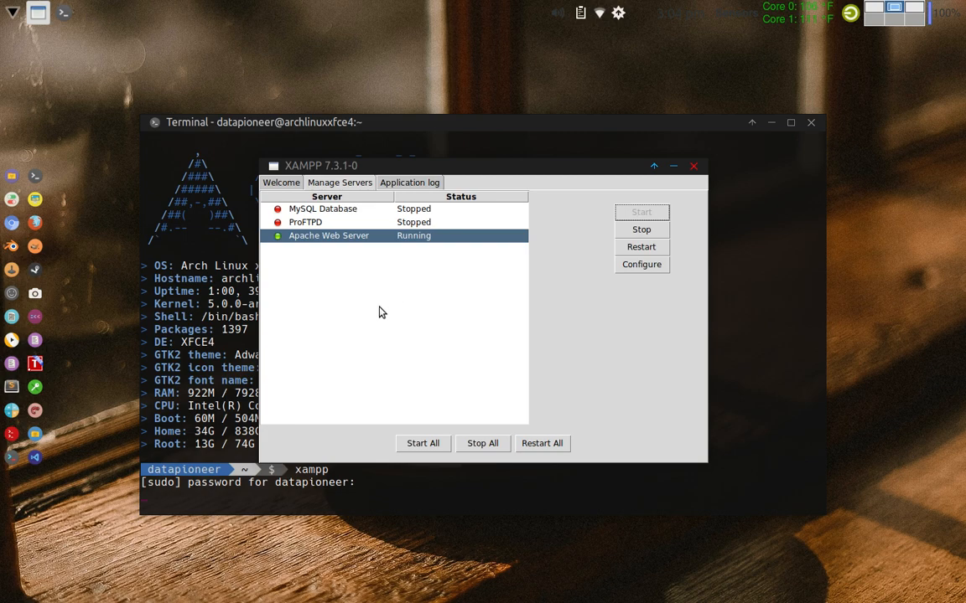
{"action": "mouse_move", "coordinate": [328, 238]}
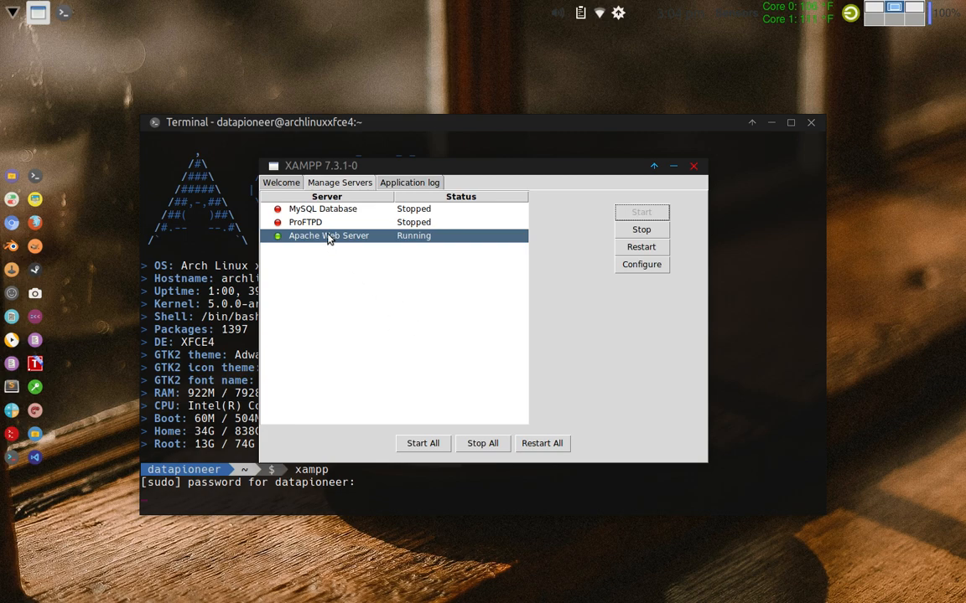
{"action": "mouse_move", "coordinate": [509, 263]}
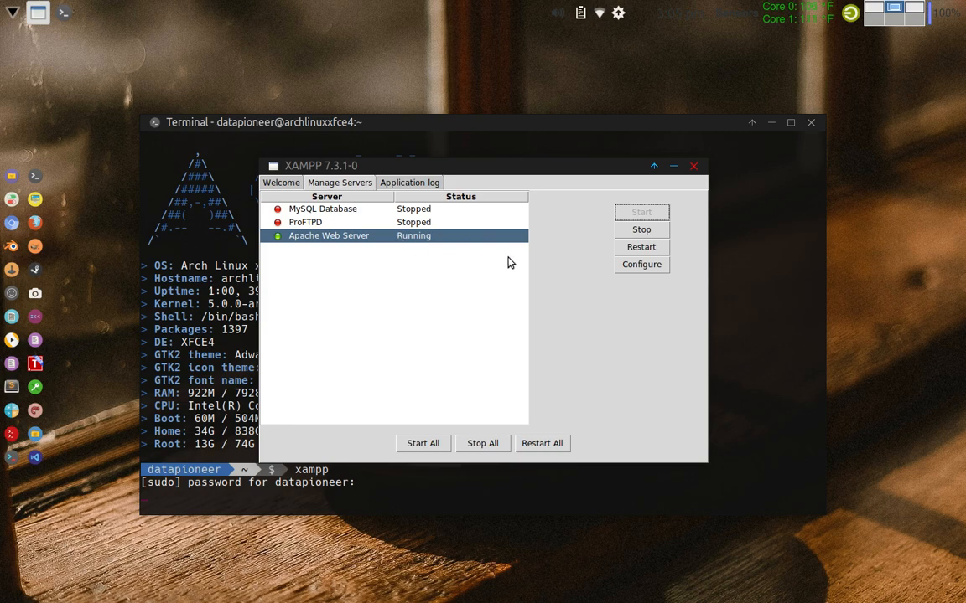
{"action": "mouse_move", "coordinate": [423, 267]}
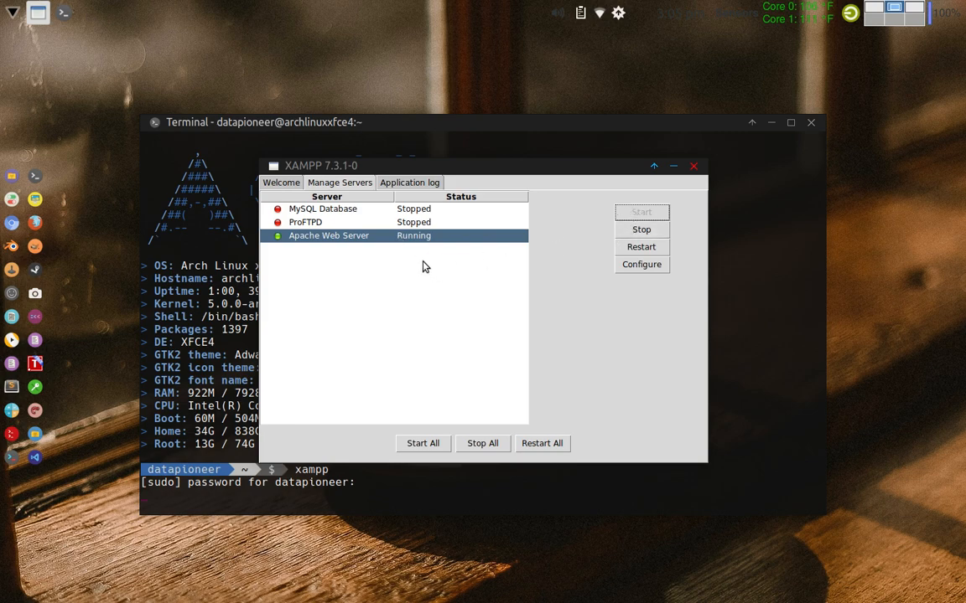
{"action": "mouse_move", "coordinate": [423, 253]}
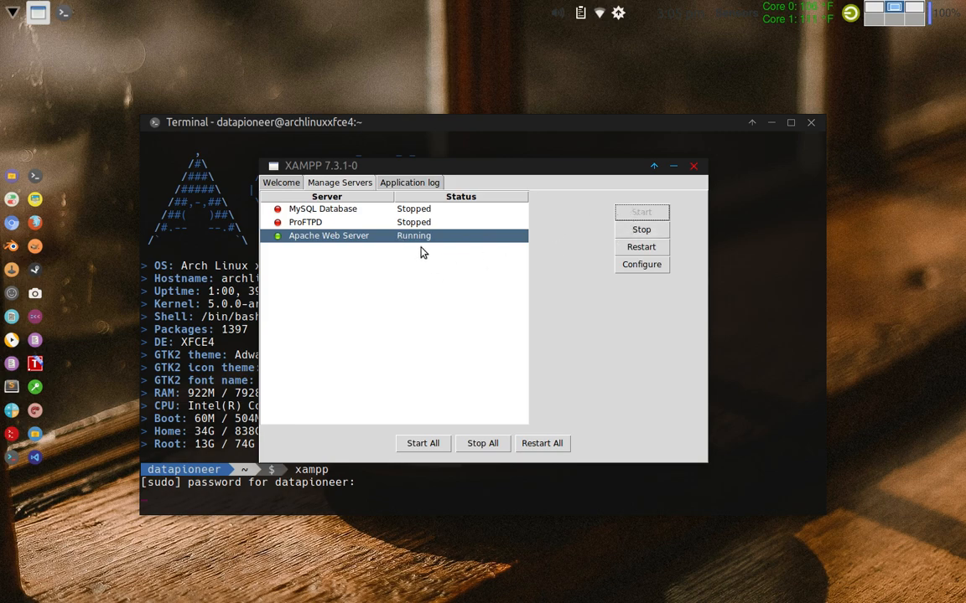
{"action": "mouse_move", "coordinate": [919, 104]}
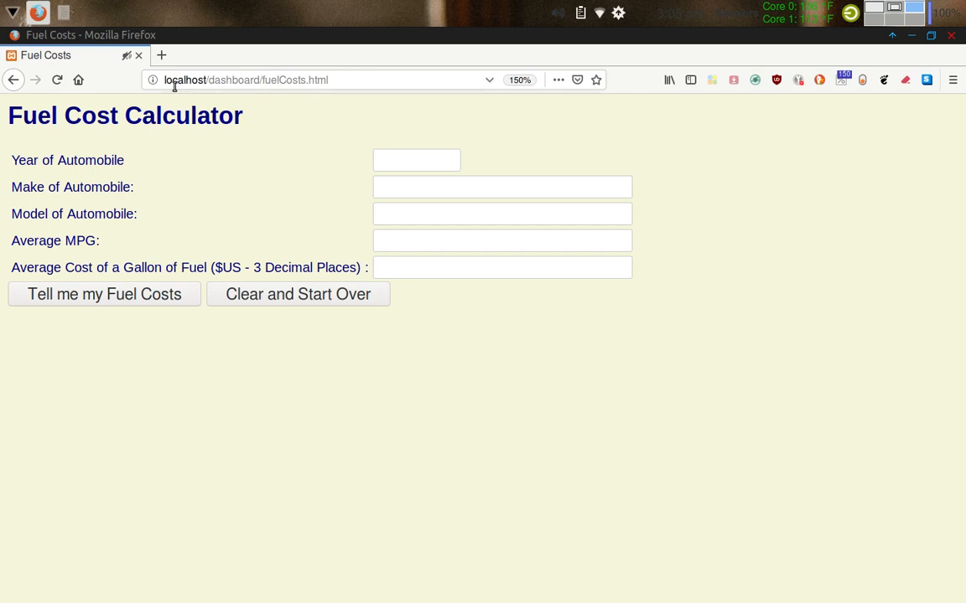
{"action": "mouse_move", "coordinate": [212, 93]}
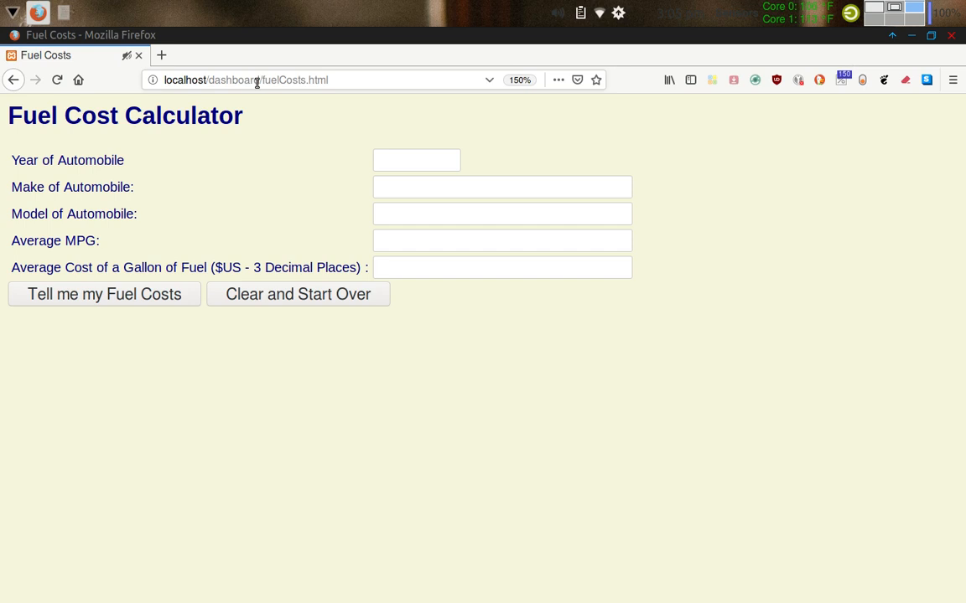
{"action": "mouse_move", "coordinate": [259, 108]}
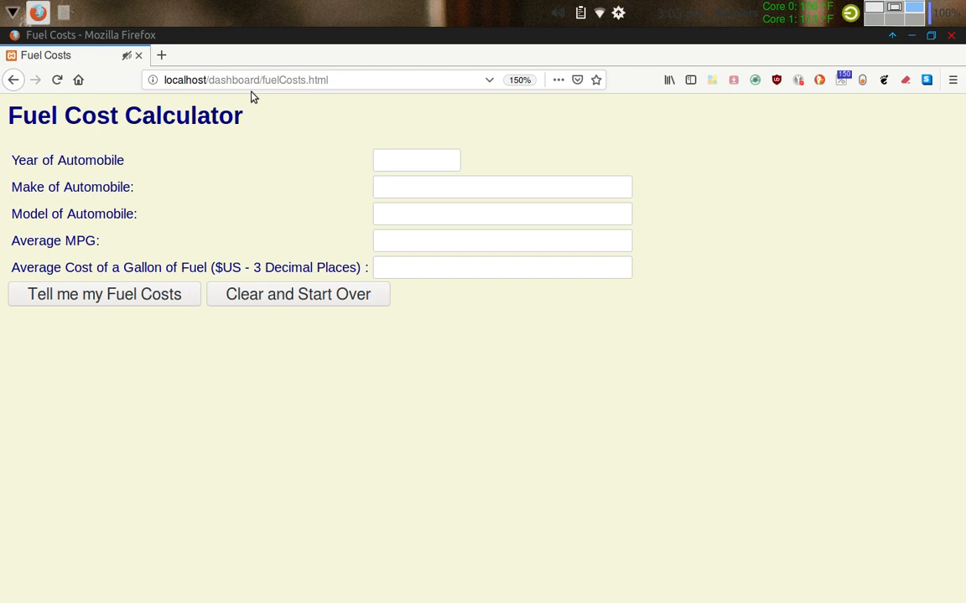
{"action": "mouse_move", "coordinate": [249, 85]}
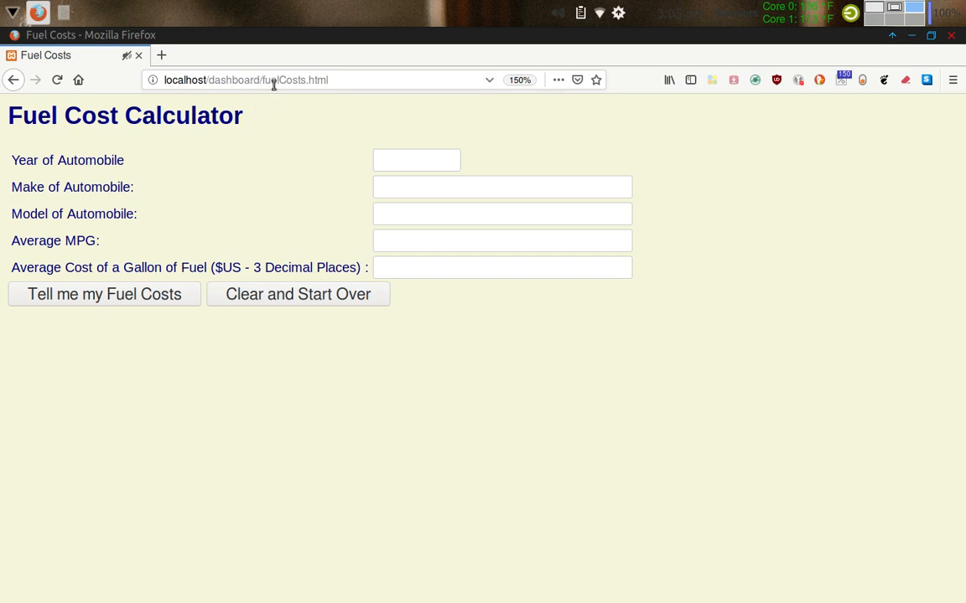
{"action": "mouse_move", "coordinate": [286, 94]}
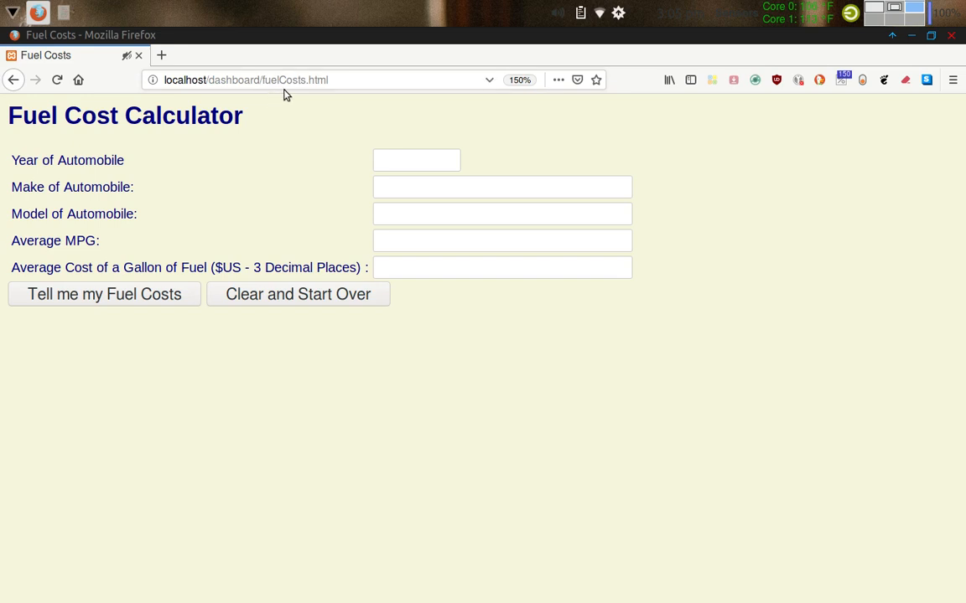
{"action": "mouse_move", "coordinate": [704, 77]}
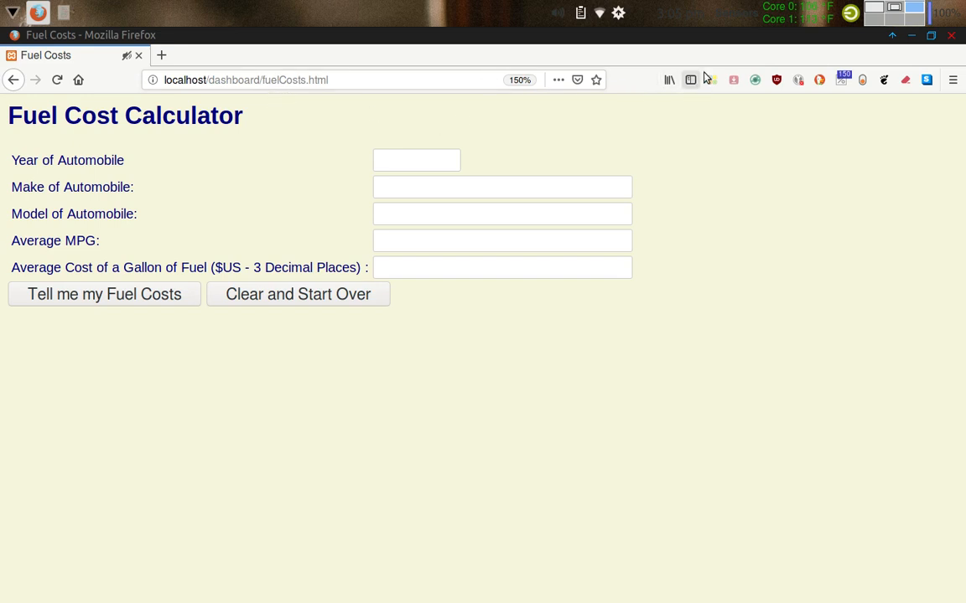
{"action": "mouse_move", "coordinate": [747, 211]}
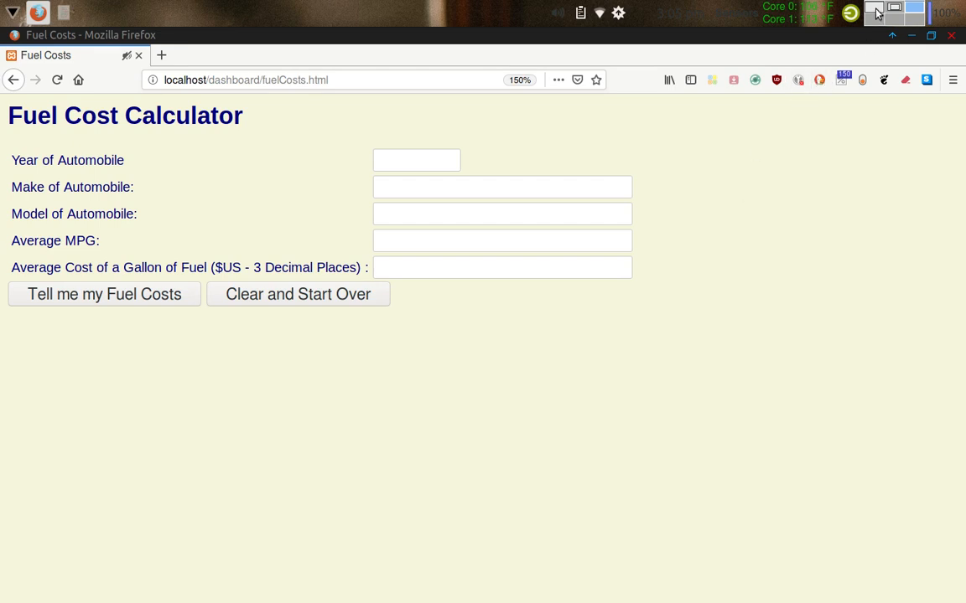
Return to the Sublime Text 2 workspace to view fuelCosts.php
{"action": "left_click", "coordinate": [63, 12]}
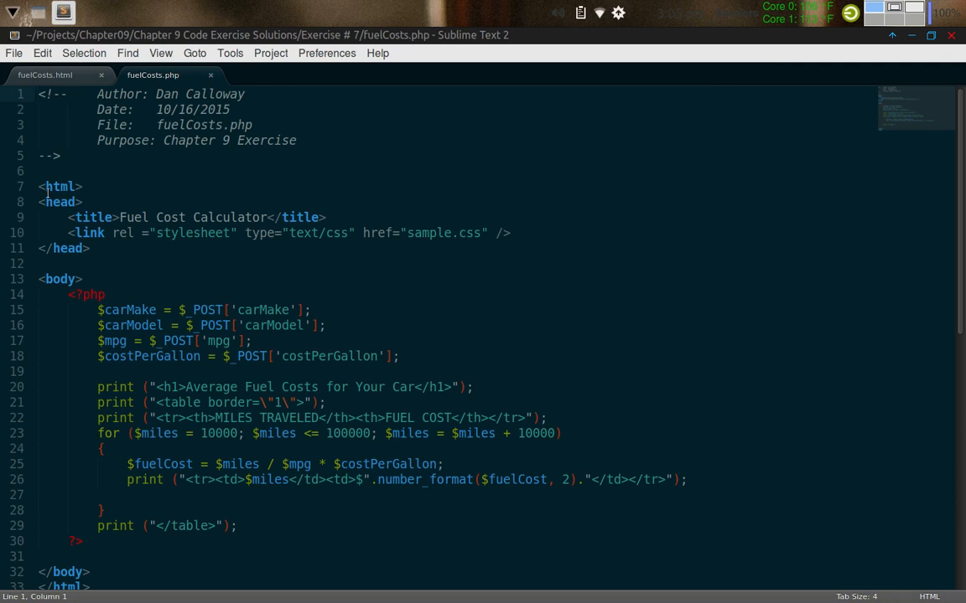
{"action": "mouse_move", "coordinate": [643, 76]}
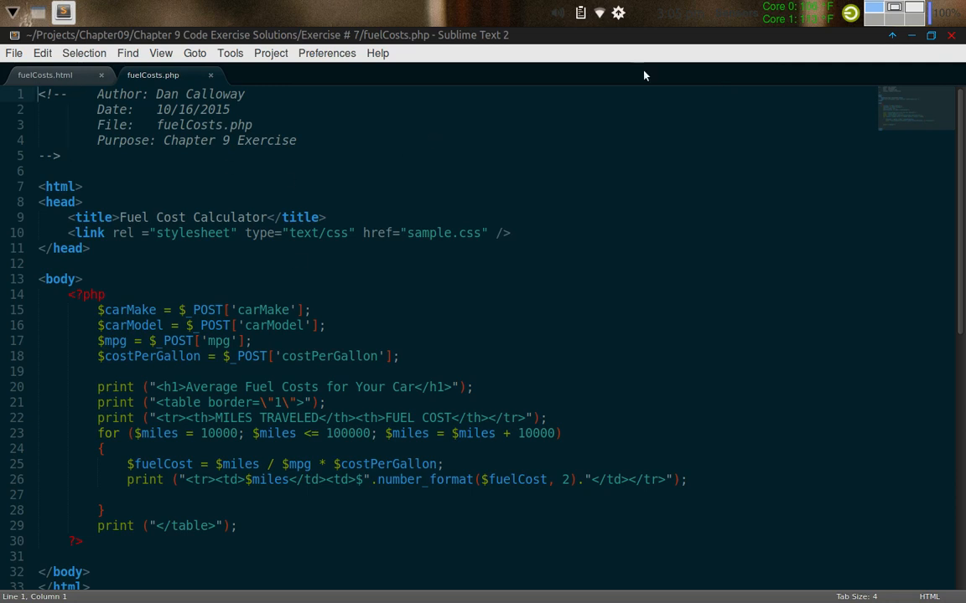
{"action": "mouse_move", "coordinate": [914, 11]}
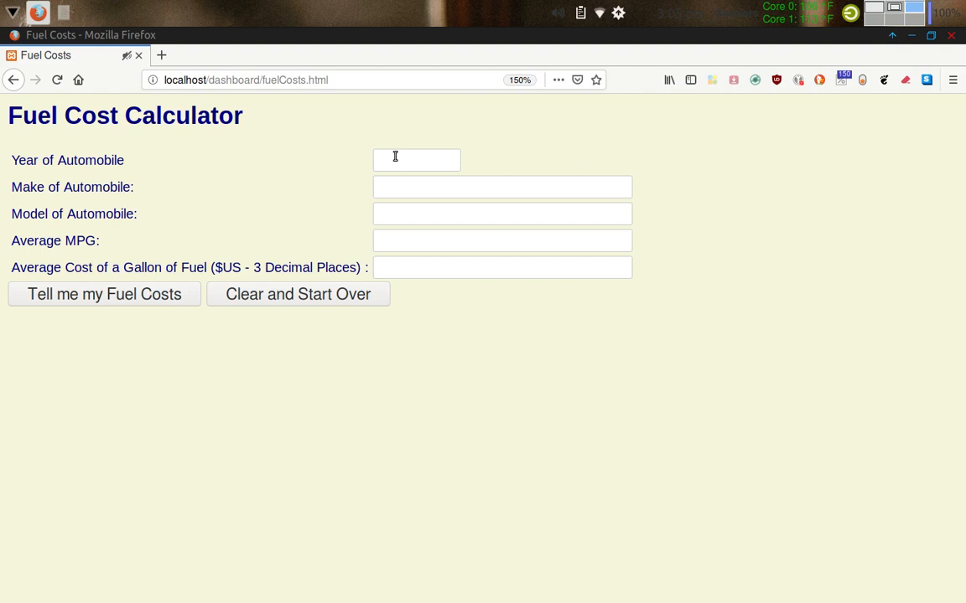
{"action": "mouse_move", "coordinate": [360, 157]}
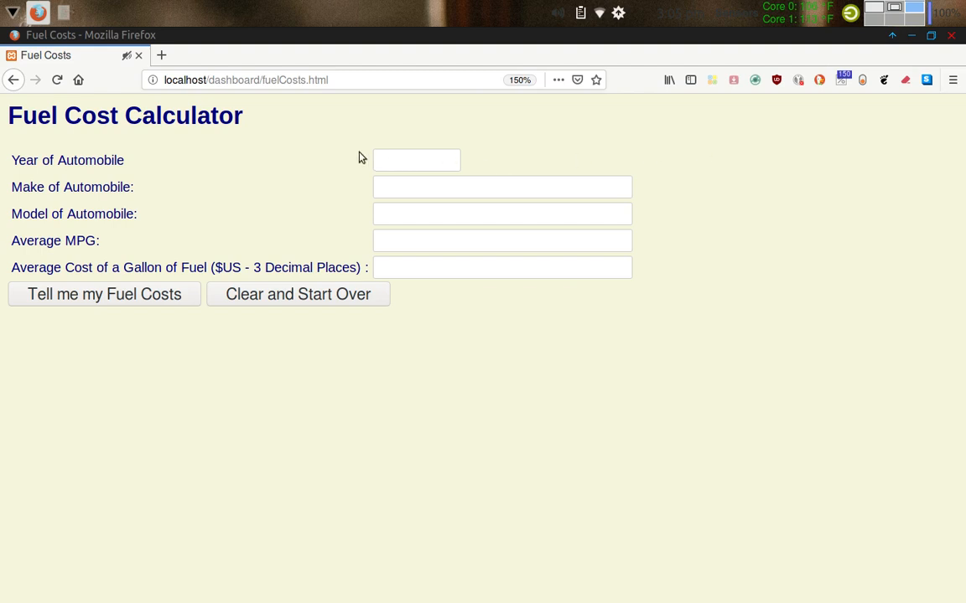
{"action": "mouse_move", "coordinate": [166, 144]}
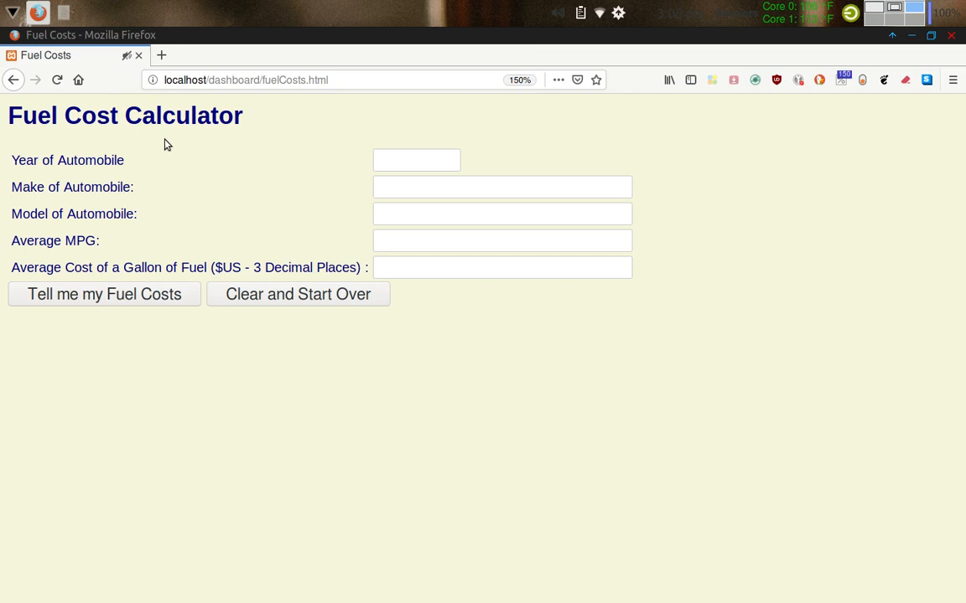
{"action": "mouse_move", "coordinate": [149, 174]}
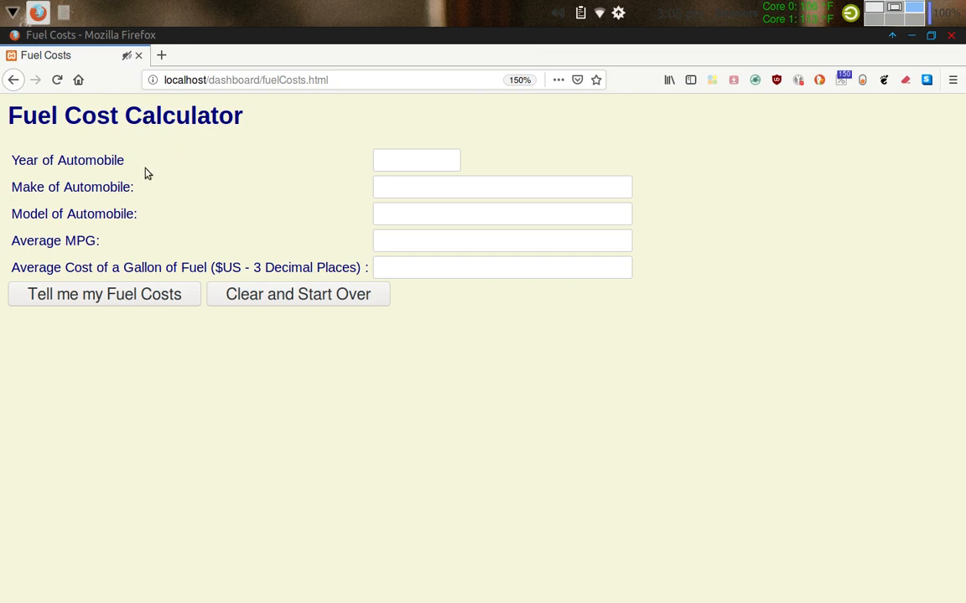
Fill in year 2017, make Fiat and model 500C
{"action": "left_click", "coordinate": [417, 160]}
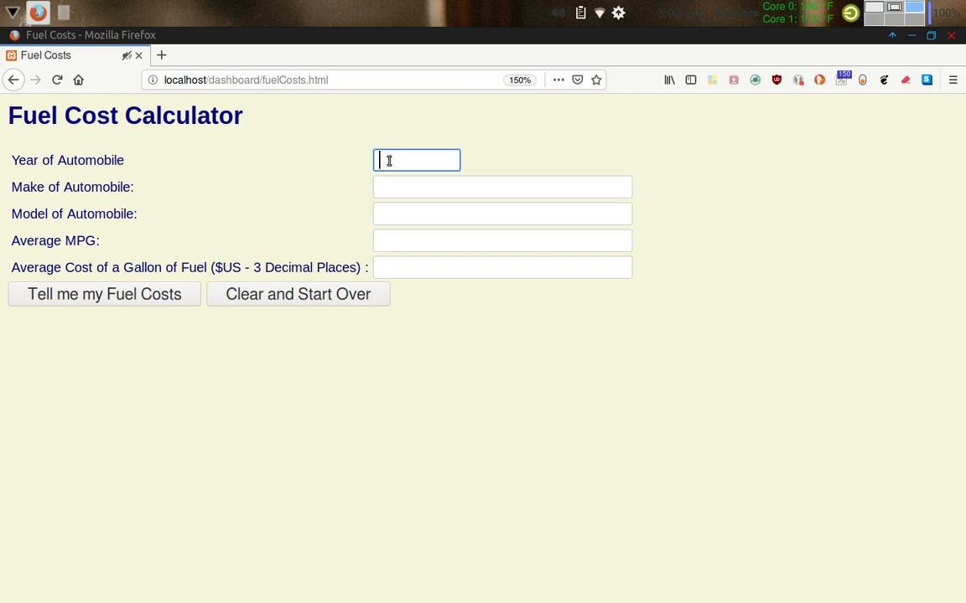
{"action": "type", "text": "2"}
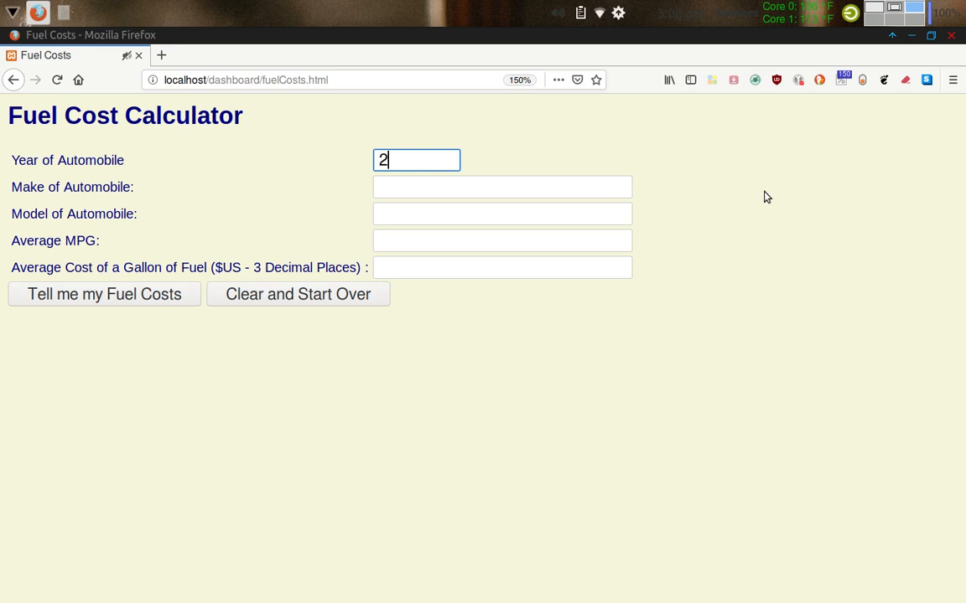
{"action": "type", "text": "2"}
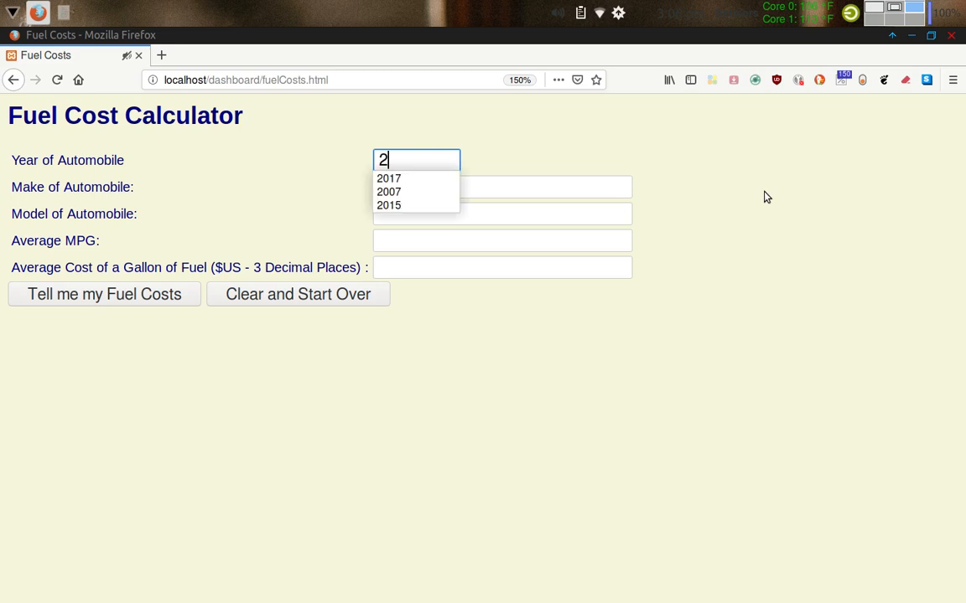
{"action": "left_click", "coordinate": [388, 178]}
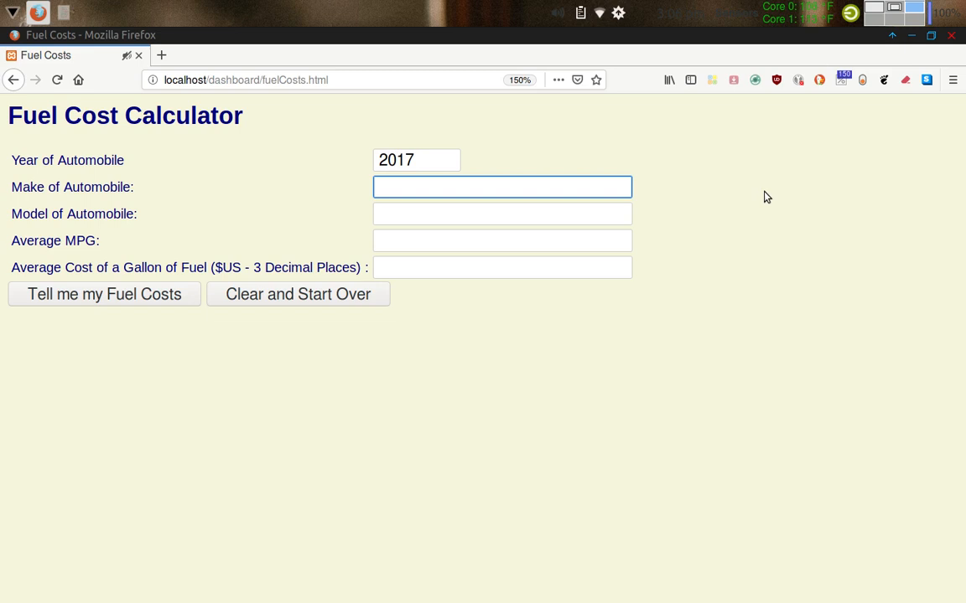
{"action": "type", "text": "Fi"}
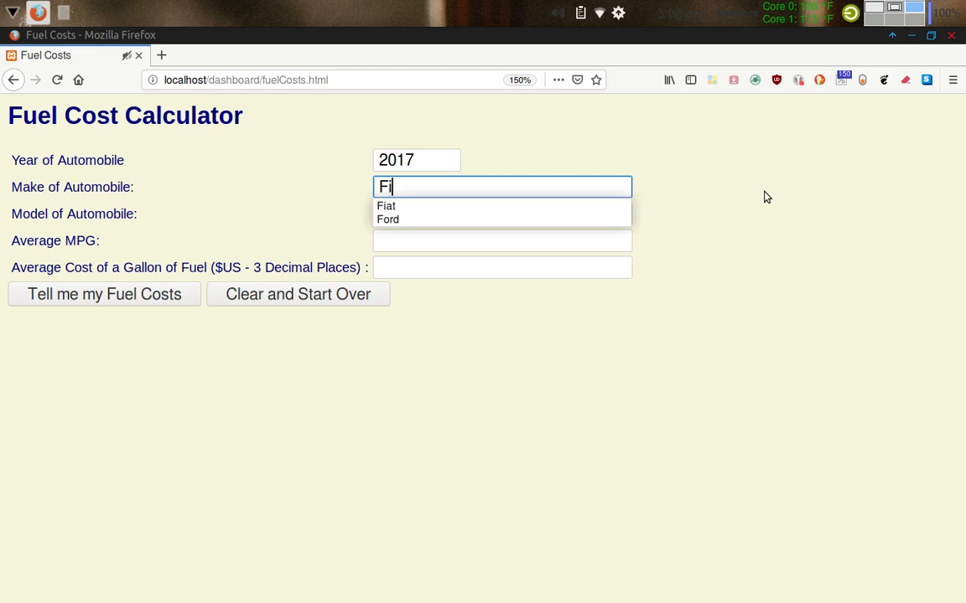
{"action": "left_click", "coordinate": [386, 205]}
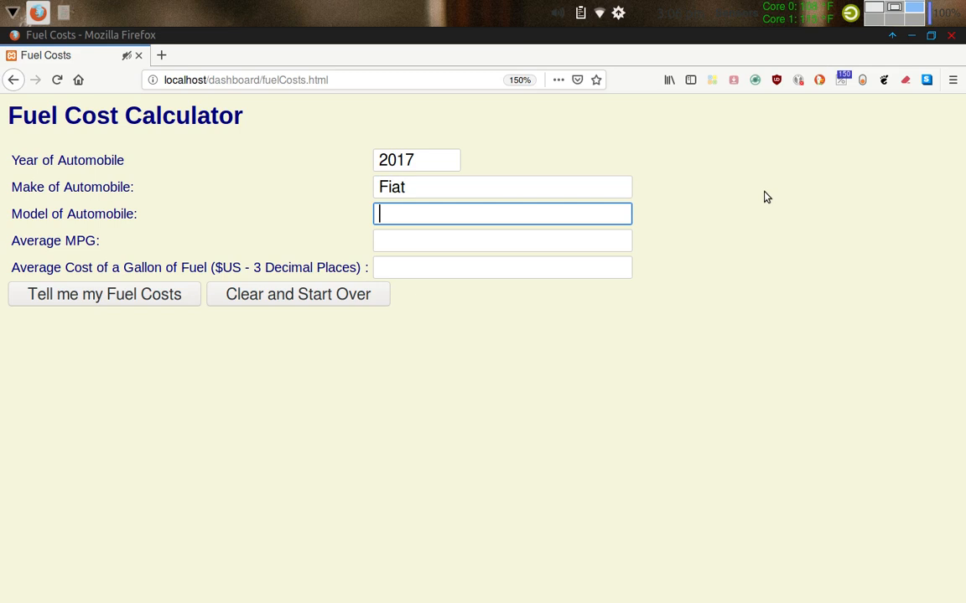
{"action": "type", "text": "500C"}
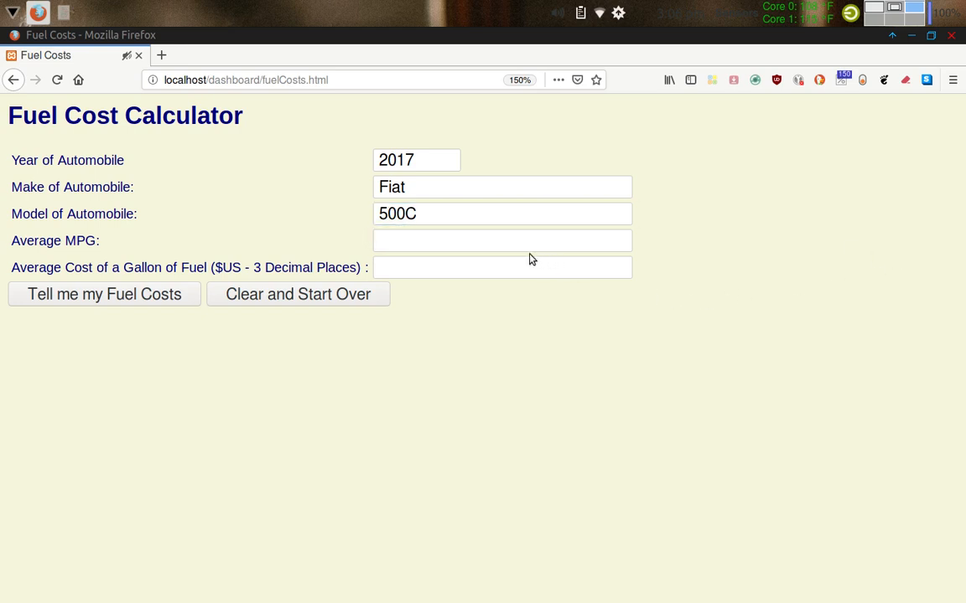
Enter 37.5 average MPG and a fuel price of 2.239
{"action": "left_click", "coordinate": [502, 240]}
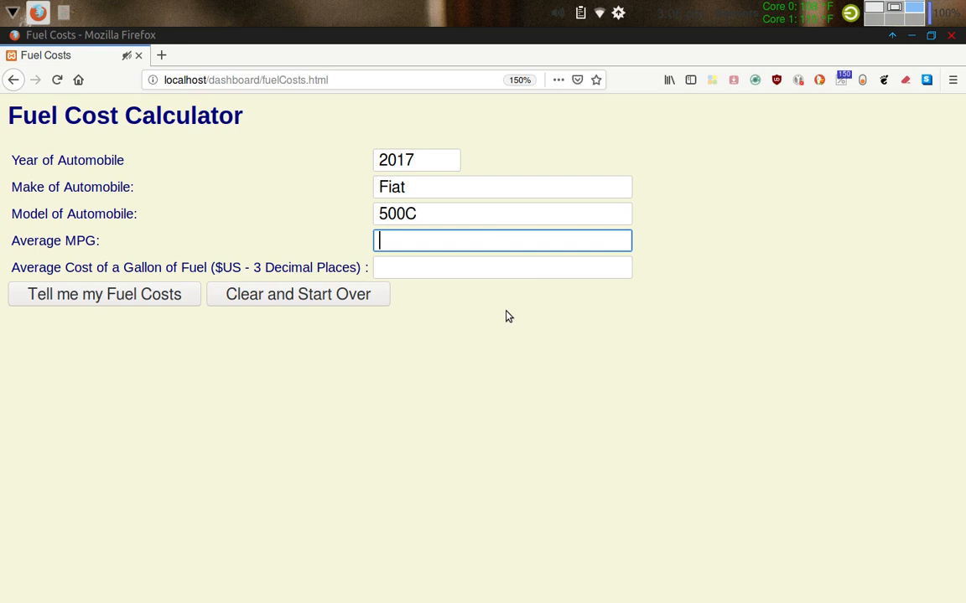
{"action": "type", "text": "37."}
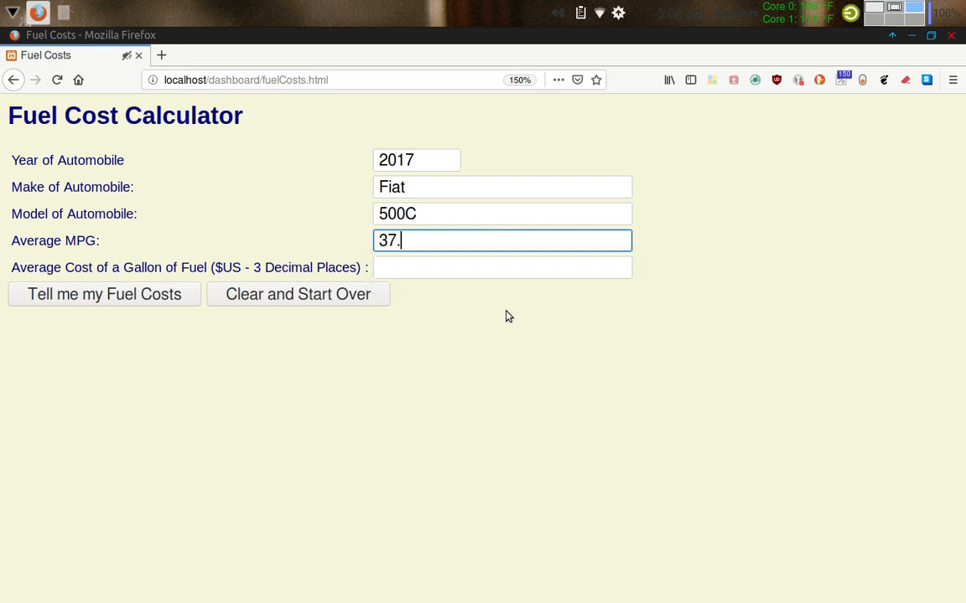
{"action": "type", "text": "5"}
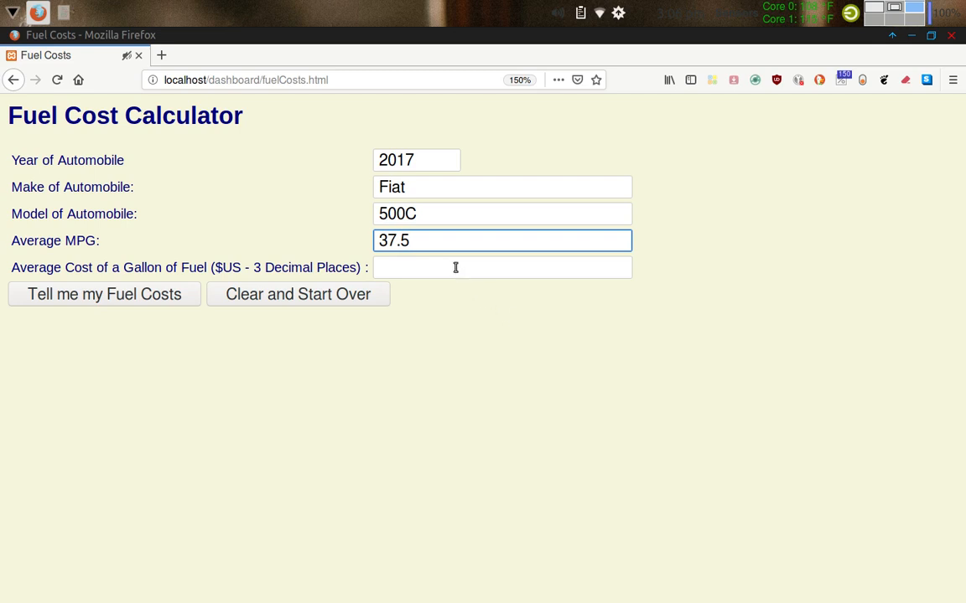
{"action": "left_click", "coordinate": [502, 267]}
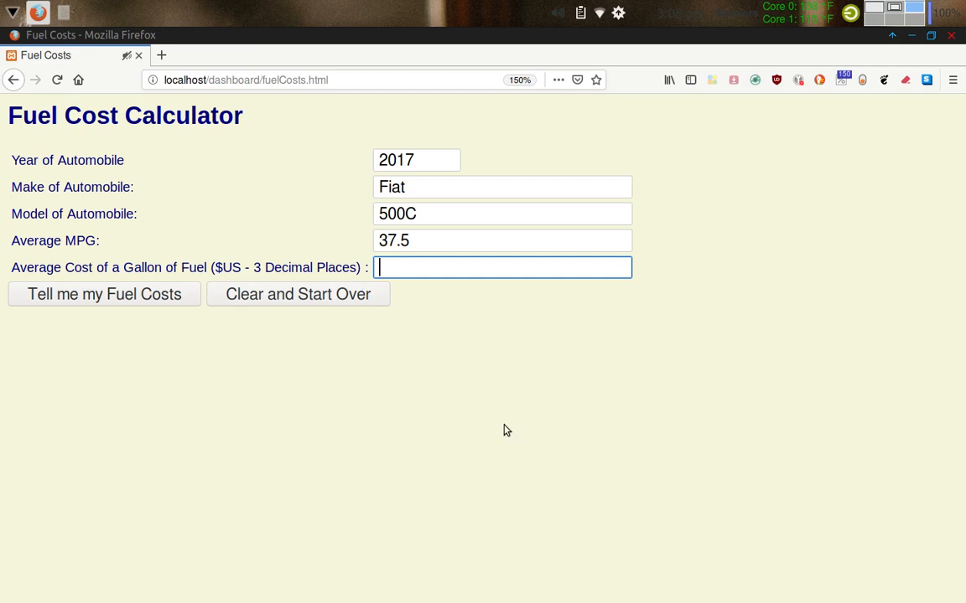
{"action": "type", "text": "2"}
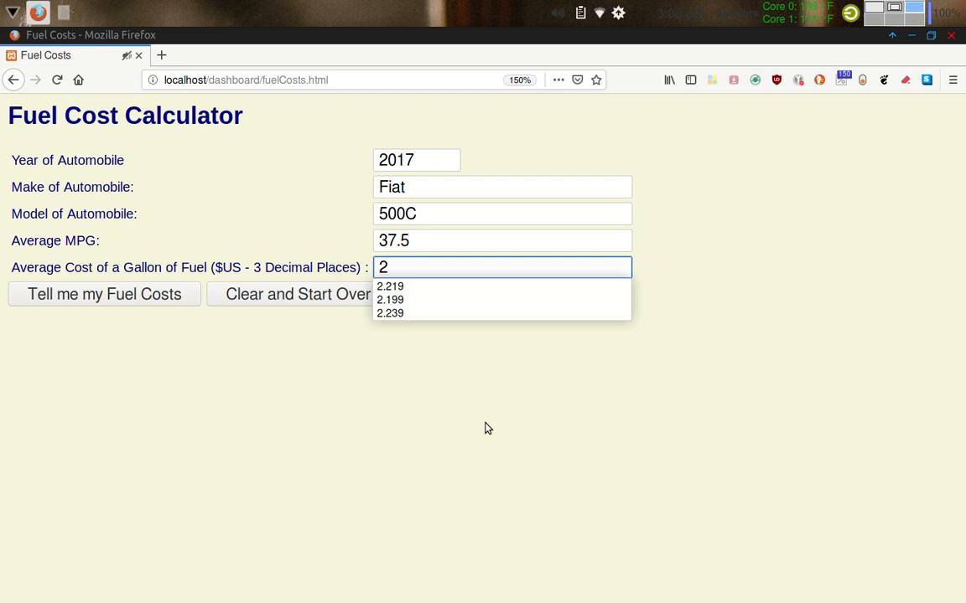
{"action": "type", "text": ".239"}
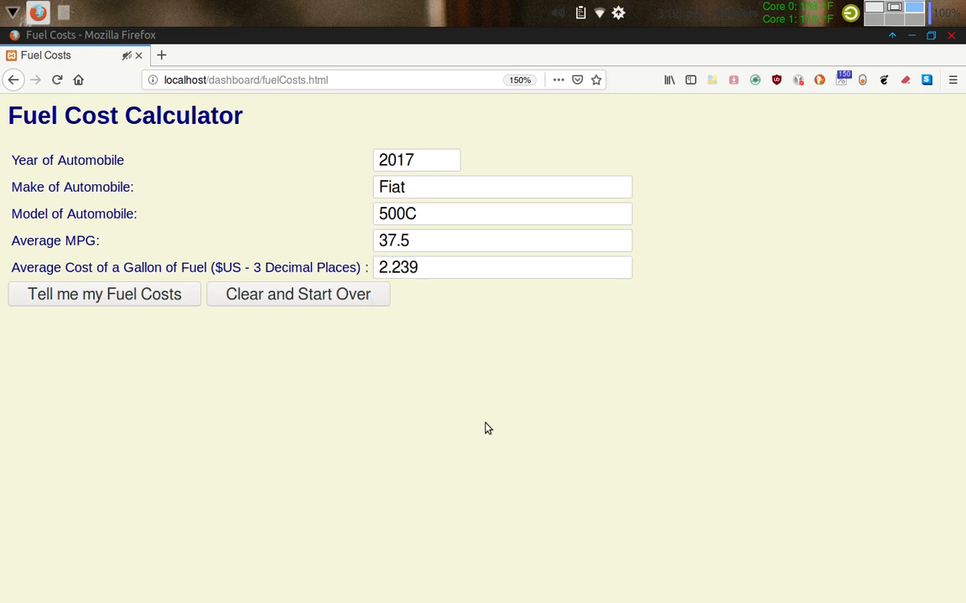
{"action": "mouse_move", "coordinate": [298, 294]}
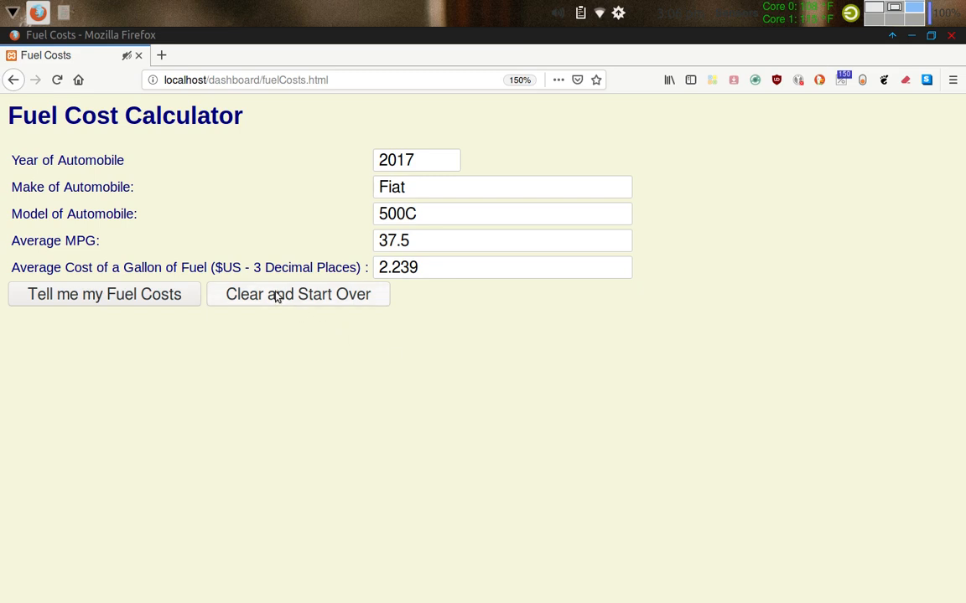
{"action": "mouse_move", "coordinate": [406, 353]}
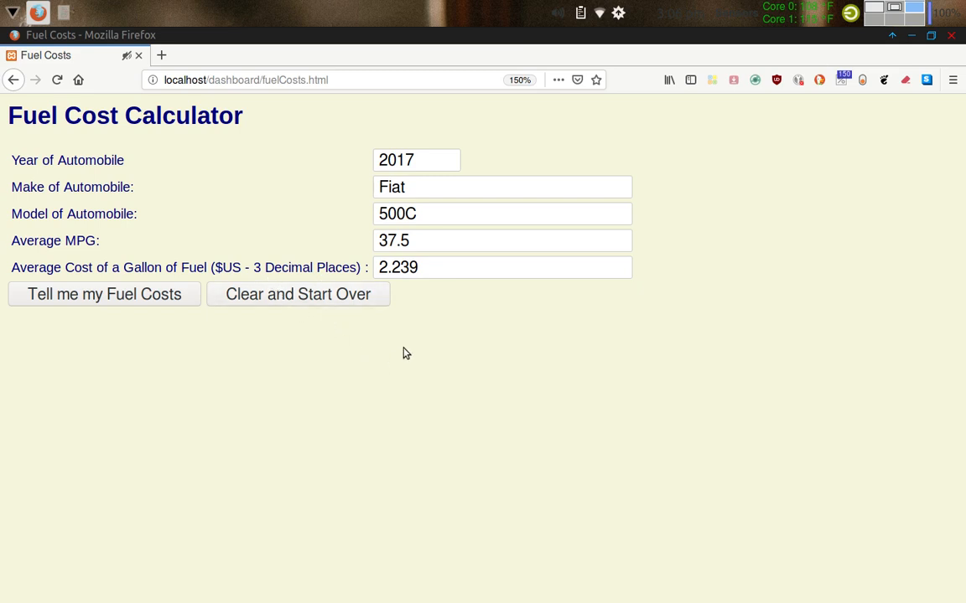
{"action": "mouse_move", "coordinate": [412, 293]}
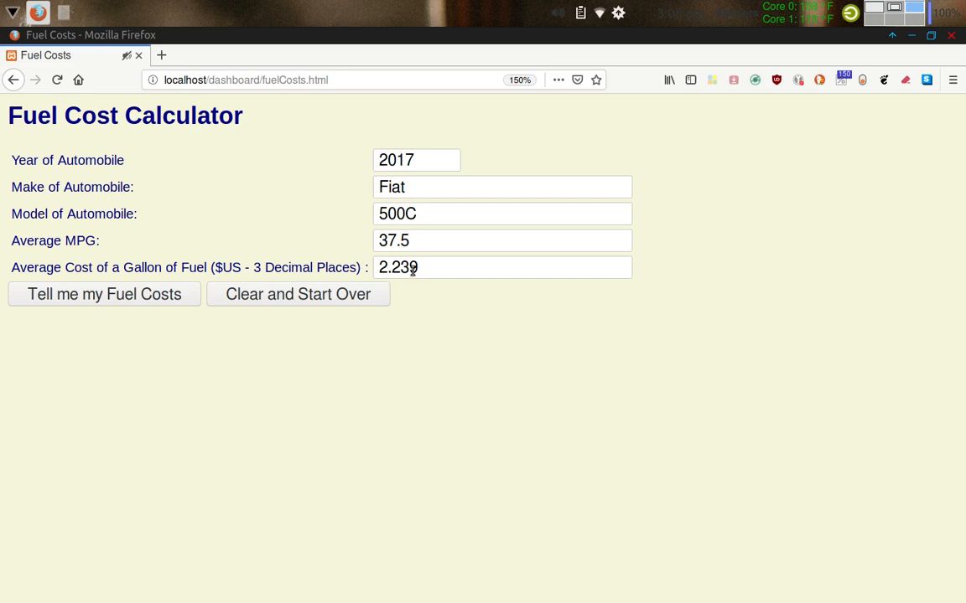
{"action": "mouse_move", "coordinate": [418, 296]}
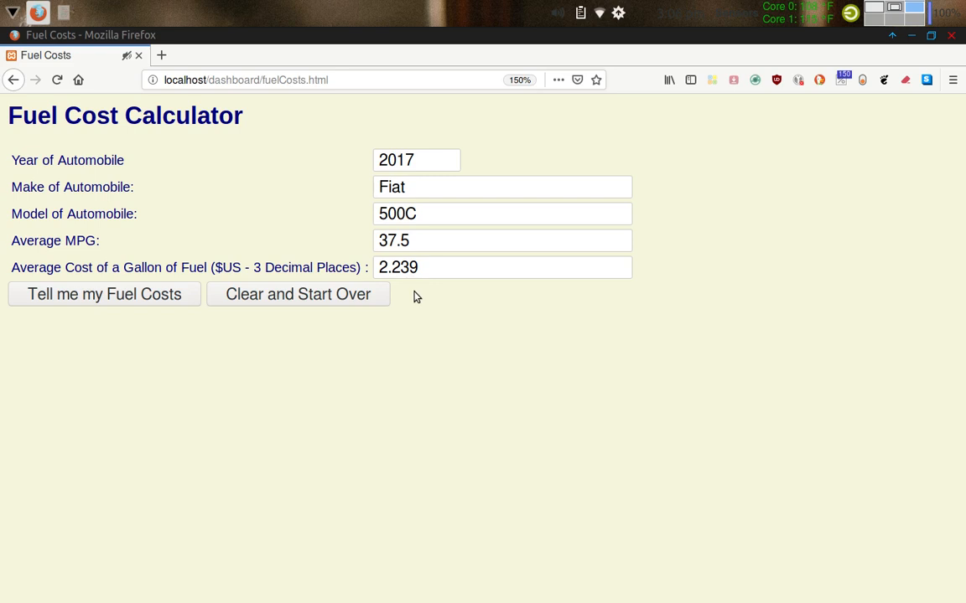
{"action": "mouse_move", "coordinate": [411, 291]}
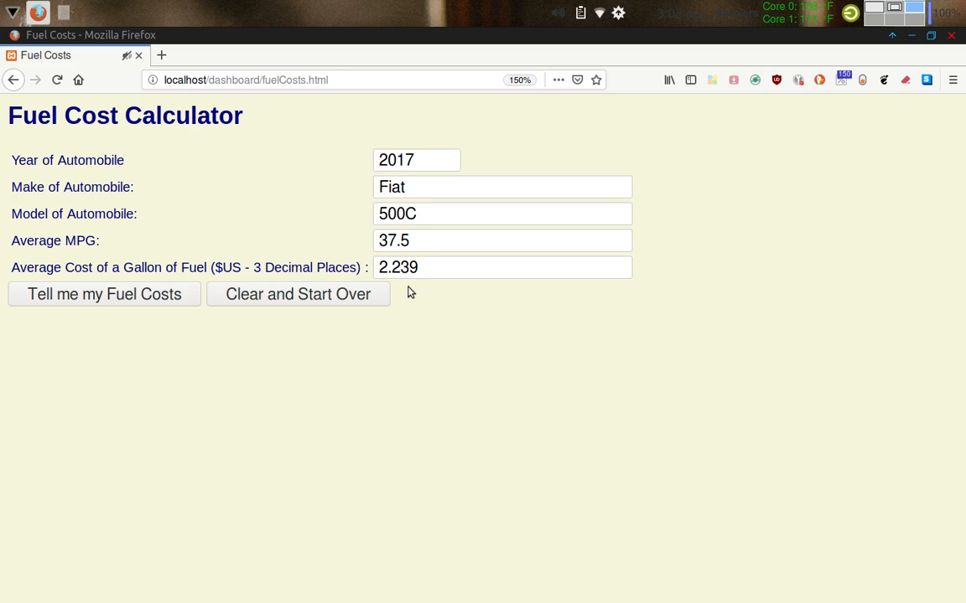
{"action": "mouse_move", "coordinate": [381, 341]}
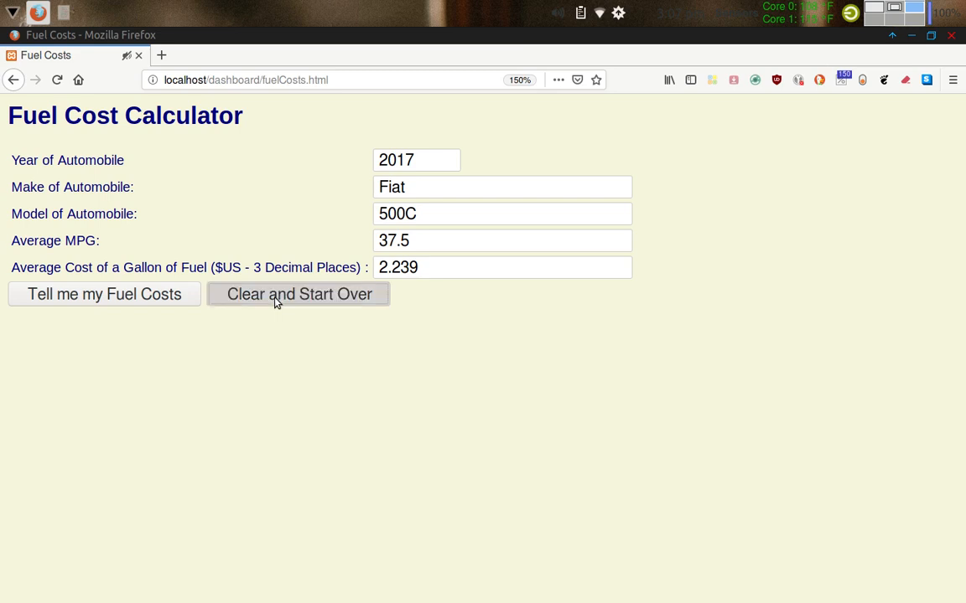
Clear the form and re-enter 2017, Fiat, 500C and 37.5 MPG
{"action": "left_click", "coordinate": [299, 294]}
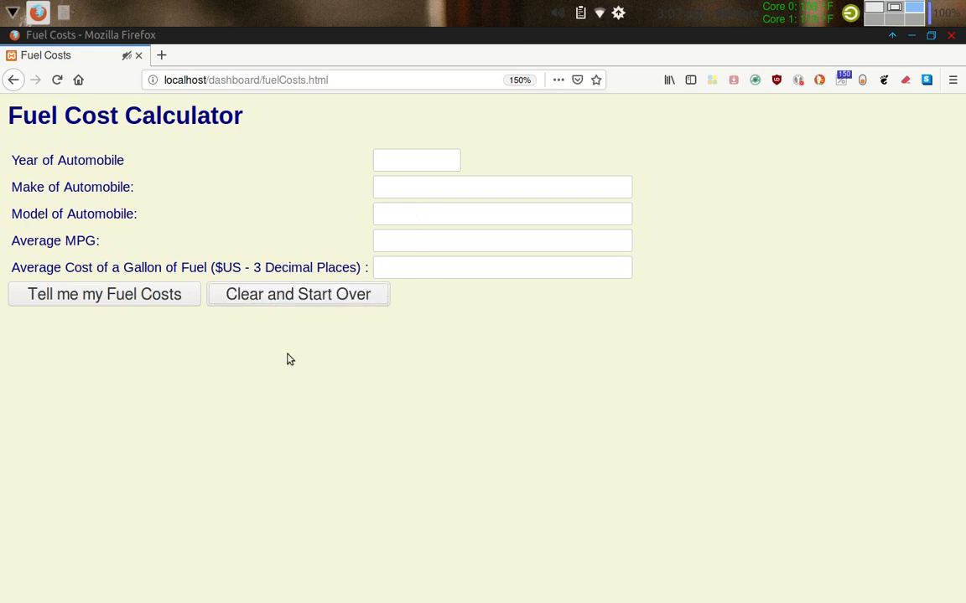
{"action": "left_click", "coordinate": [417, 160]}
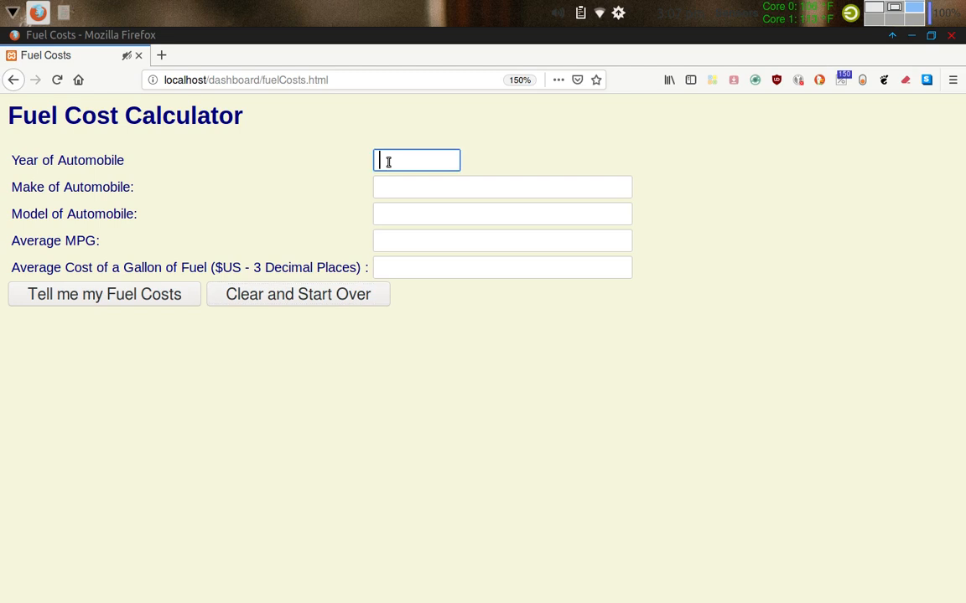
{"action": "type", "text": "20"}
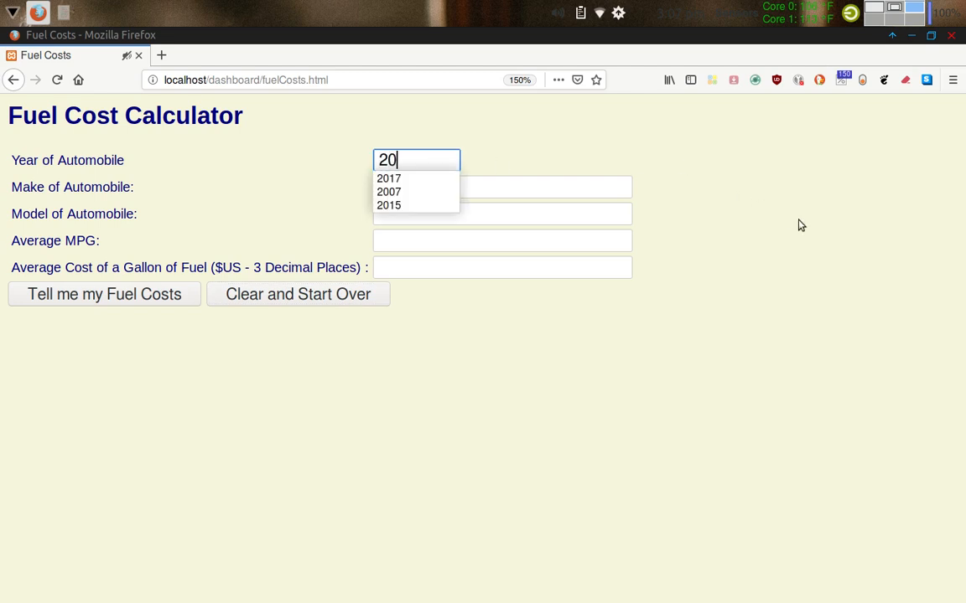
{"action": "left_click", "coordinate": [388, 177]}
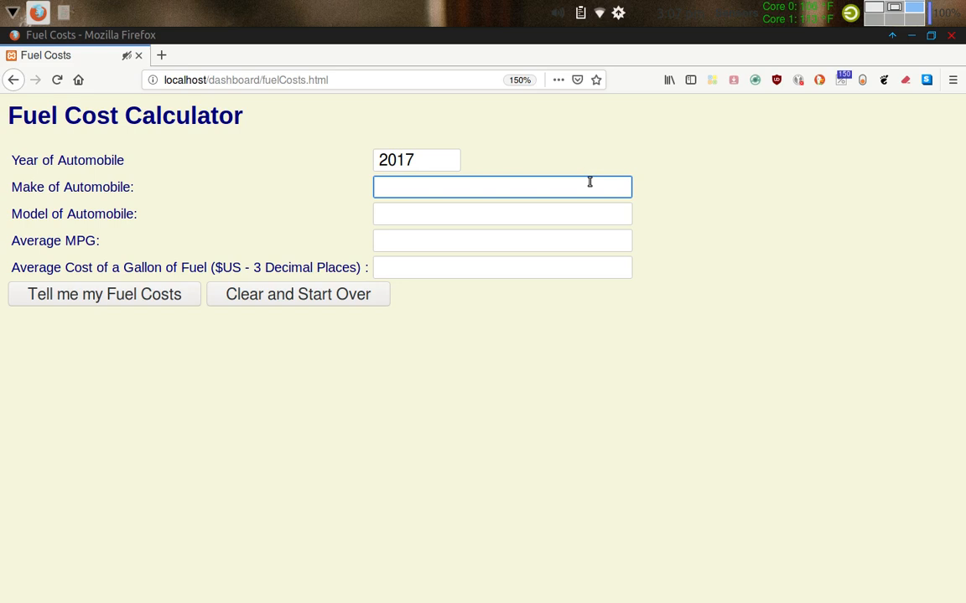
{"action": "type", "text": "Fiat"}
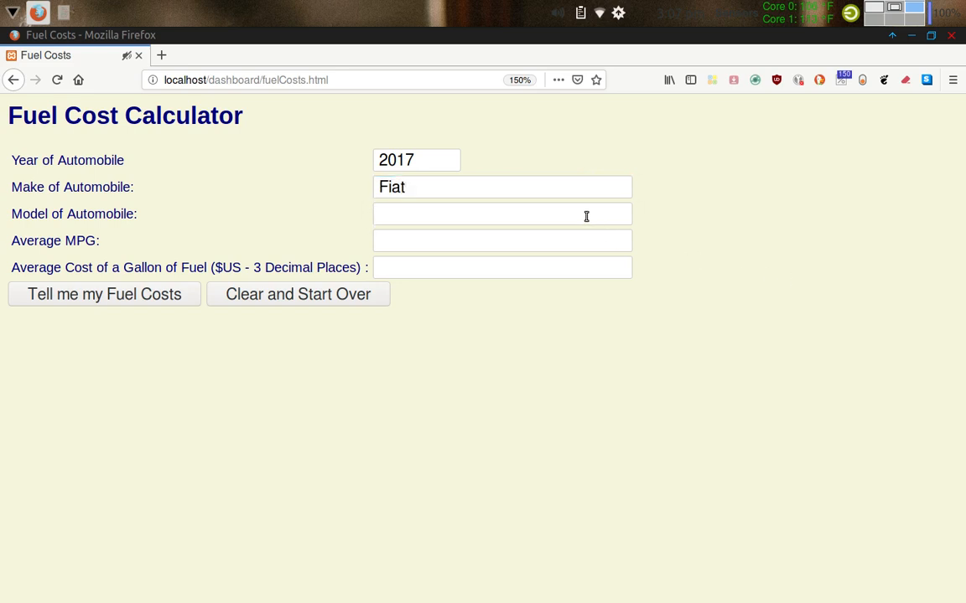
{"action": "left_click", "coordinate": [502, 213]}
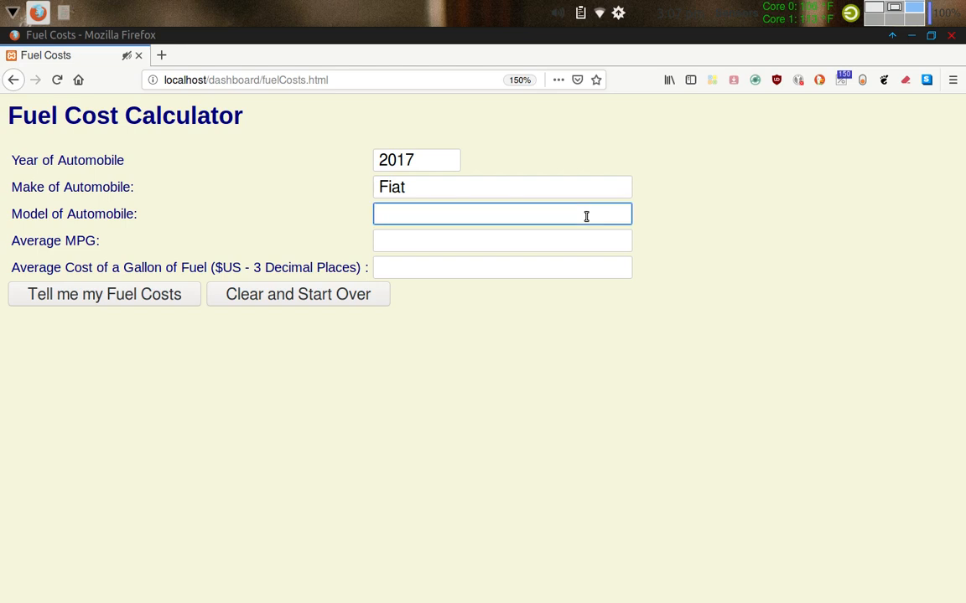
{"action": "type", "text": "500C"}
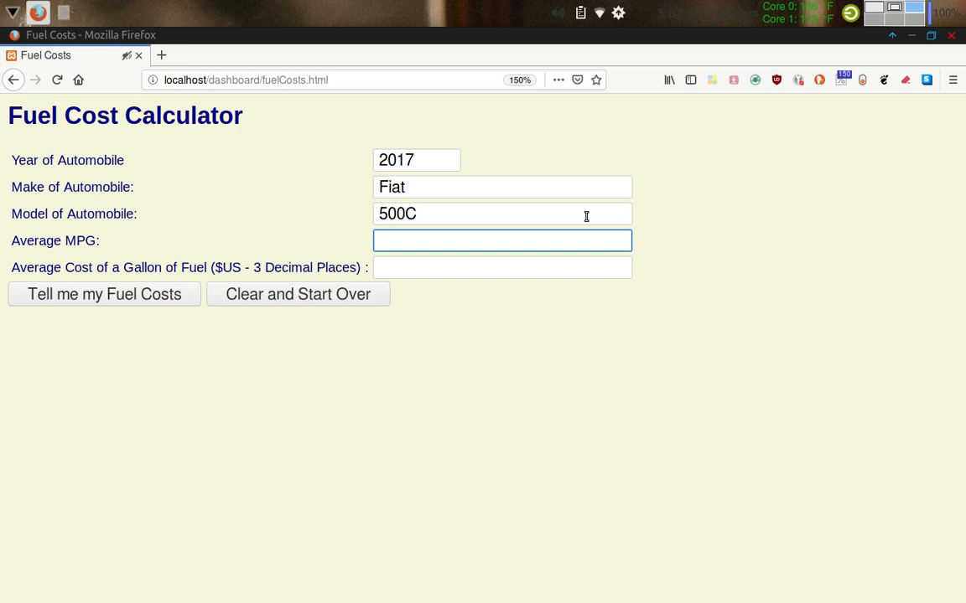
{"action": "type", "text": "37.5"}
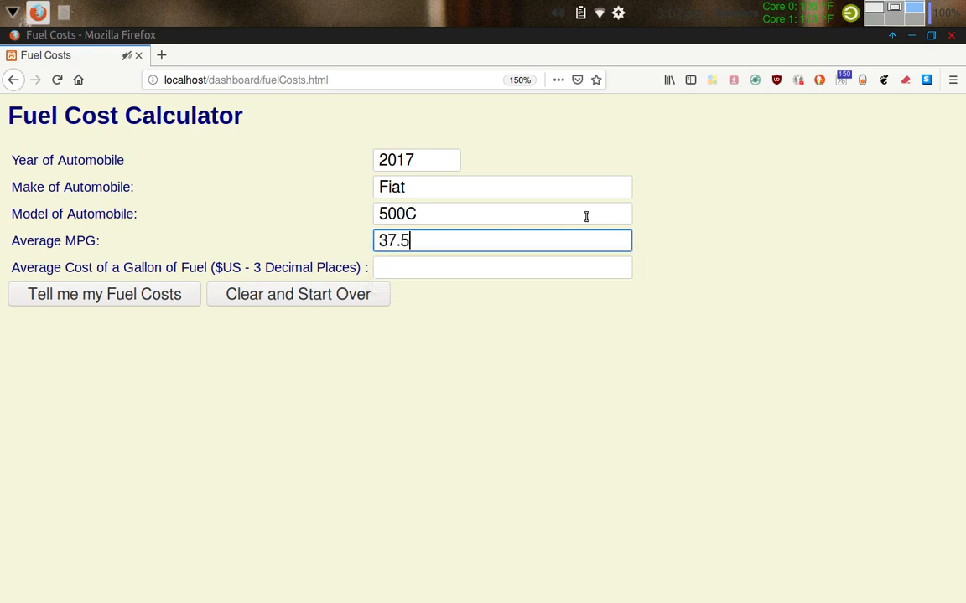
{"action": "left_click", "coordinate": [502, 267]}
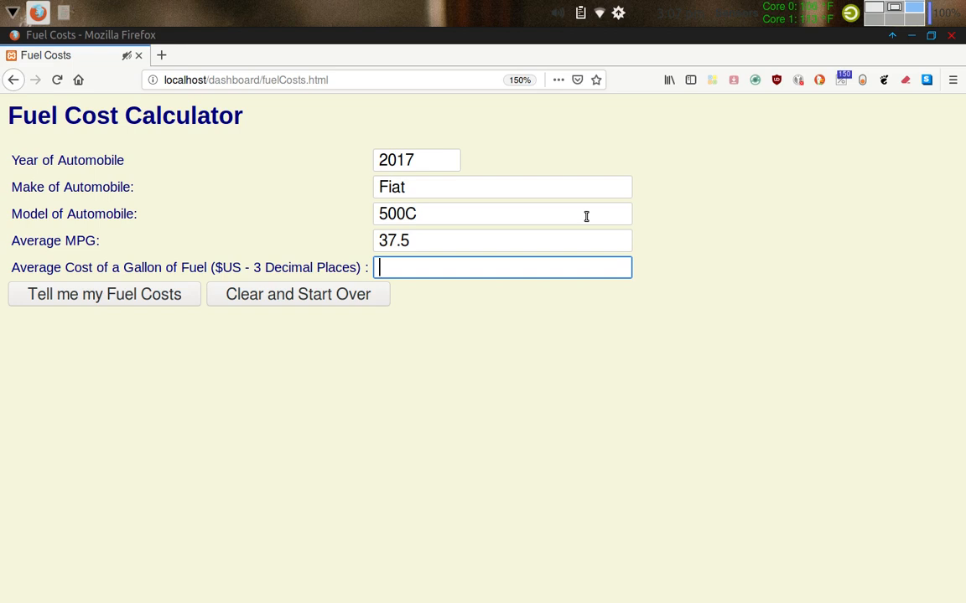
Enter the fuel price 2.239 from the autocomplete suggestions
{"action": "type", "text": "2"}
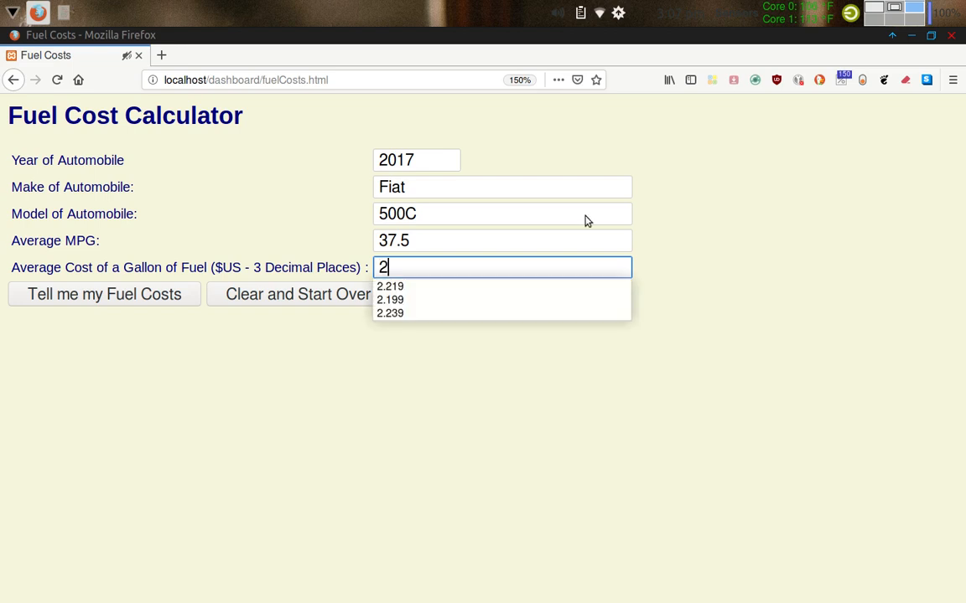
{"action": "left_click", "coordinate": [390, 313]}
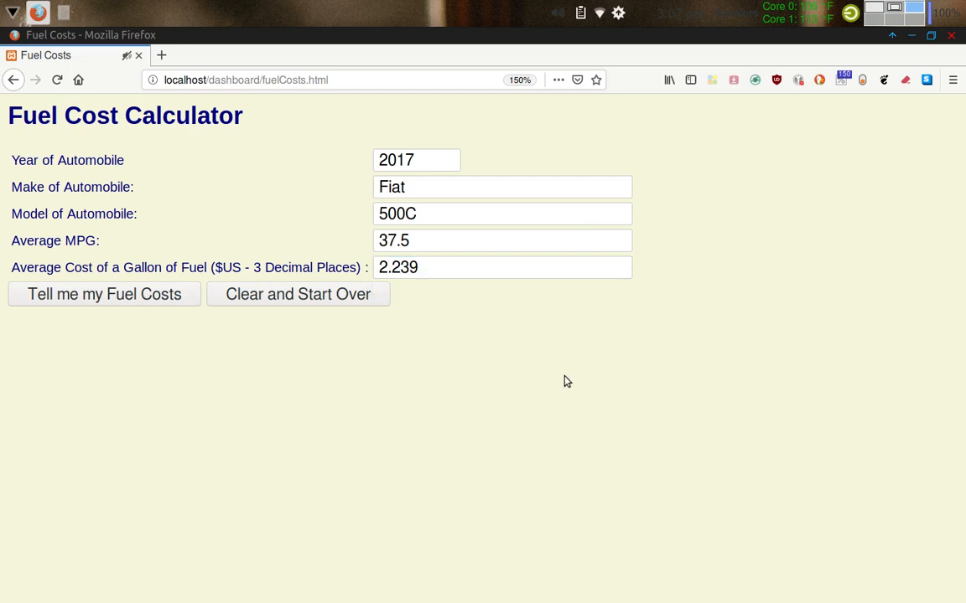
{"action": "mouse_move", "coordinate": [293, 191]}
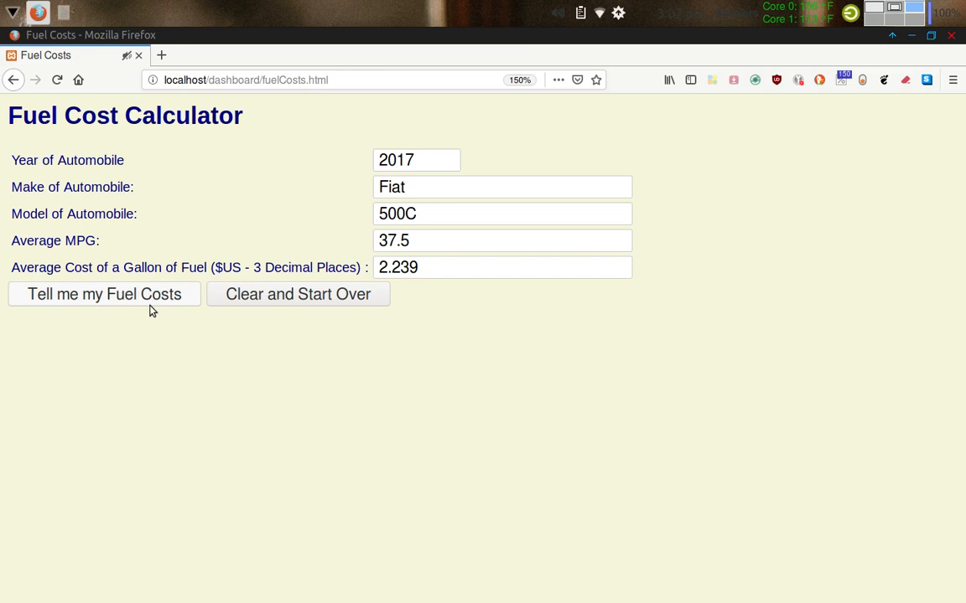
{"action": "mouse_move", "coordinate": [128, 328]}
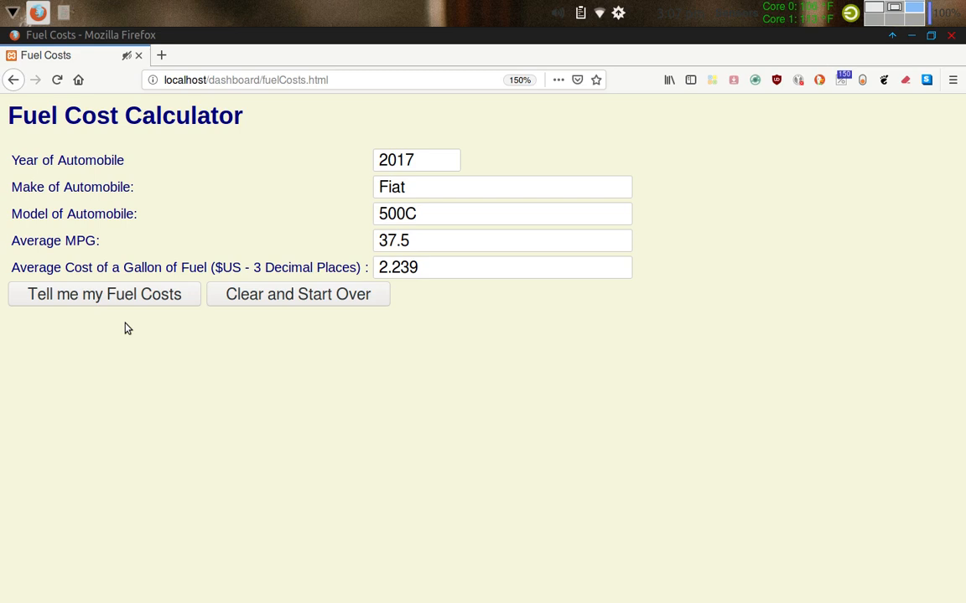
{"action": "mouse_move", "coordinate": [127, 338]}
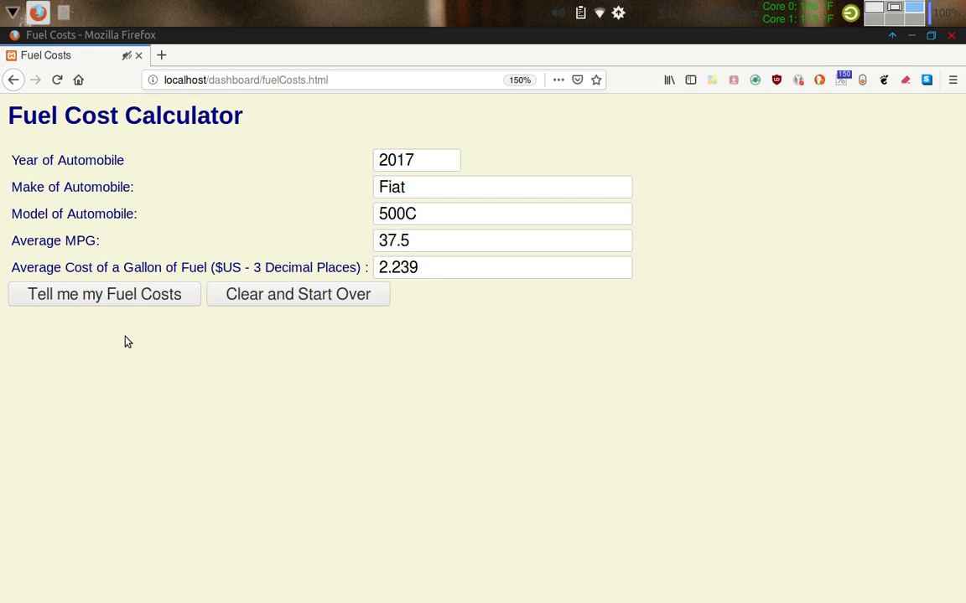
{"action": "mouse_move", "coordinate": [113, 350]}
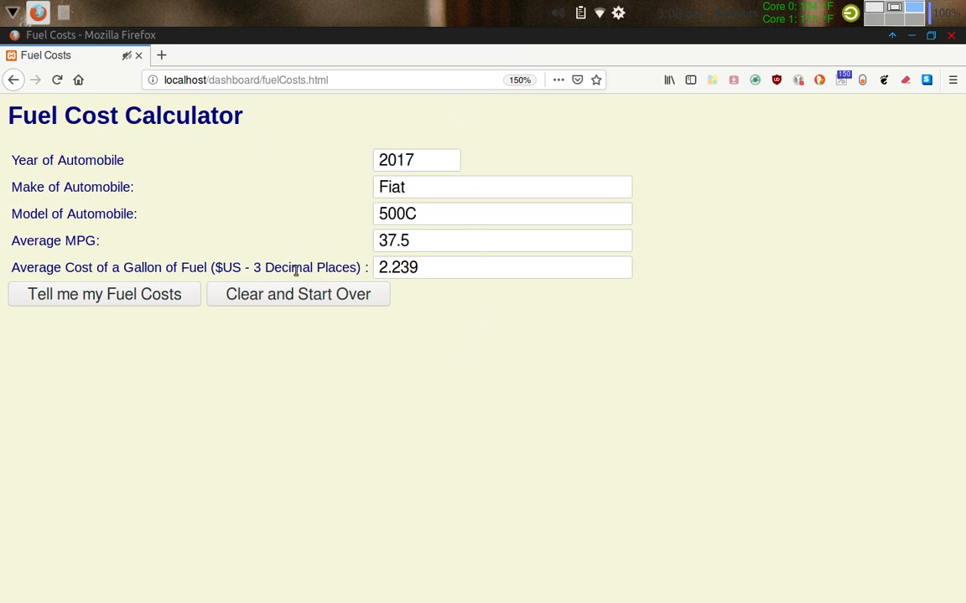
{"action": "mouse_move", "coordinate": [107, 339]}
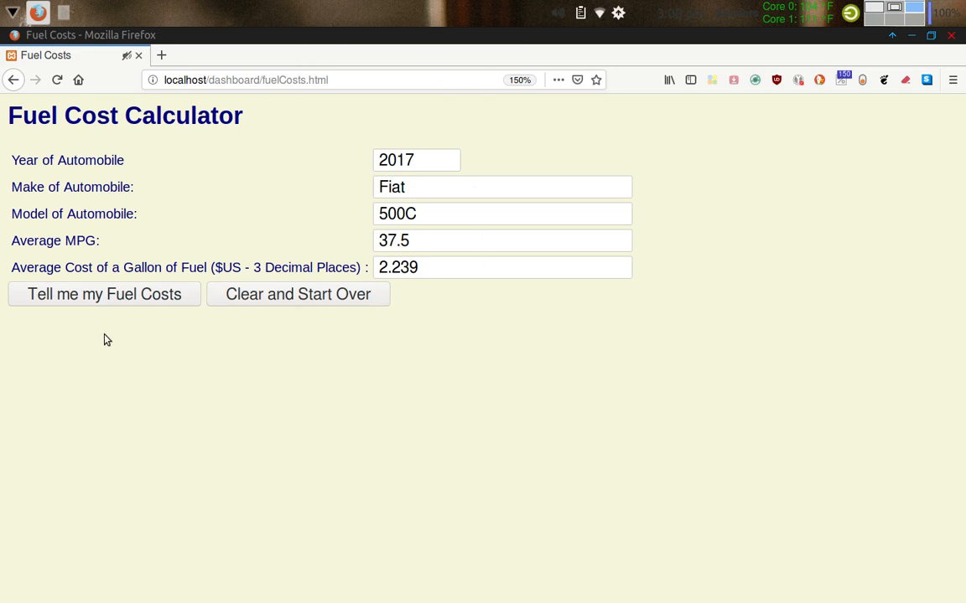
{"action": "mouse_move", "coordinate": [99, 301]}
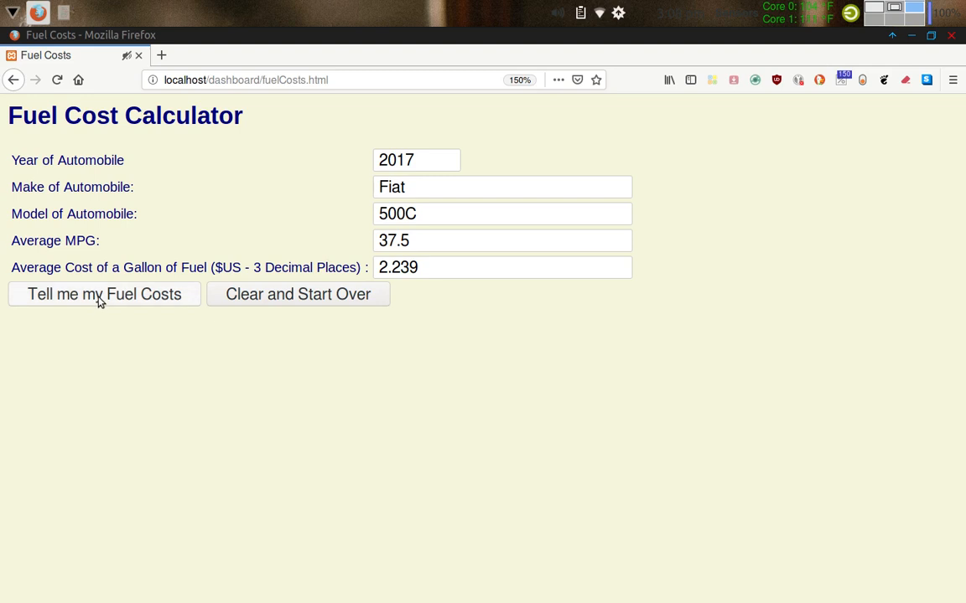
{"action": "left_click", "coordinate": [104, 295]}
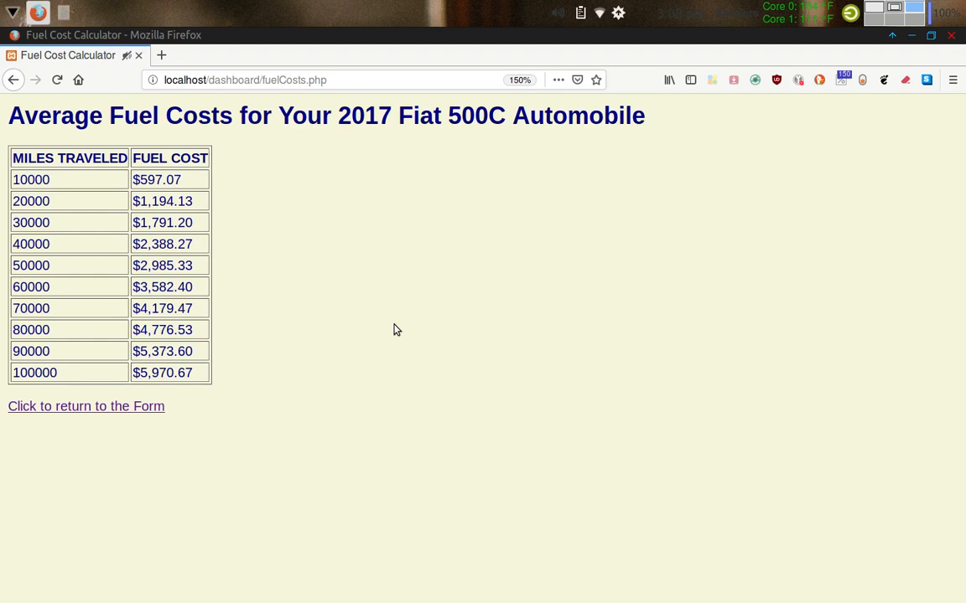
{"action": "mouse_move", "coordinate": [251, 202]}
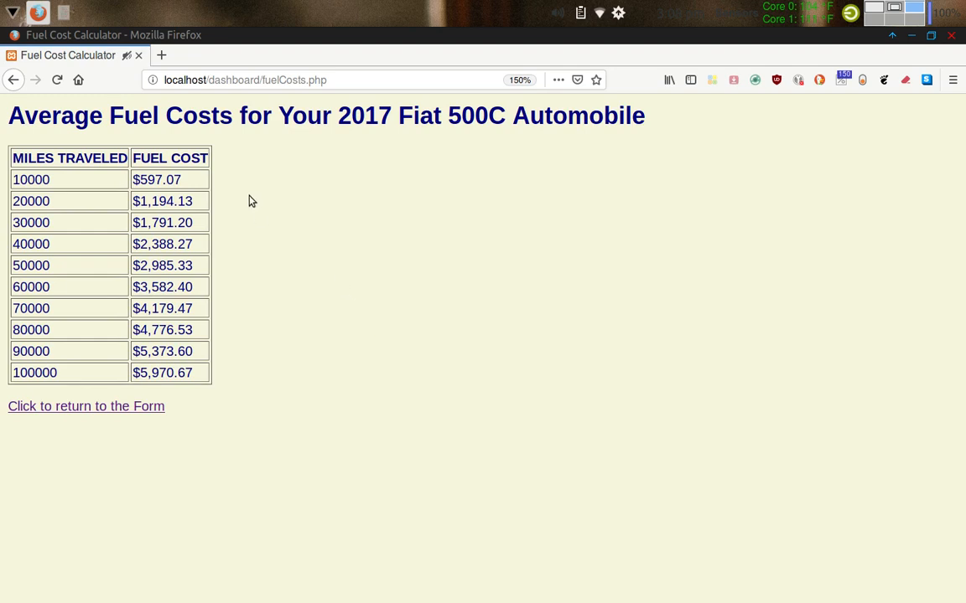
{"action": "mouse_move", "coordinate": [402, 161]}
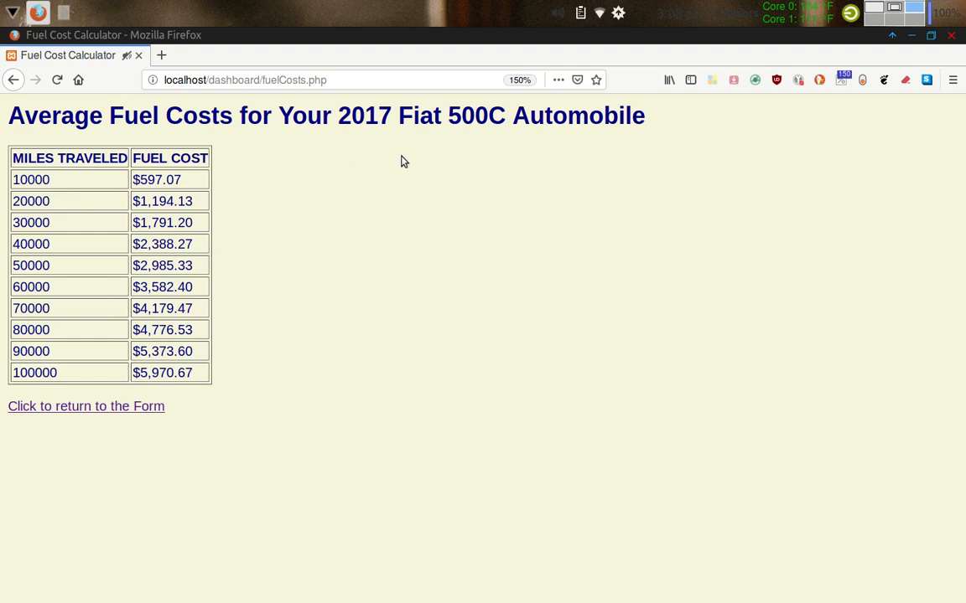
{"action": "mouse_move", "coordinate": [83, 159]}
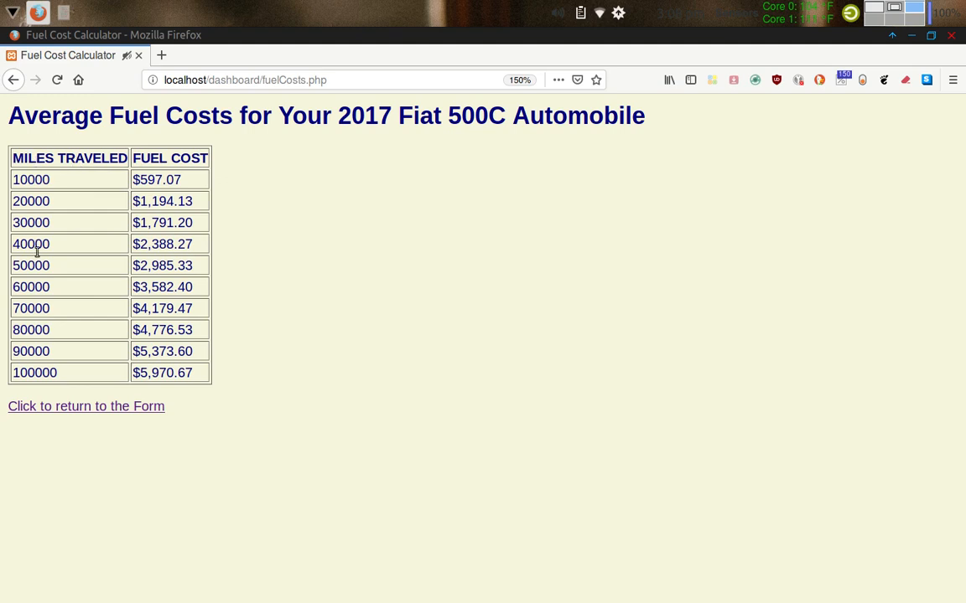
{"action": "mouse_move", "coordinate": [144, 271]}
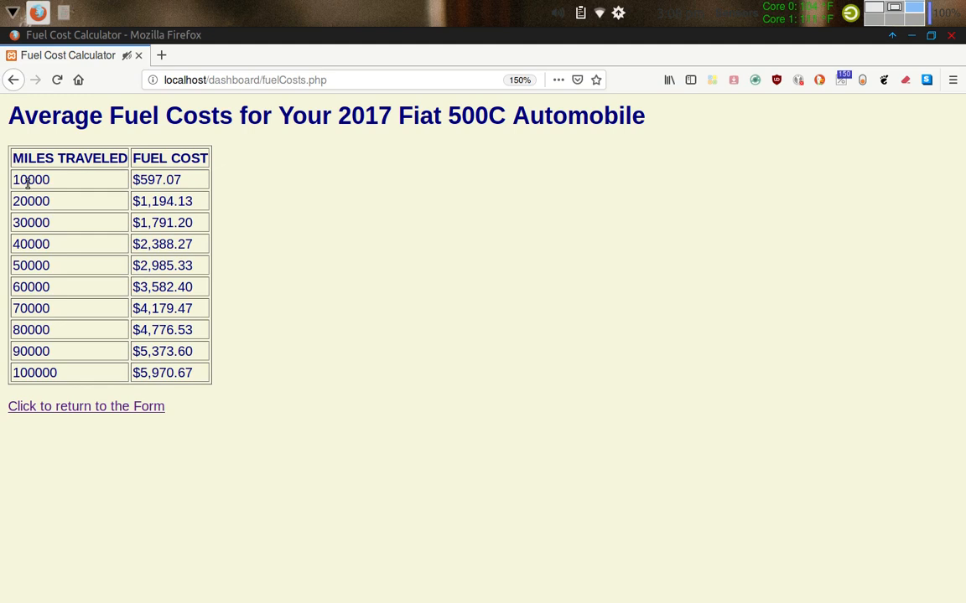
{"action": "mouse_move", "coordinate": [121, 201]}
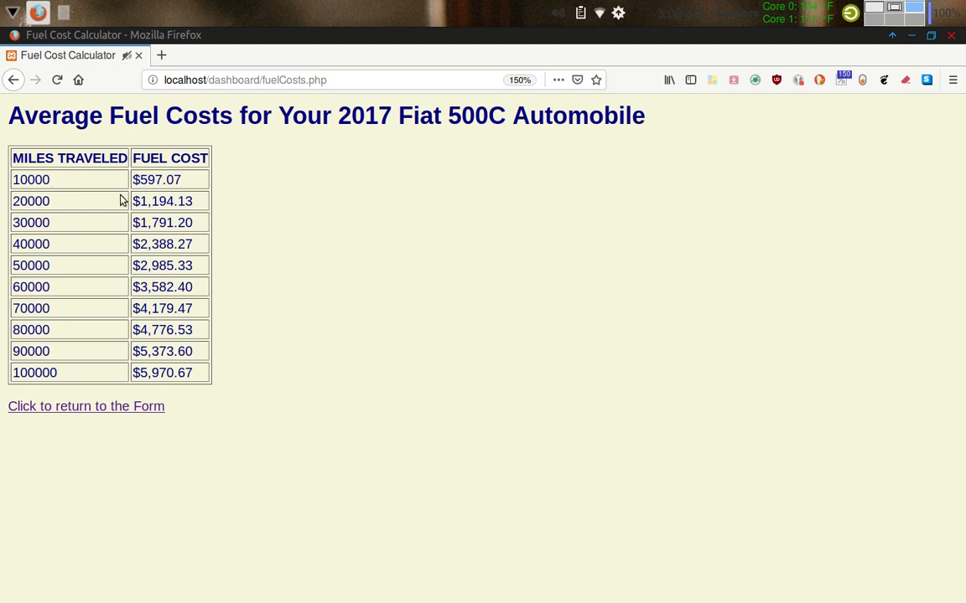
{"action": "mouse_move", "coordinate": [149, 193]}
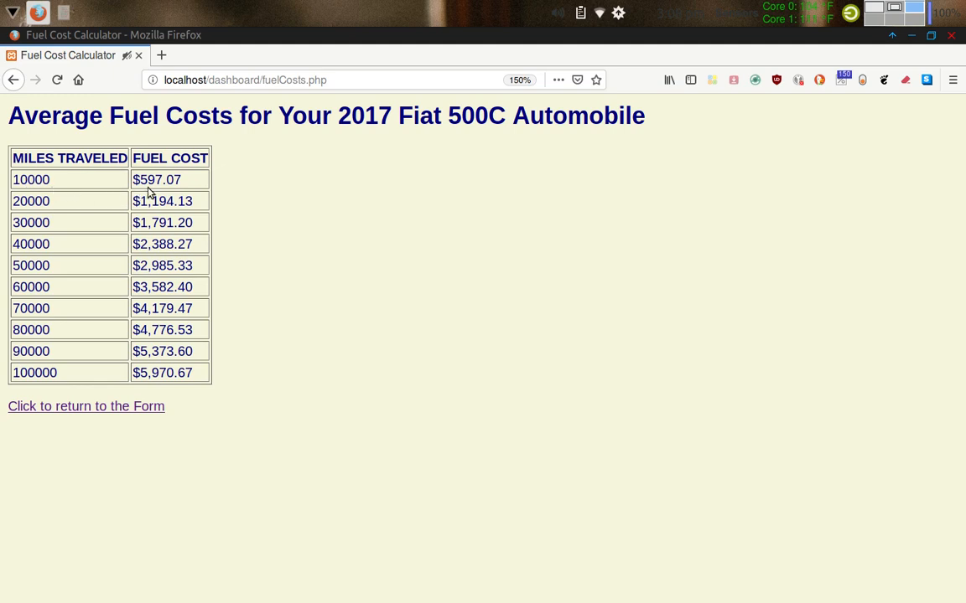
{"action": "mouse_move", "coordinate": [106, 181]}
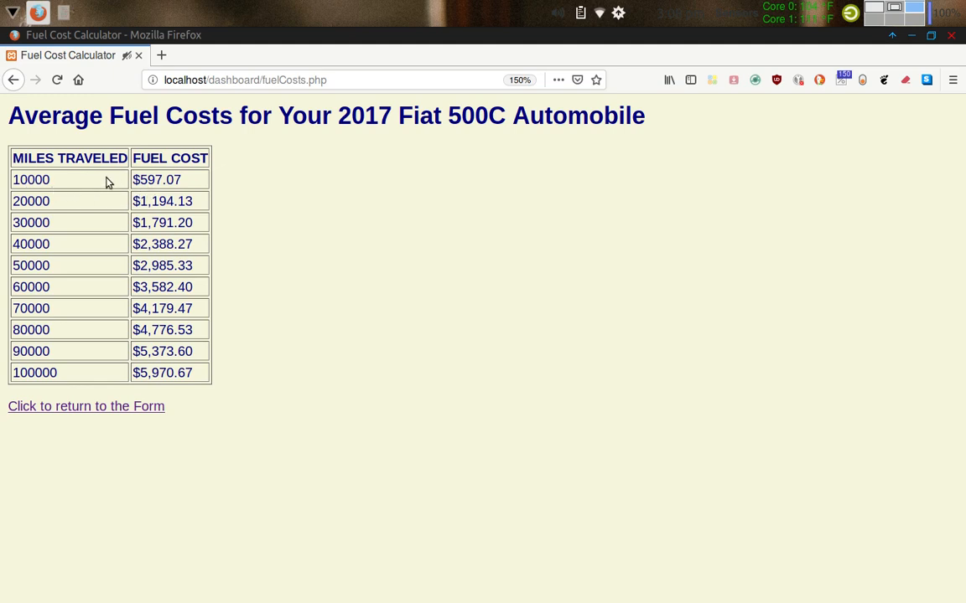
{"action": "mouse_move", "coordinate": [107, 207]}
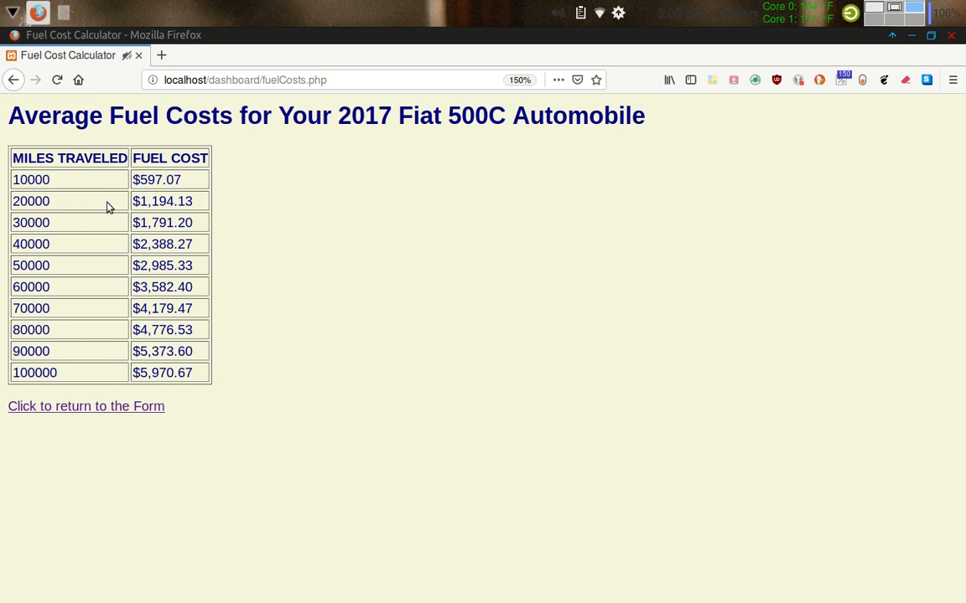
{"action": "mouse_move", "coordinate": [158, 214]}
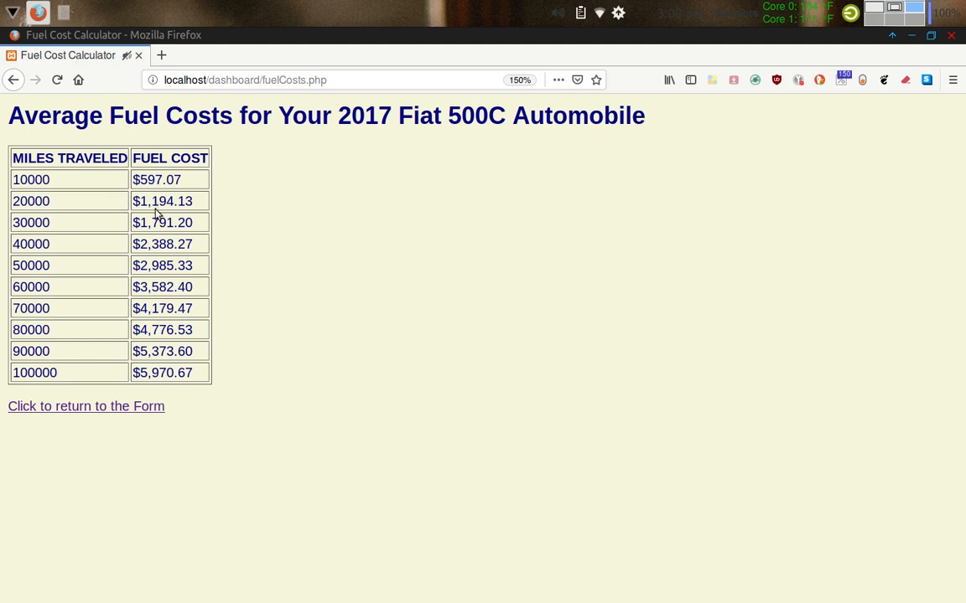
{"action": "mouse_move", "coordinate": [59, 216]}
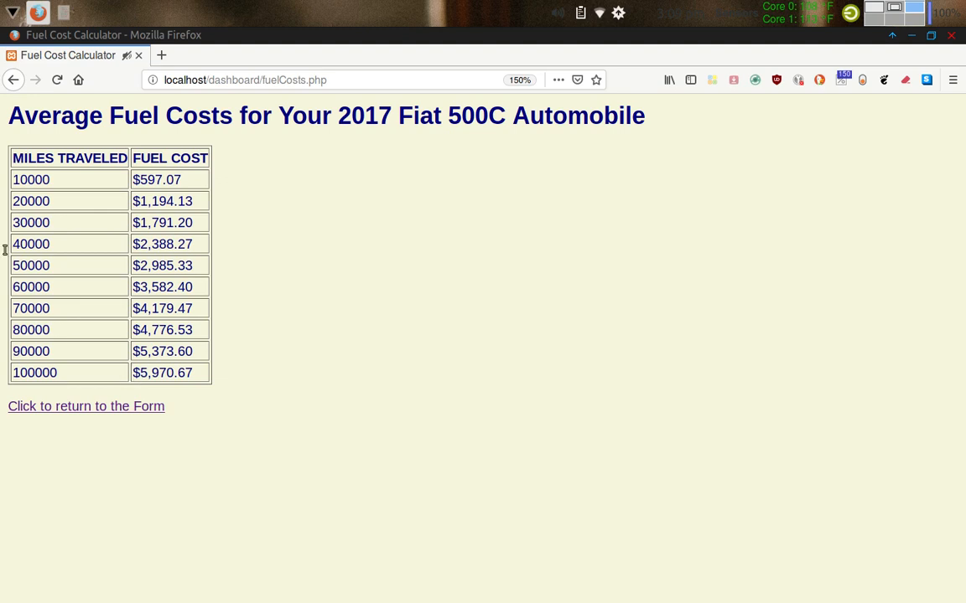
{"action": "mouse_move", "coordinate": [66, 183]}
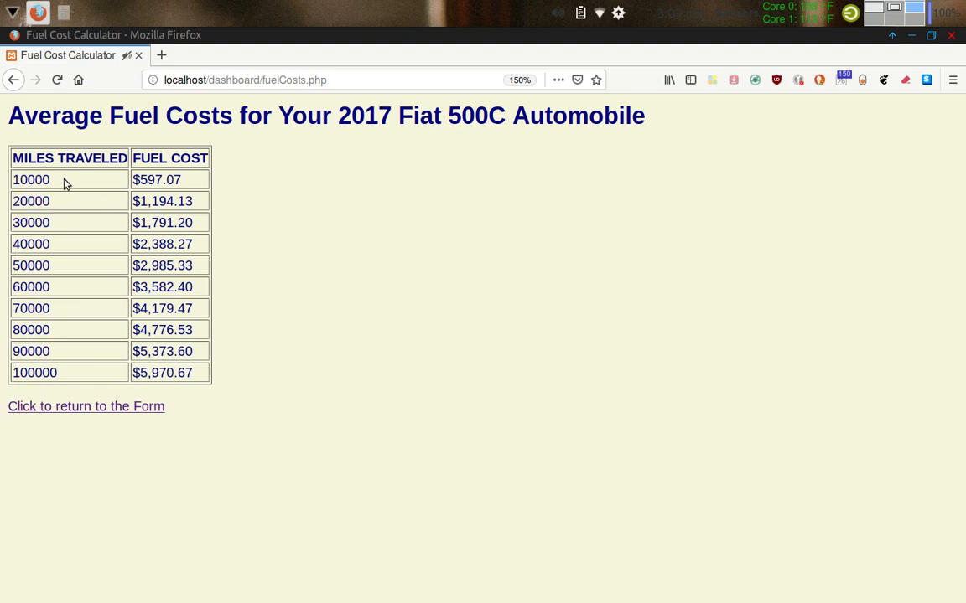
{"action": "mouse_move", "coordinate": [163, 392]}
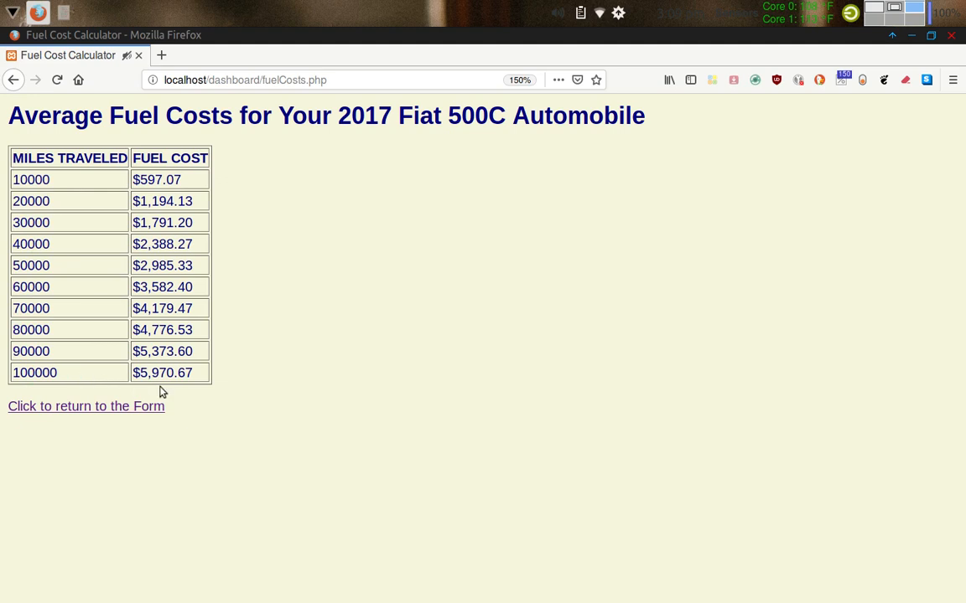
{"action": "mouse_move", "coordinate": [95, 377]}
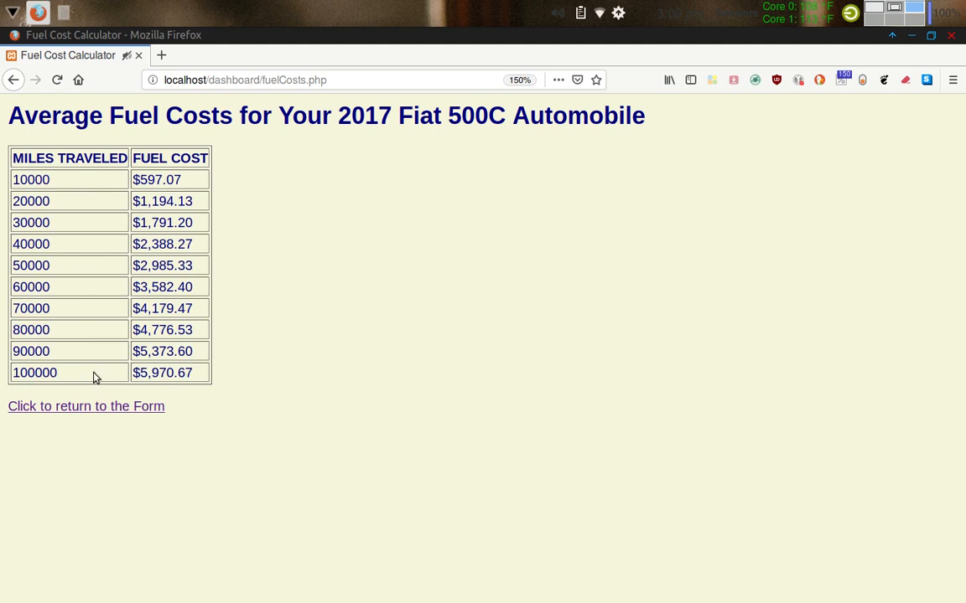
{"action": "mouse_move", "coordinate": [95, 376]}
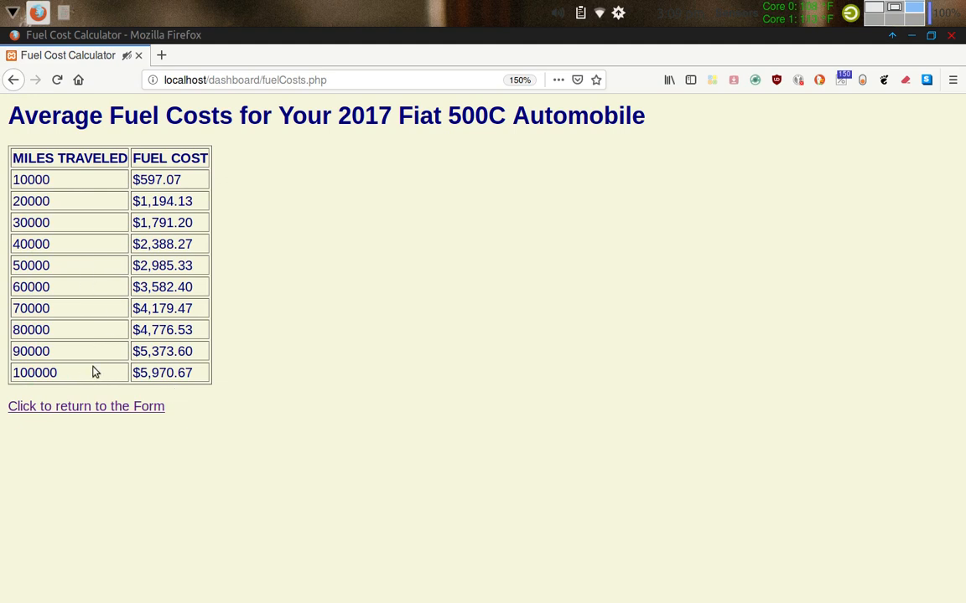
{"action": "mouse_move", "coordinate": [166, 327]}
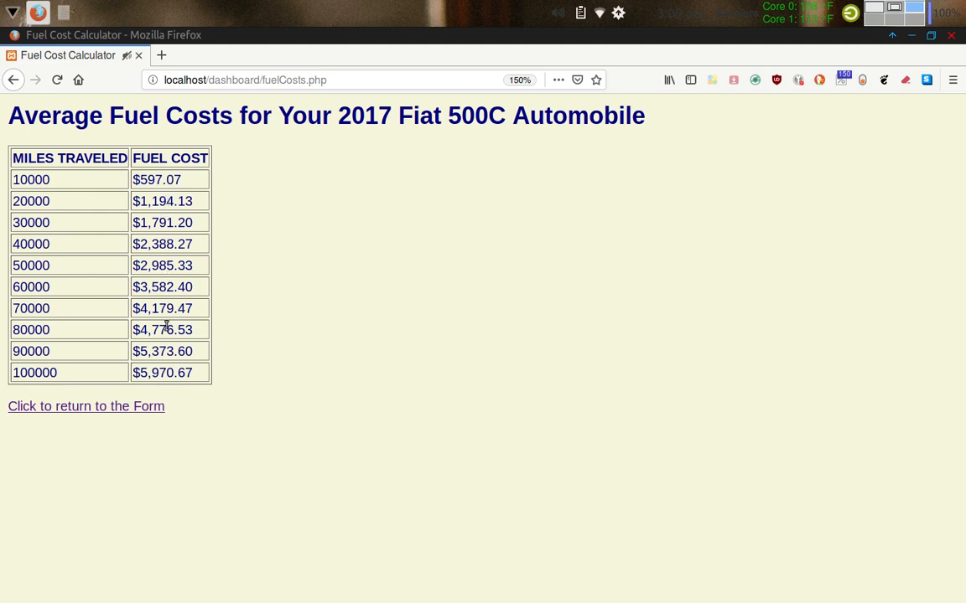
{"action": "mouse_move", "coordinate": [348, 428]}
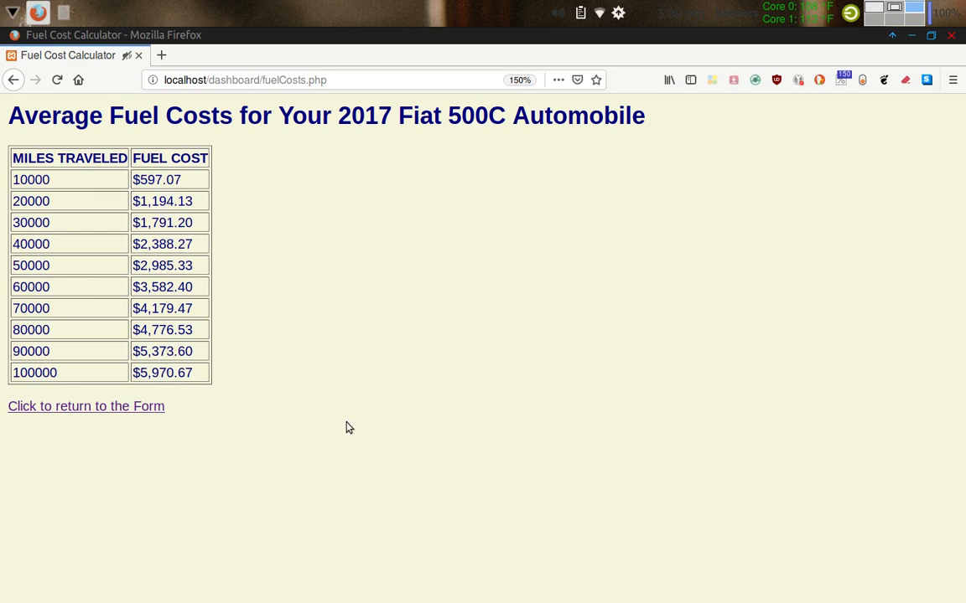
{"action": "mouse_move", "coordinate": [86, 407]}
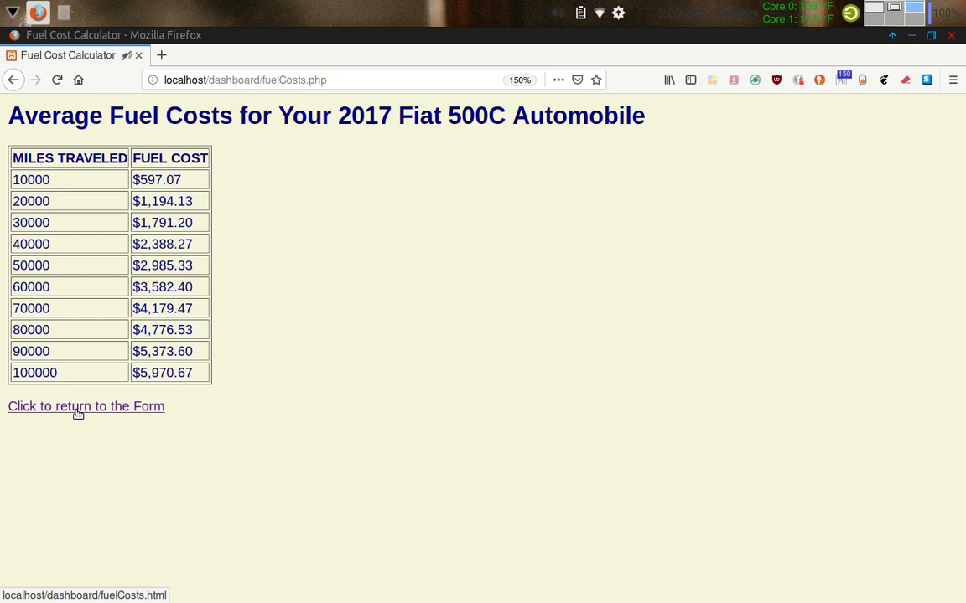
{"action": "left_click", "coordinate": [86, 407]}
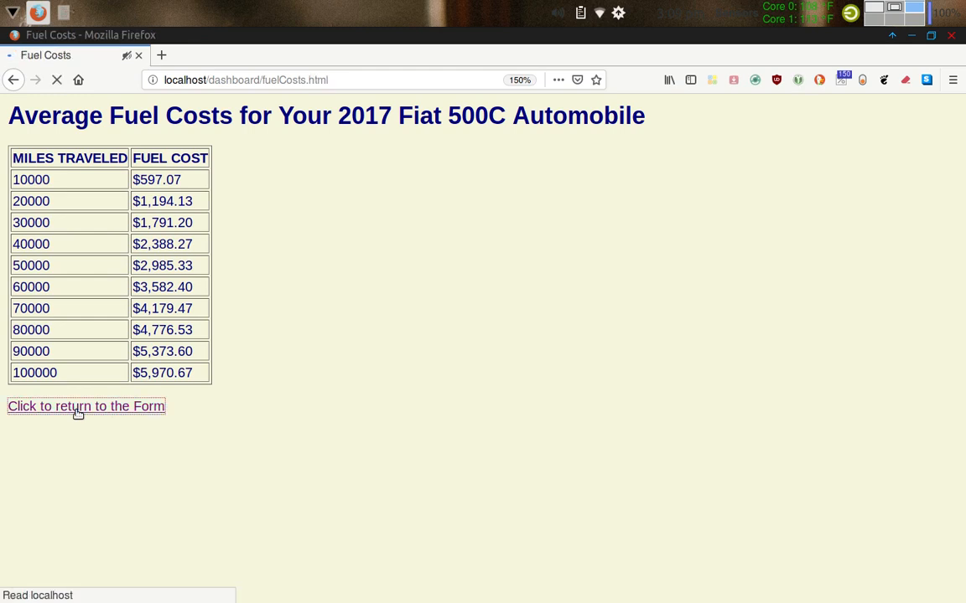
{"action": "left_click", "coordinate": [86, 406]}
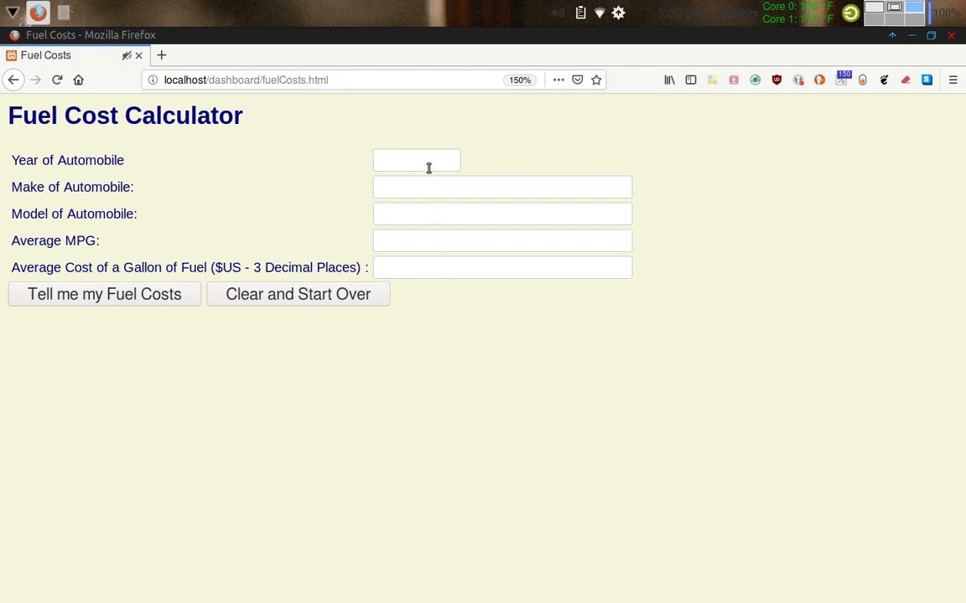
{"action": "left_click", "coordinate": [417, 160]}
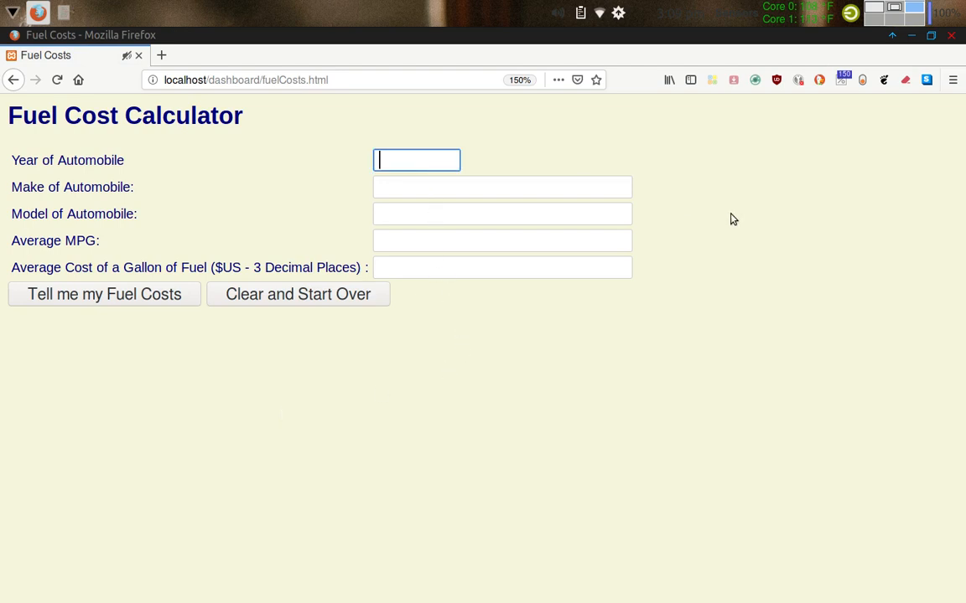
{"action": "type", "text": "1999"}
{"action": "left_click", "coordinate": [503, 214]}
{"action": "type", "text": "A"}
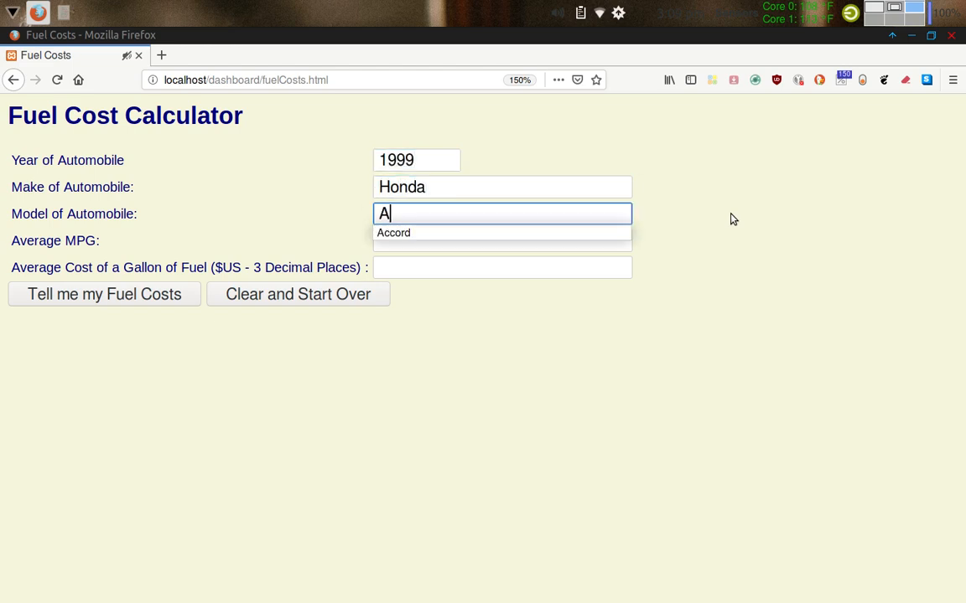
{"action": "left_click", "coordinate": [393, 233]}
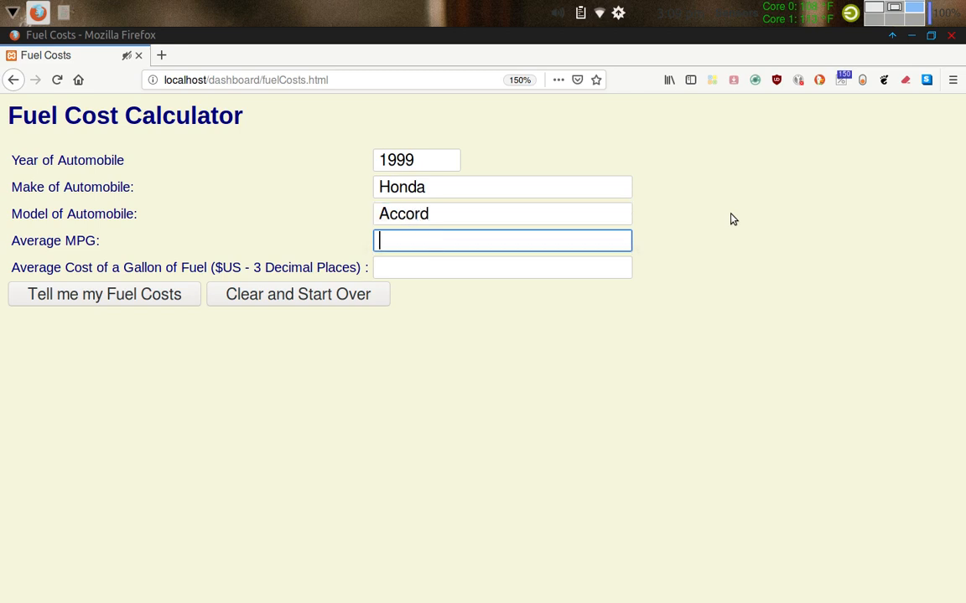
{"action": "type", "text": "23.5"}
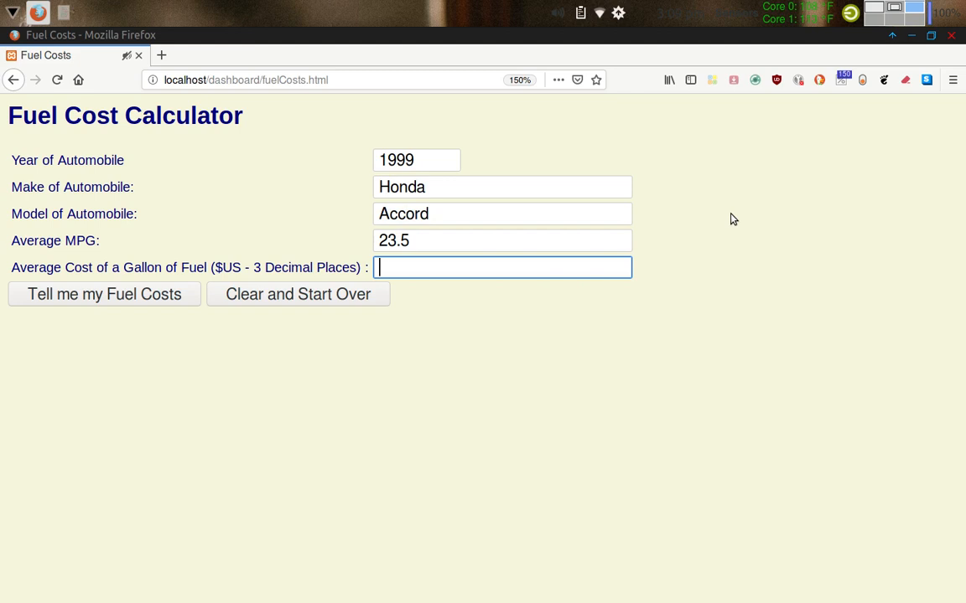
{"action": "type", "text": "2.239"}
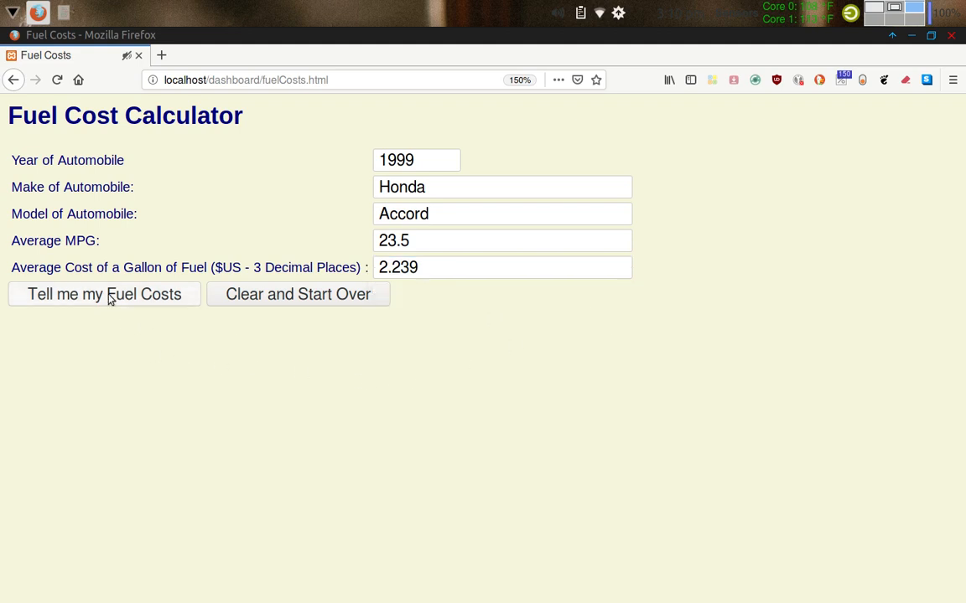
{"action": "left_click", "coordinate": [104, 294]}
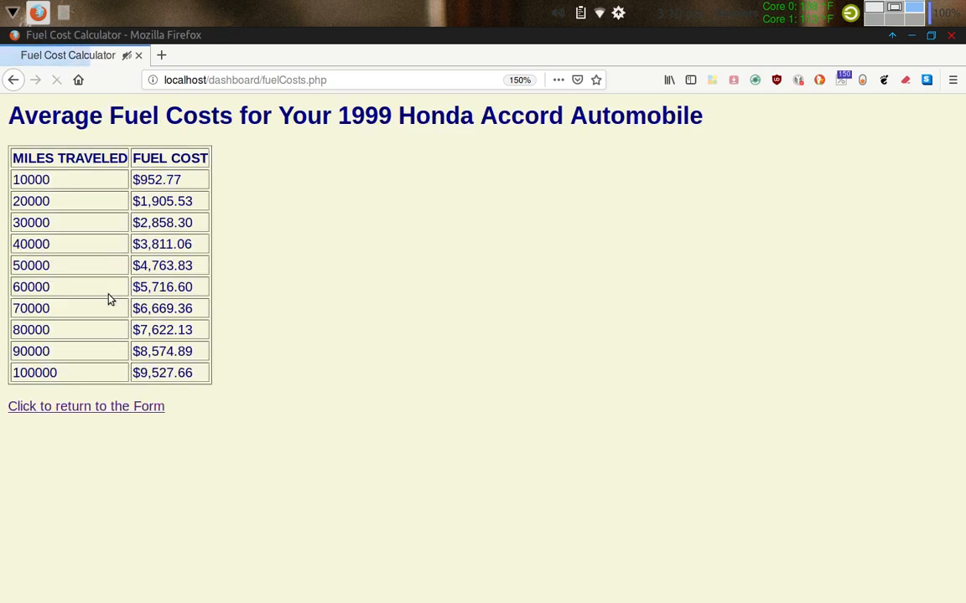
{"action": "mouse_move", "coordinate": [289, 300]}
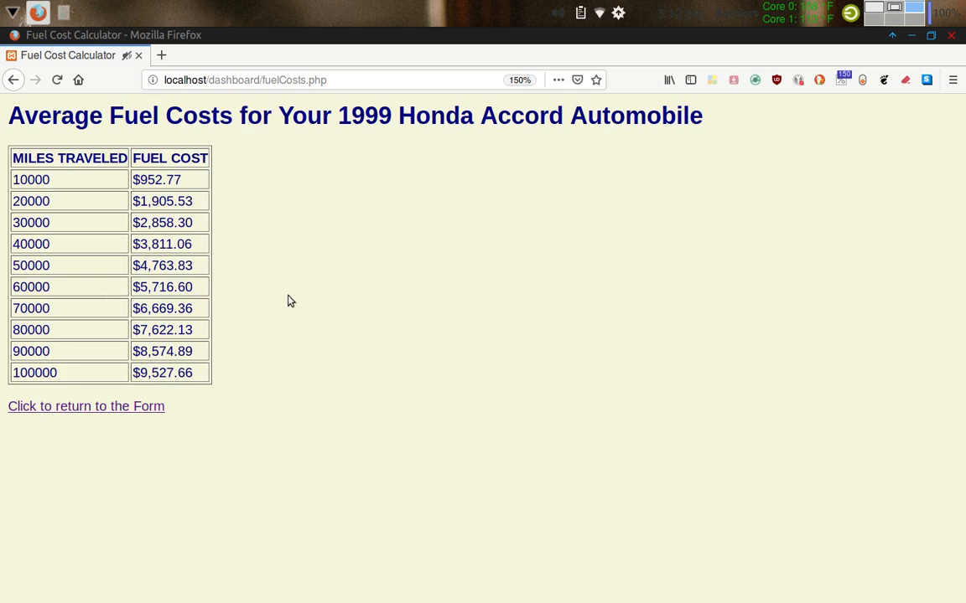
{"action": "mouse_move", "coordinate": [222, 267]}
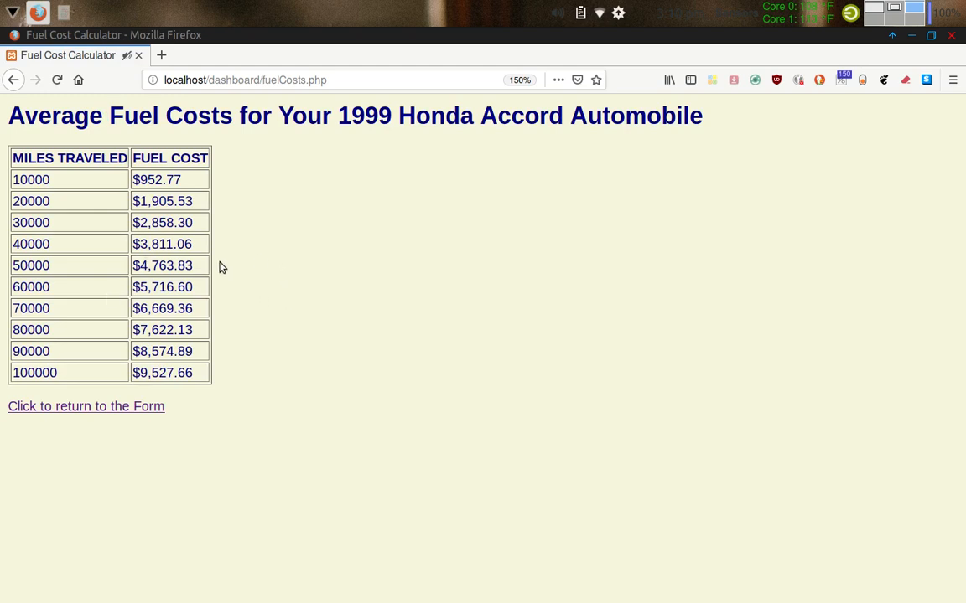
{"action": "mouse_move", "coordinate": [179, 221]}
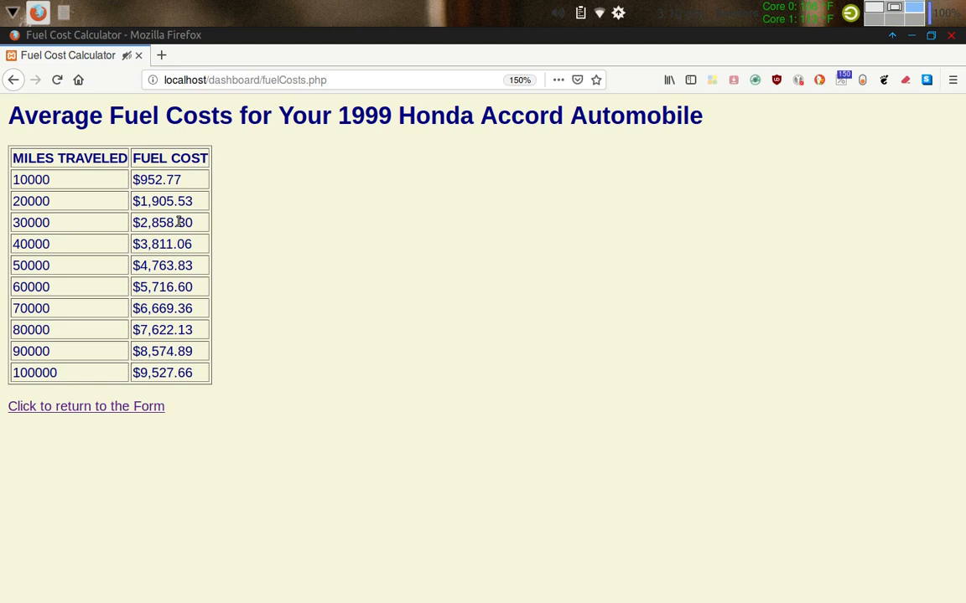
{"action": "mouse_move", "coordinate": [148, 266]}
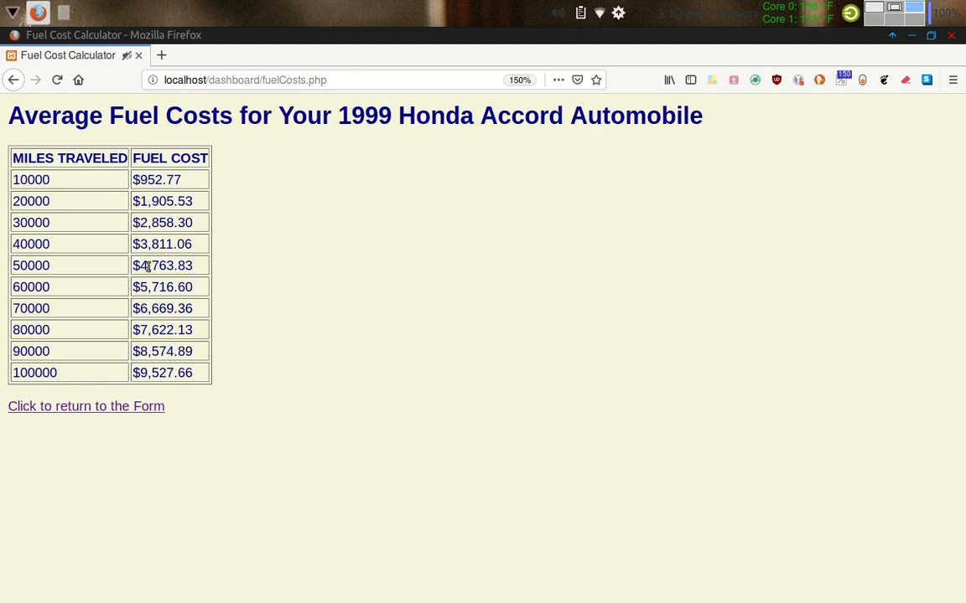
{"action": "mouse_move", "coordinate": [146, 373]}
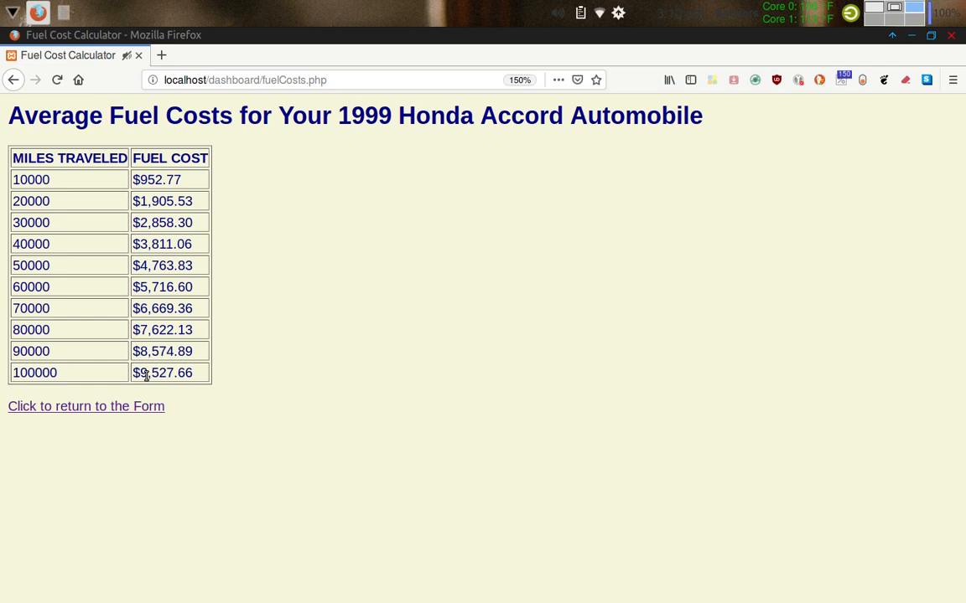
{"action": "mouse_move", "coordinate": [164, 386]}
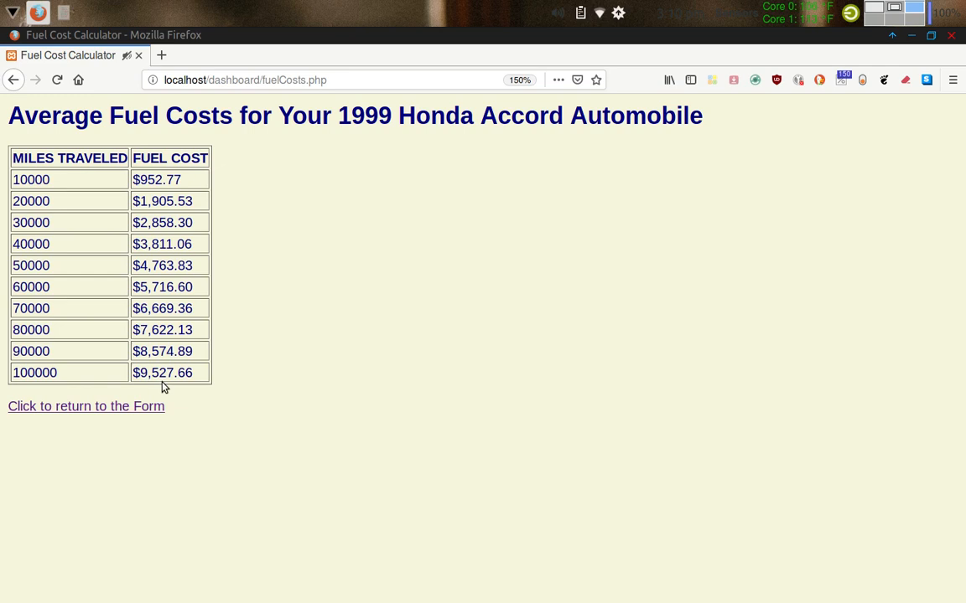
{"action": "mouse_move", "coordinate": [237, 428]}
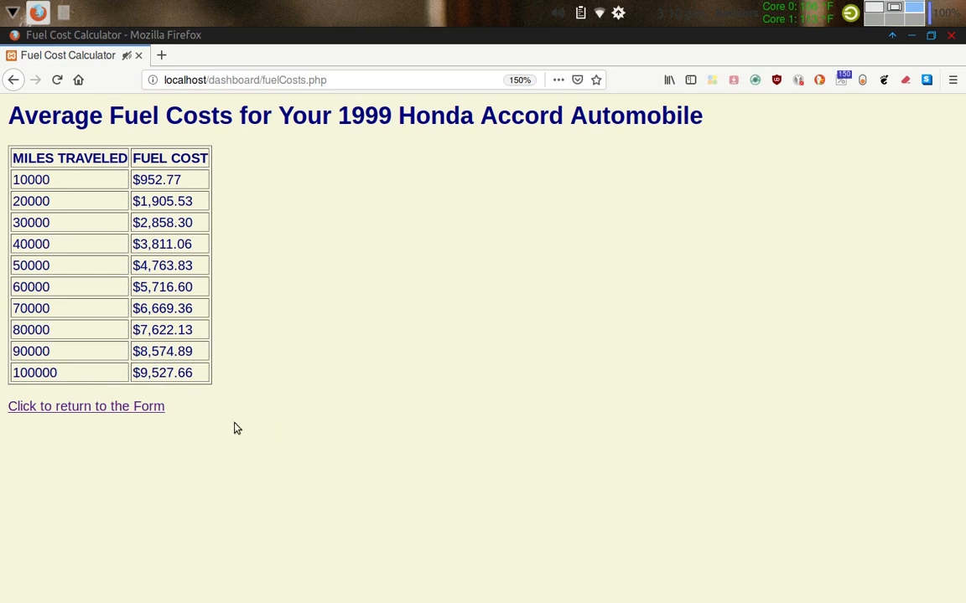
{"action": "mouse_move", "coordinate": [183, 439]}
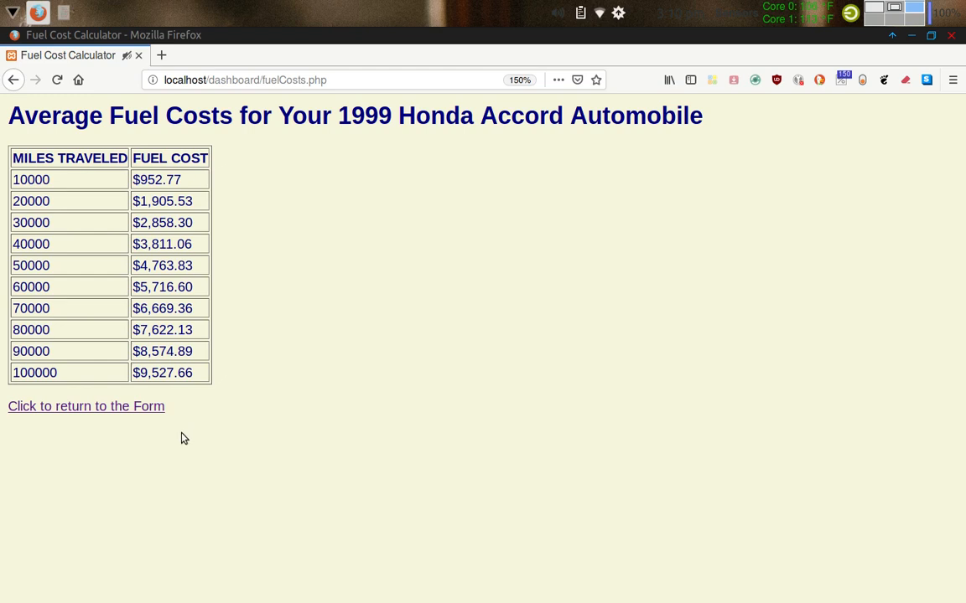
{"action": "mouse_move", "coordinate": [91, 424]}
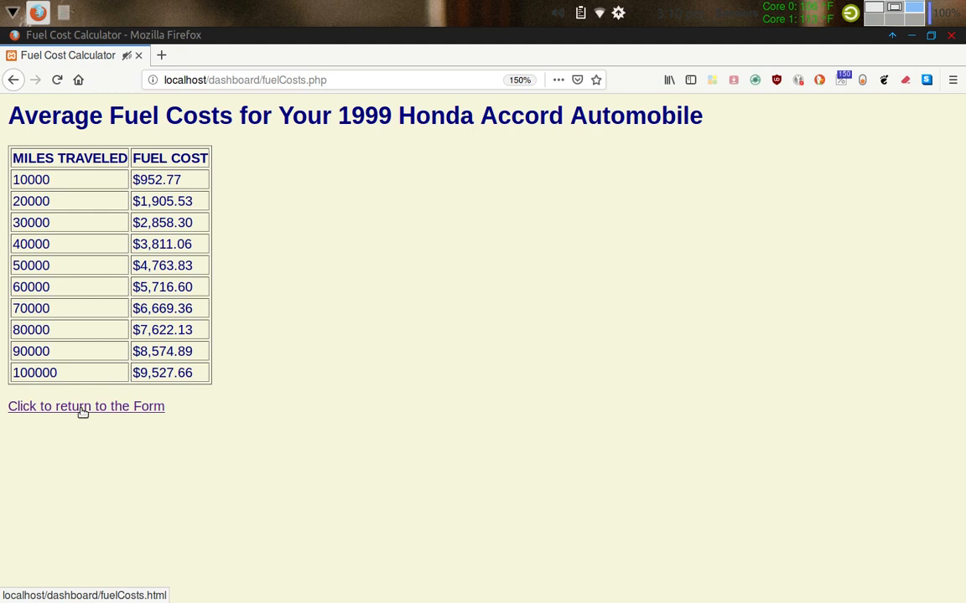
Return Firefox to the Fuel Cost Calculator form, then switch to the Sublime Text workspace
{"action": "left_click", "coordinate": [86, 405]}
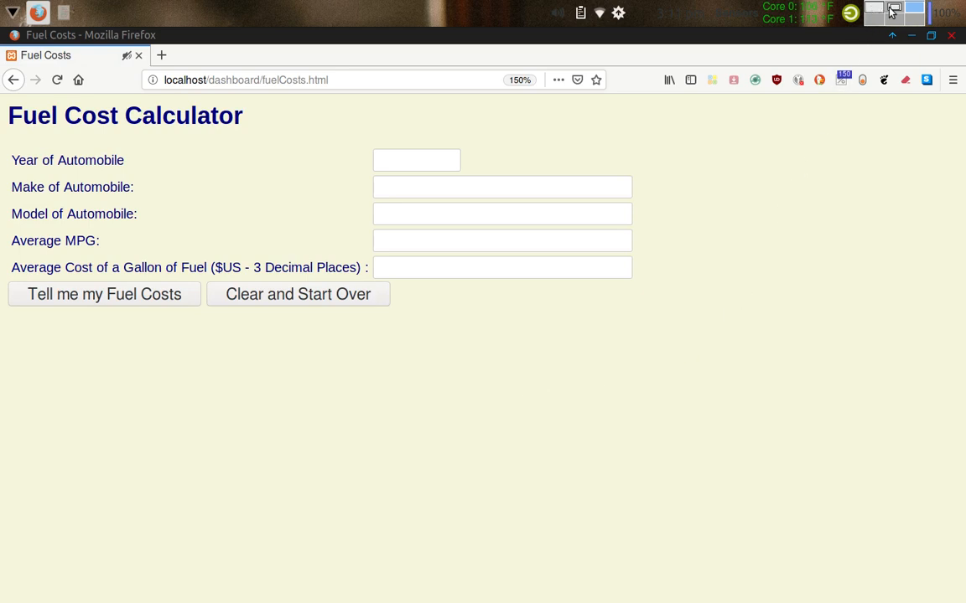
{"action": "left_click", "coordinate": [63, 12]}
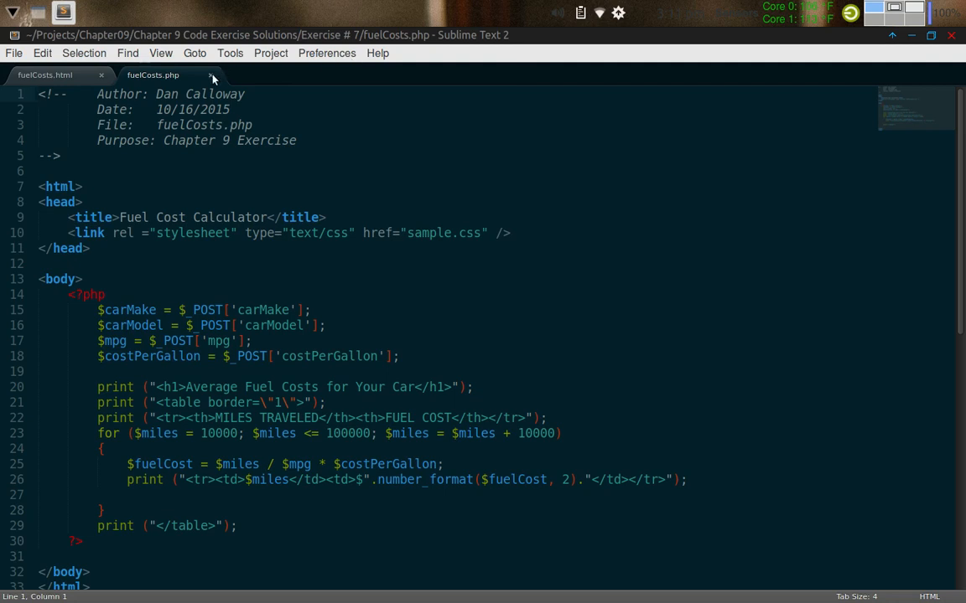
Close fuelCosts.php and select sample.css in the Open File dialog
{"action": "left_click", "coordinate": [213, 75]}
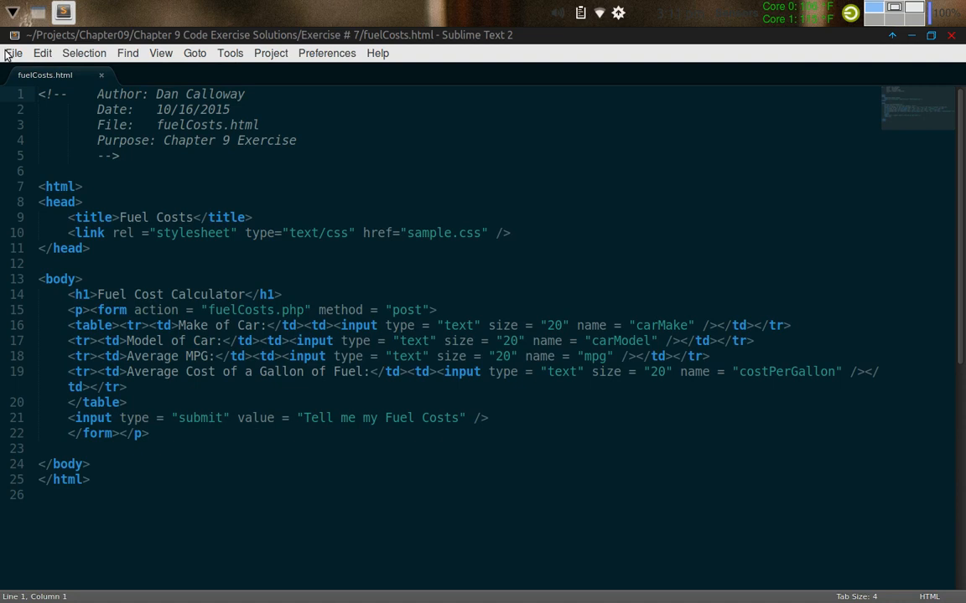
{"action": "left_click", "coordinate": [14, 53]}
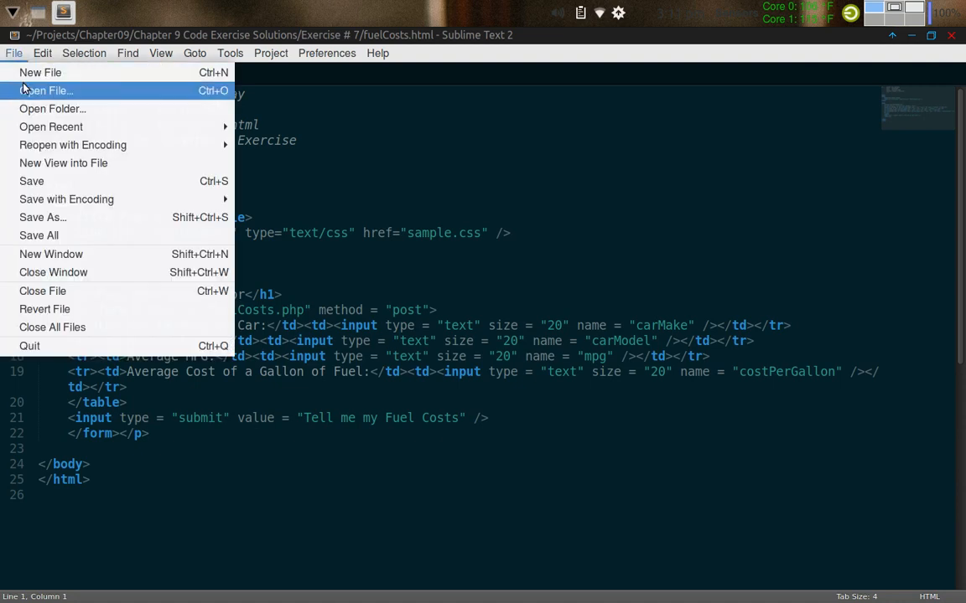
{"action": "left_click", "coordinate": [45, 90]}
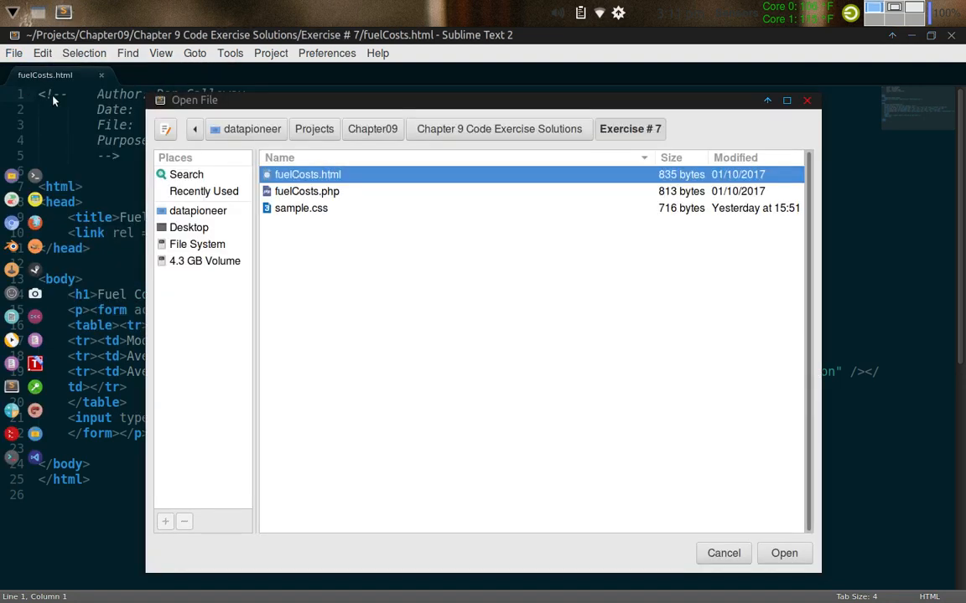
{"action": "left_click", "coordinate": [301, 208]}
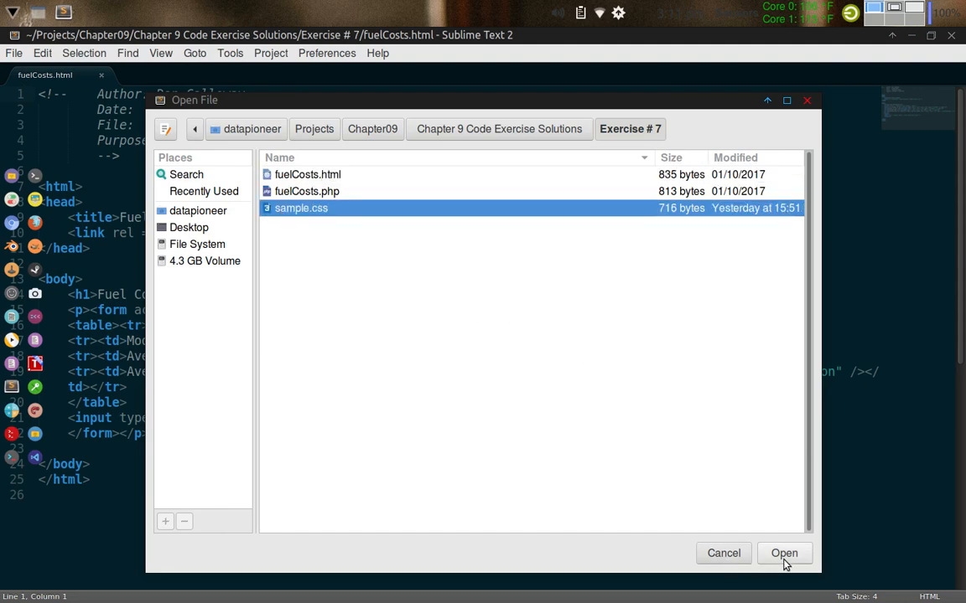
Load sample.css into a new tab beside fuelCosts.html
{"action": "left_click", "coordinate": [782, 553]}
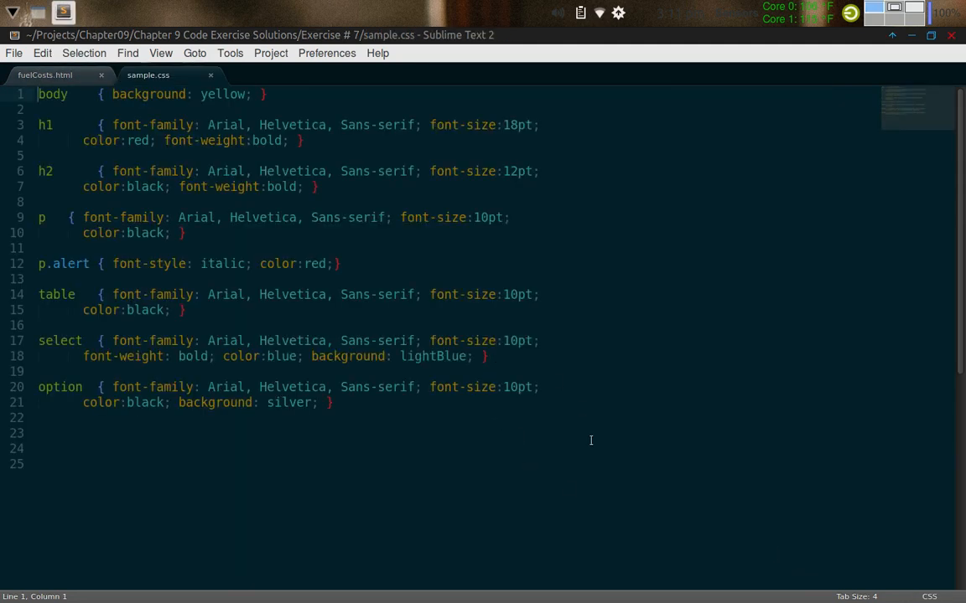
{"action": "mouse_move", "coordinate": [253, 242]}
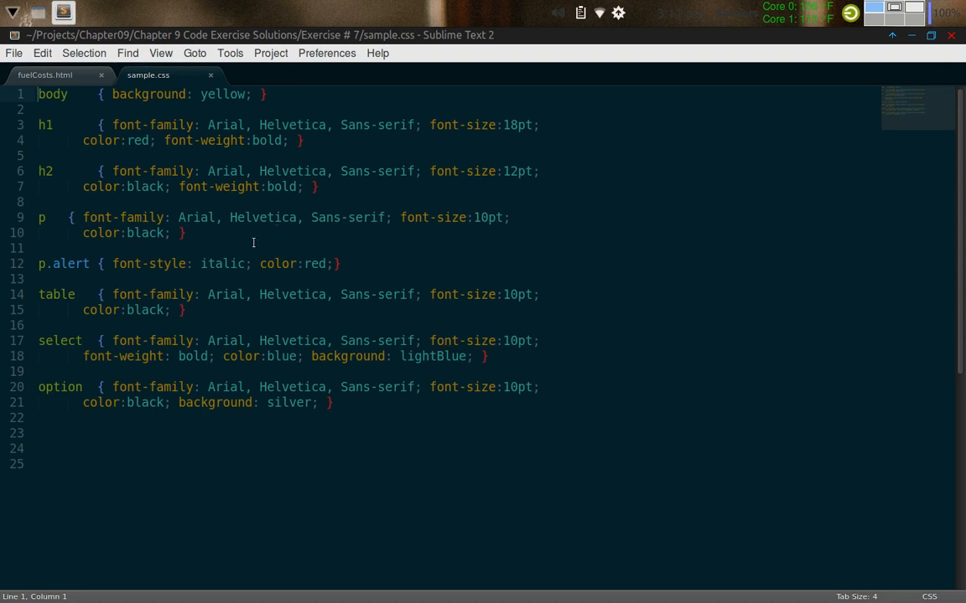
{"action": "mouse_move", "coordinate": [223, 254]}
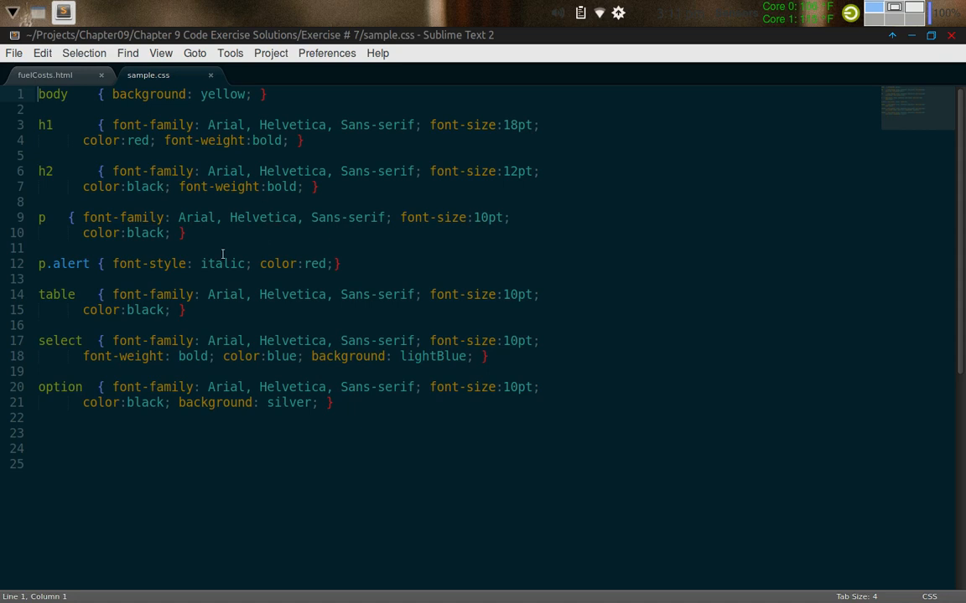
{"action": "mouse_move", "coordinate": [258, 147]}
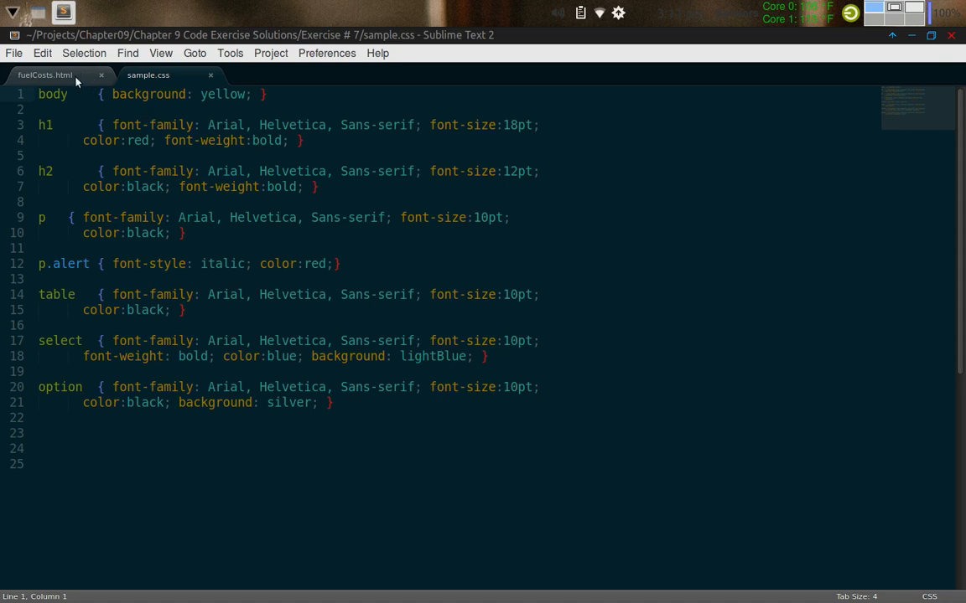
Show the fuelCosts.html source with its link to sample.css
{"action": "left_click", "coordinate": [44, 74]}
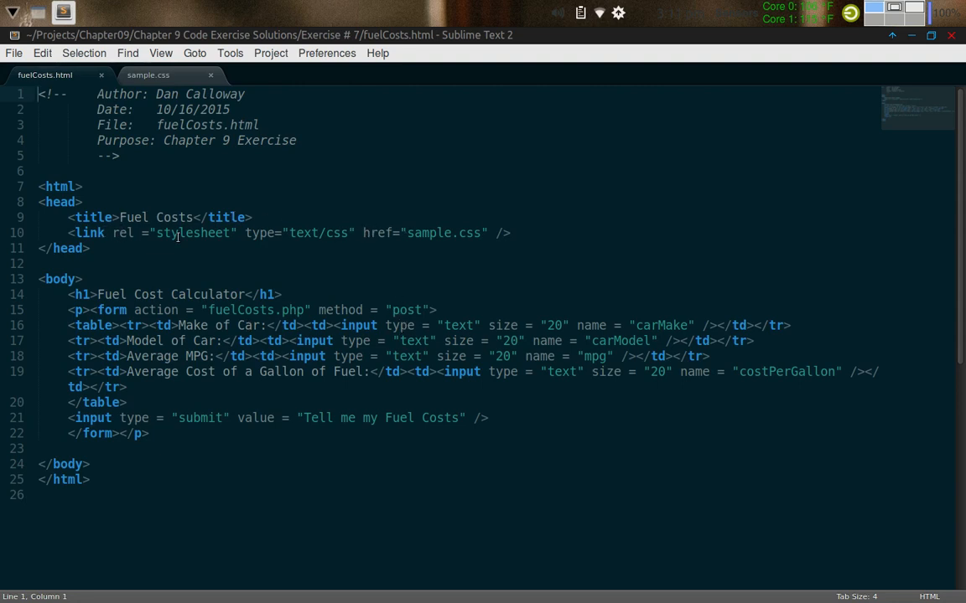
{"action": "mouse_move", "coordinate": [423, 242]}
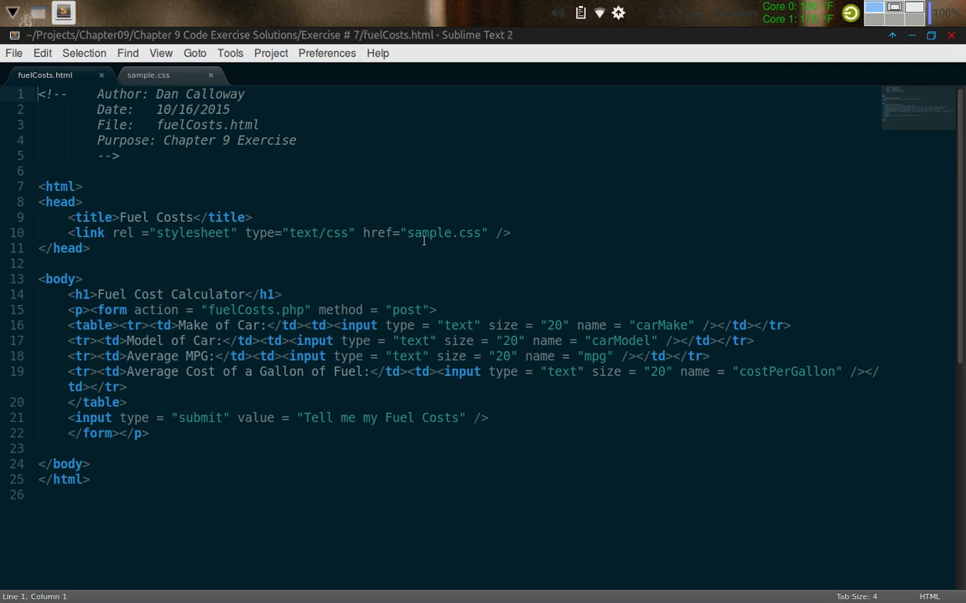
{"action": "mouse_move", "coordinate": [306, 243]}
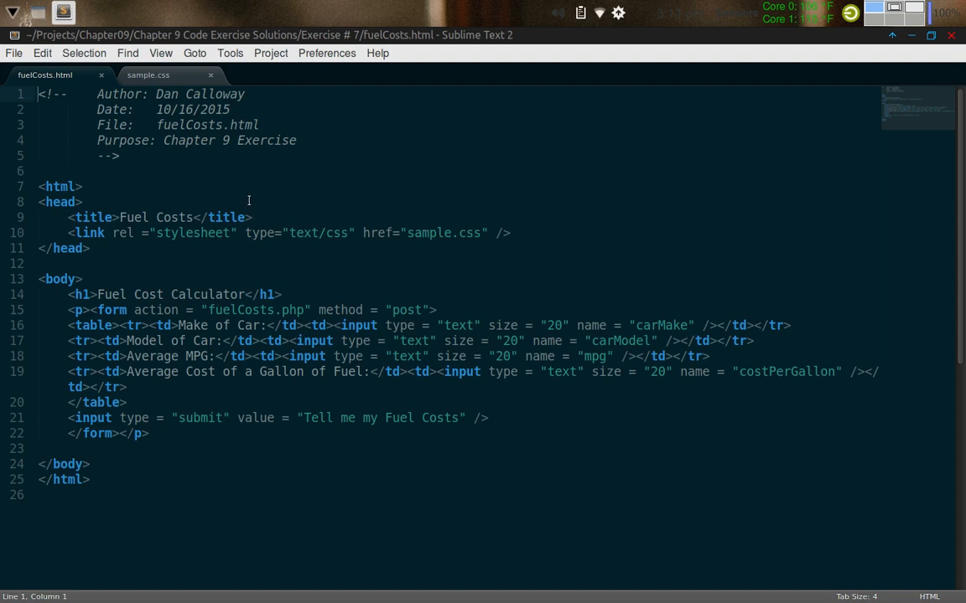
{"action": "mouse_move", "coordinate": [176, 74]}
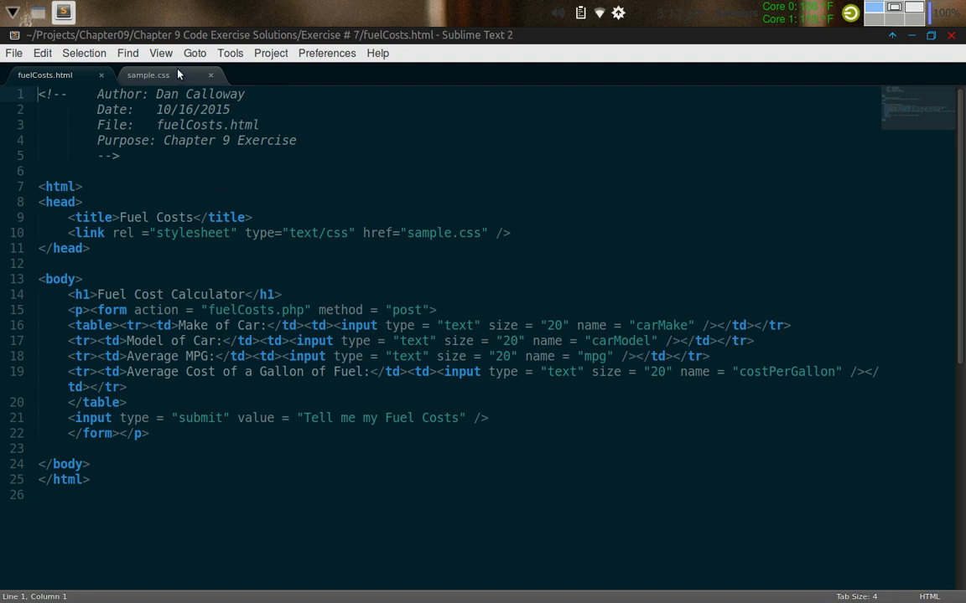
Switch to the sample.css tab in Sublime Text to review its body, heading, table and select rules
{"action": "left_click", "coordinate": [148, 75]}
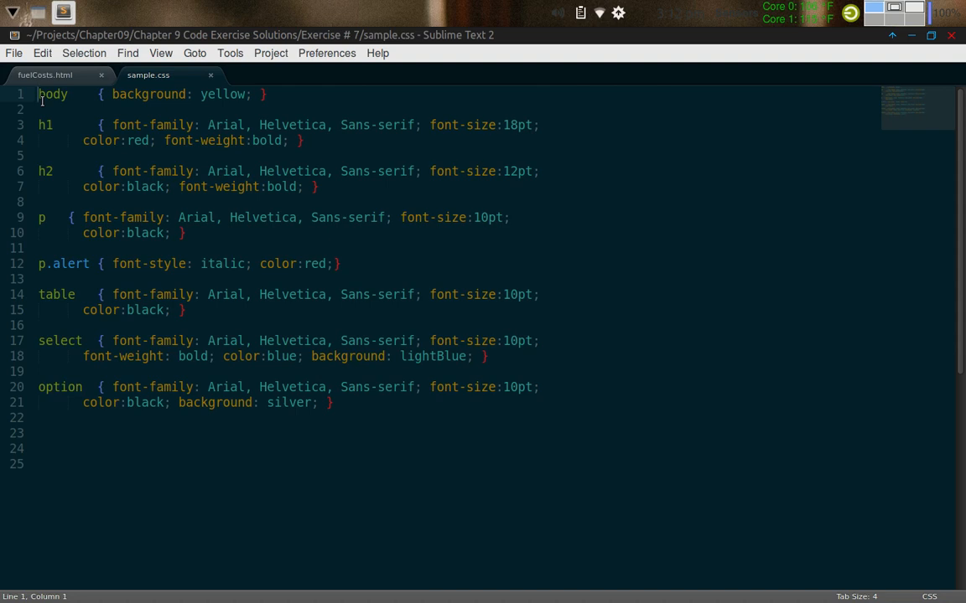
{"action": "mouse_move", "coordinate": [135, 97]}
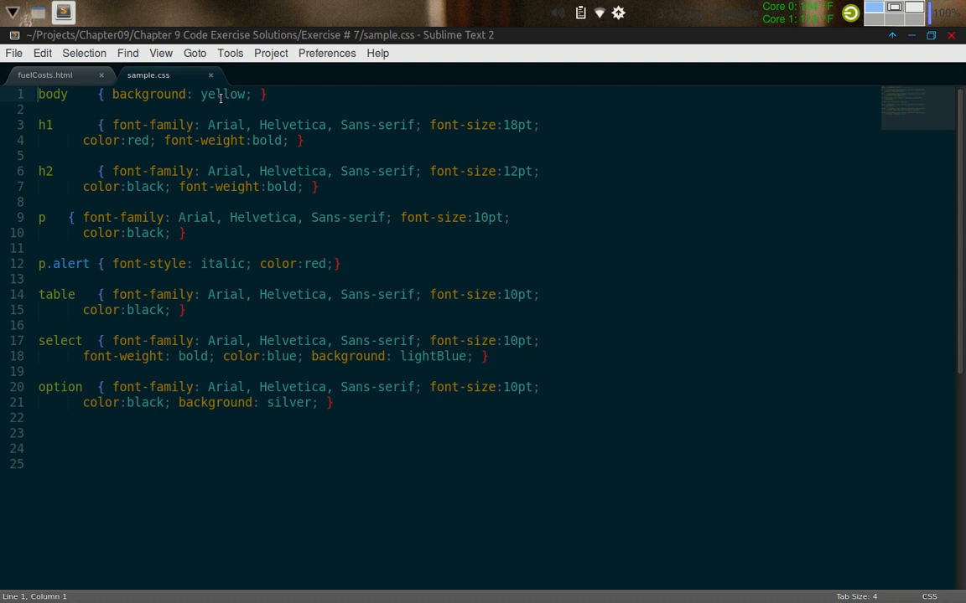
{"action": "mouse_move", "coordinate": [285, 279]}
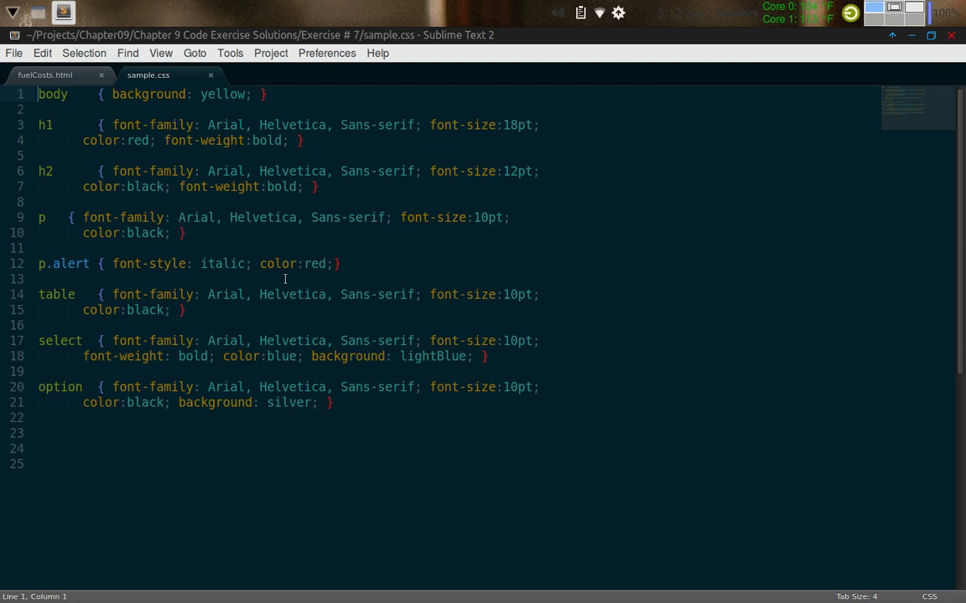
{"action": "mouse_move", "coordinate": [248, 171]}
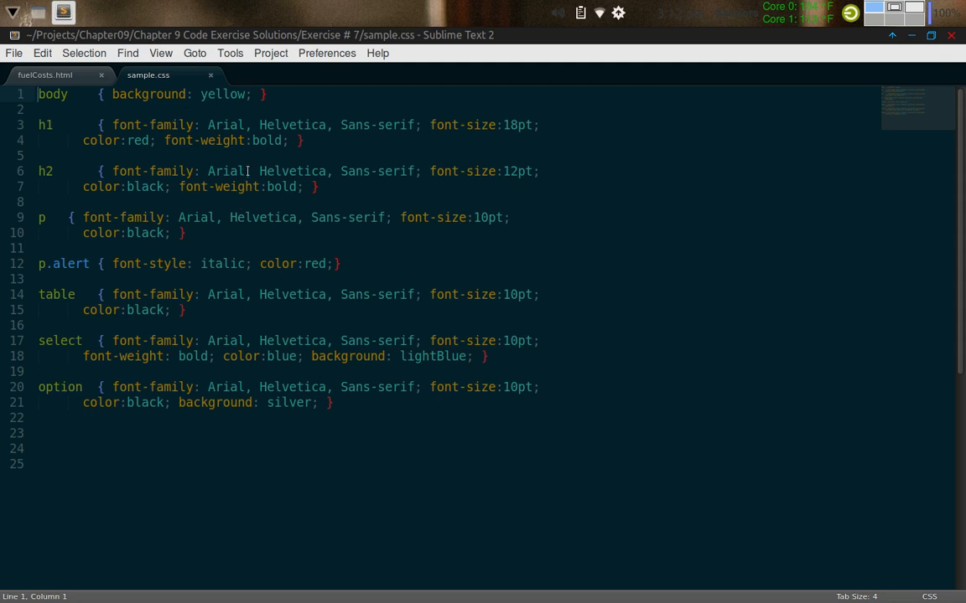
{"action": "mouse_move", "coordinate": [271, 78]}
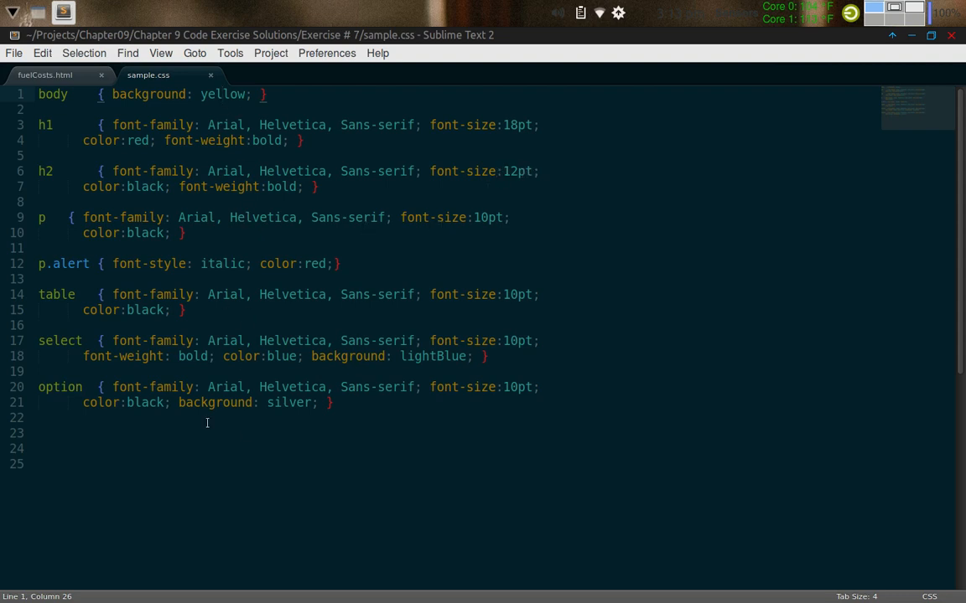
{"action": "mouse_move", "coordinate": [176, 426]}
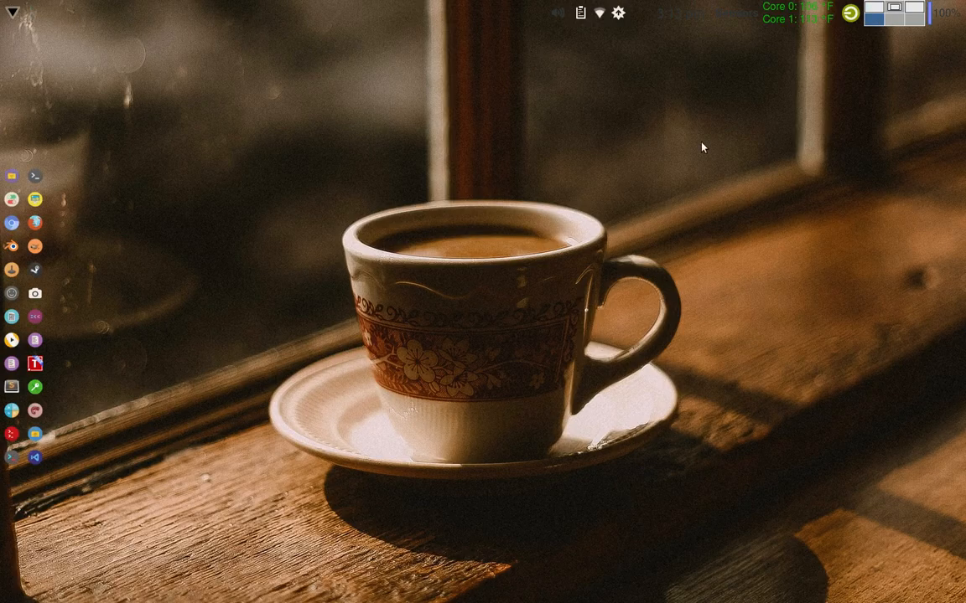
{"action": "mouse_move", "coordinate": [549, 227]}
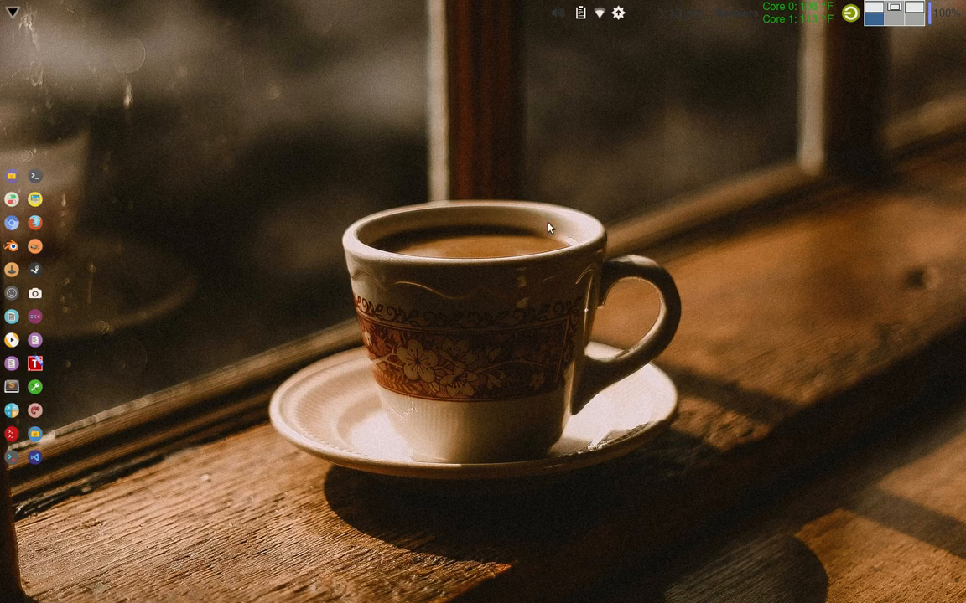